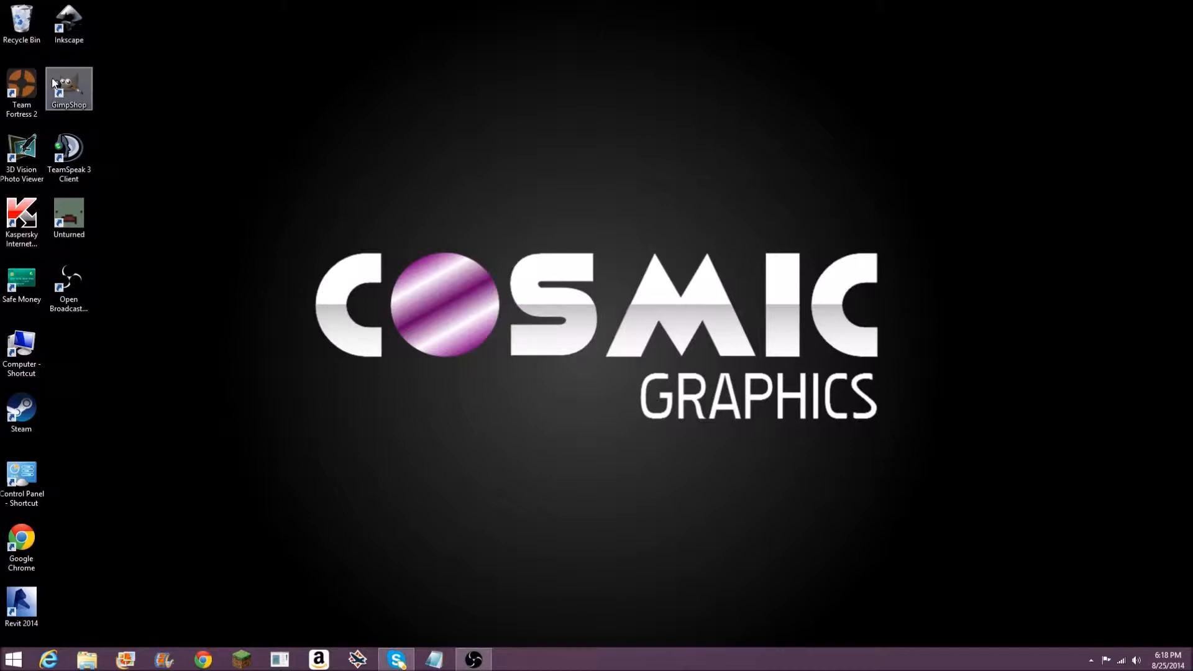
Step: Launch GimpShop and open the beach photo youtube2pic.jpg via File > Open
{"action": "double_click", "coordinate": [69, 87]}
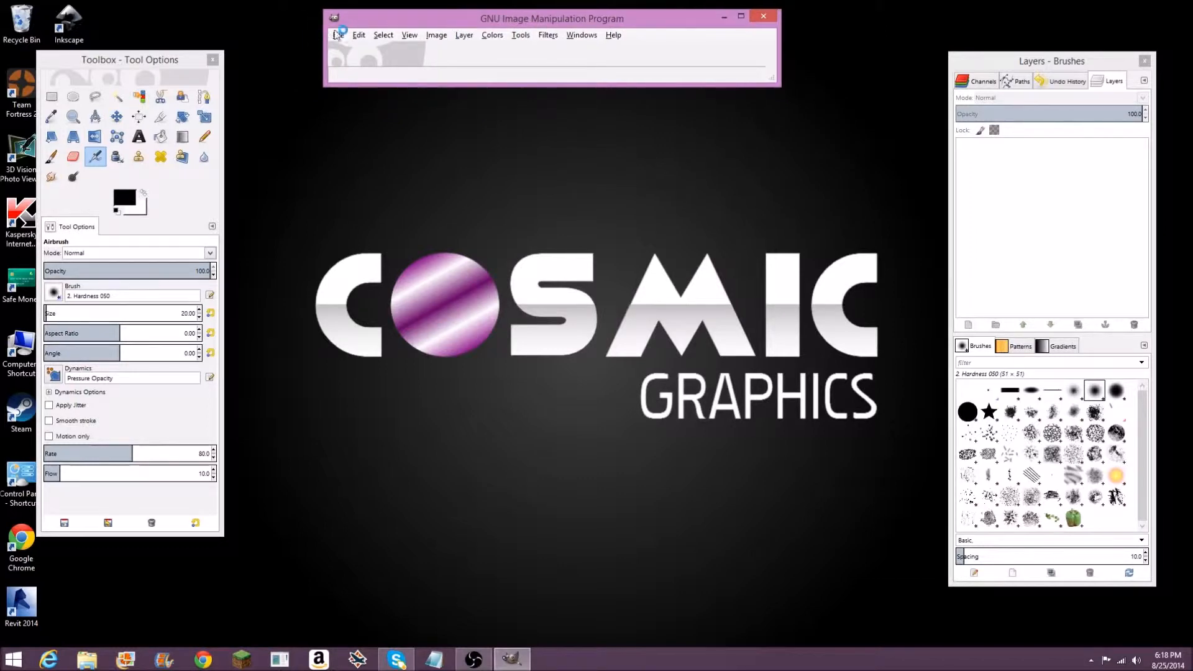
{"action": "left_click", "coordinate": [337, 35]}
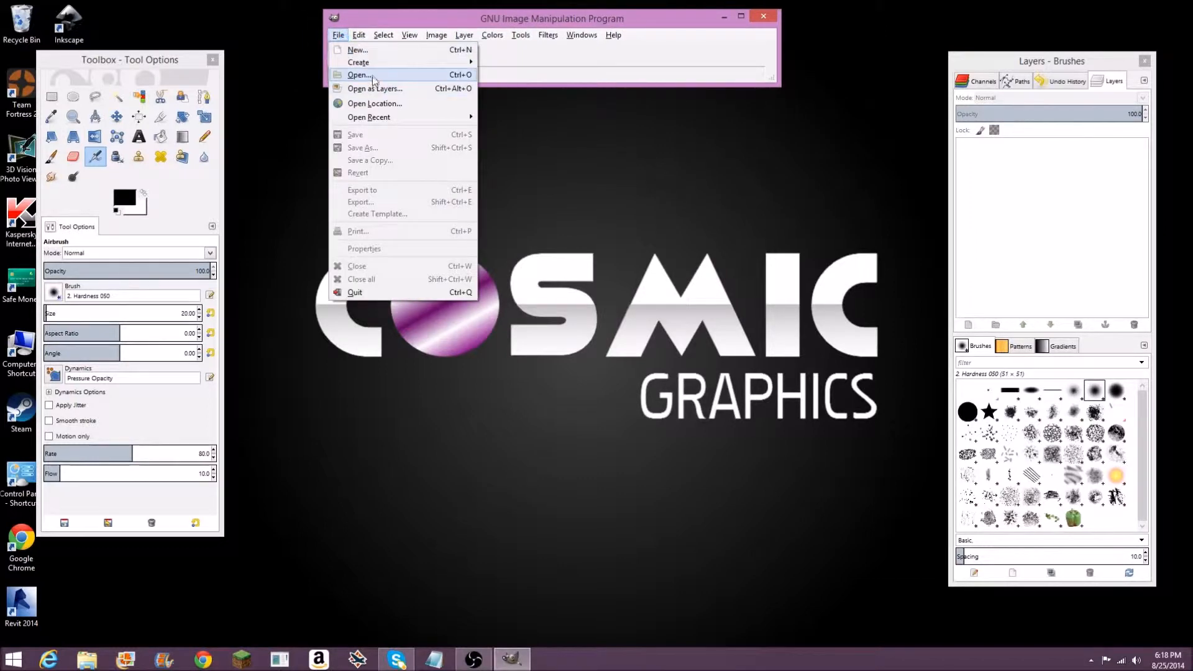
{"action": "left_click", "coordinate": [357, 74]}
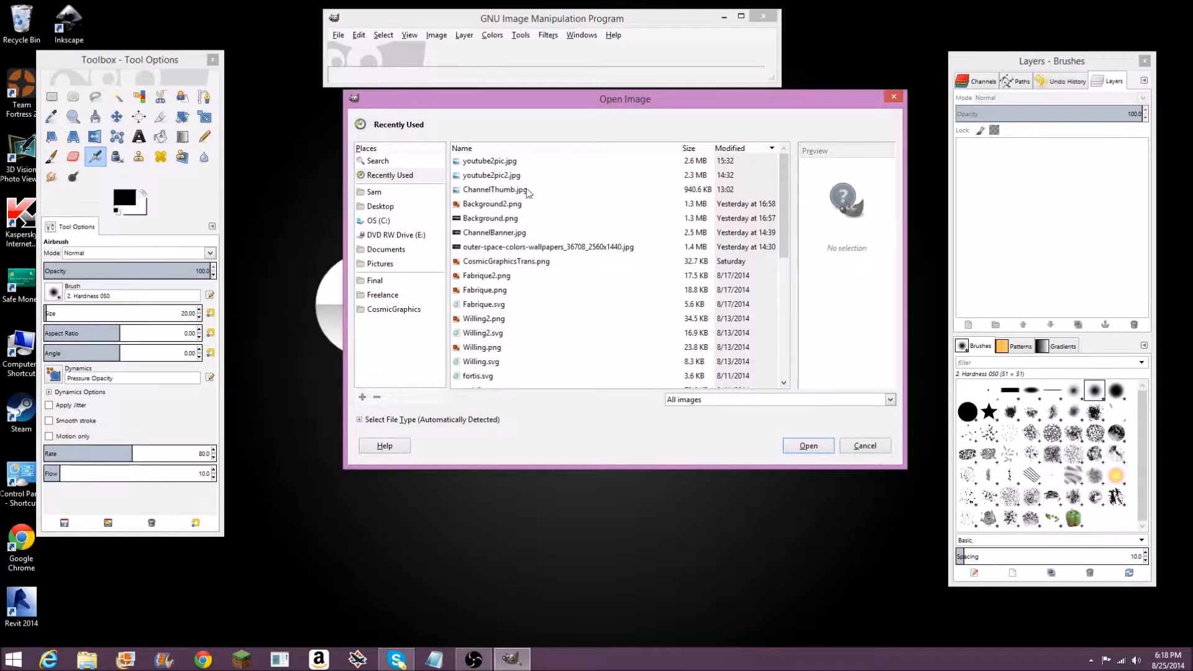
{"action": "left_click", "coordinate": [489, 160]}
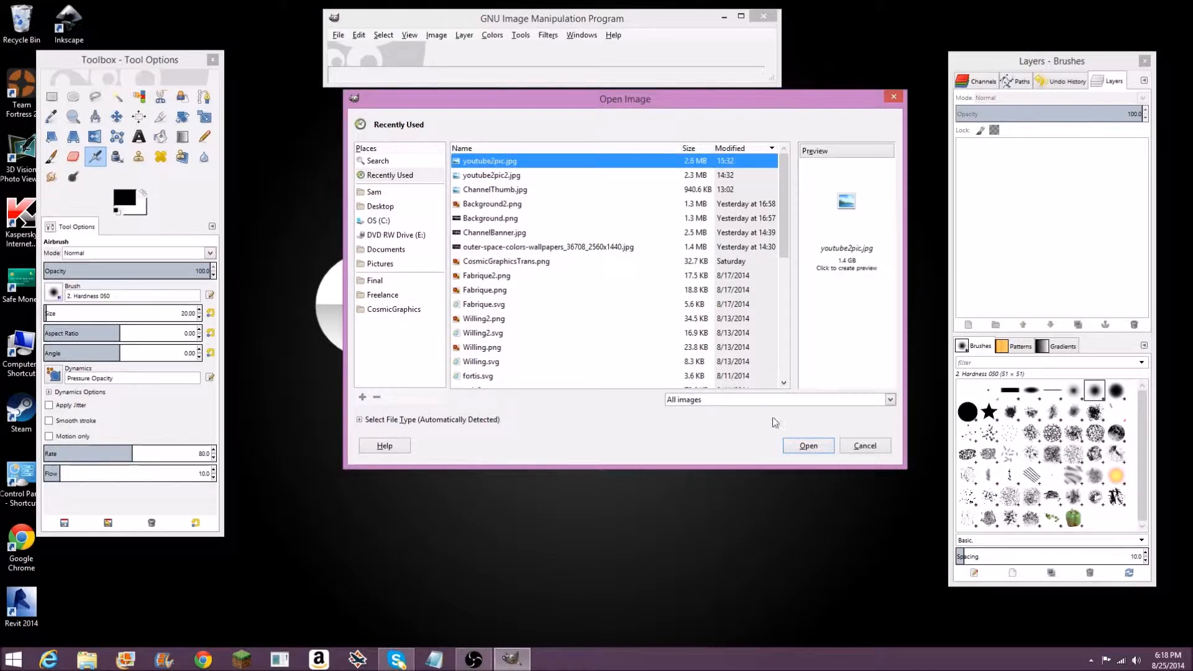
{"action": "left_click", "coordinate": [807, 445]}
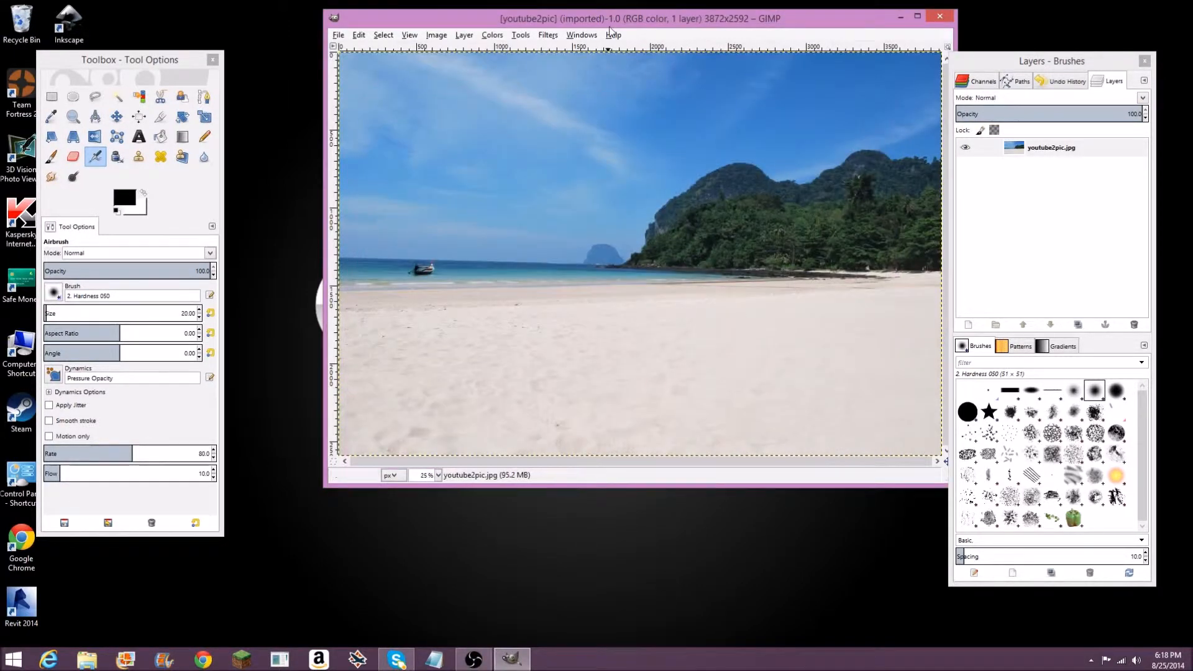
Step: Maximize the beach photo window and open the giraffe photo youtube2pic2.jpg
{"action": "left_click", "coordinate": [916, 18]}
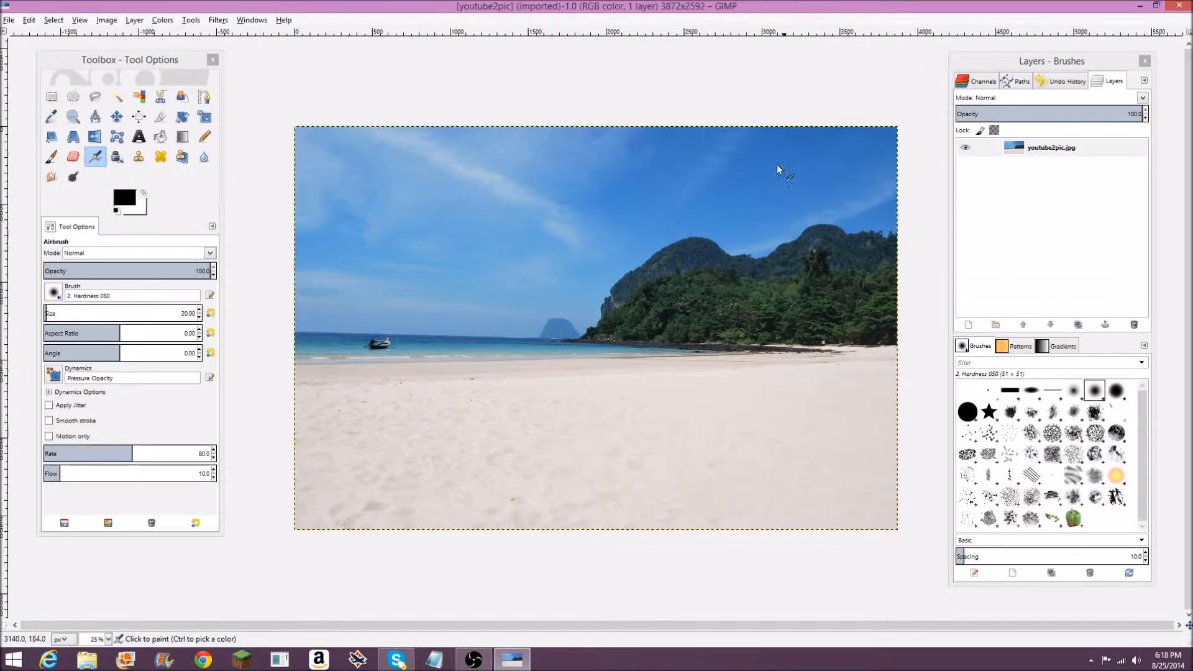
{"action": "mouse_move", "coordinate": [426, 331]}
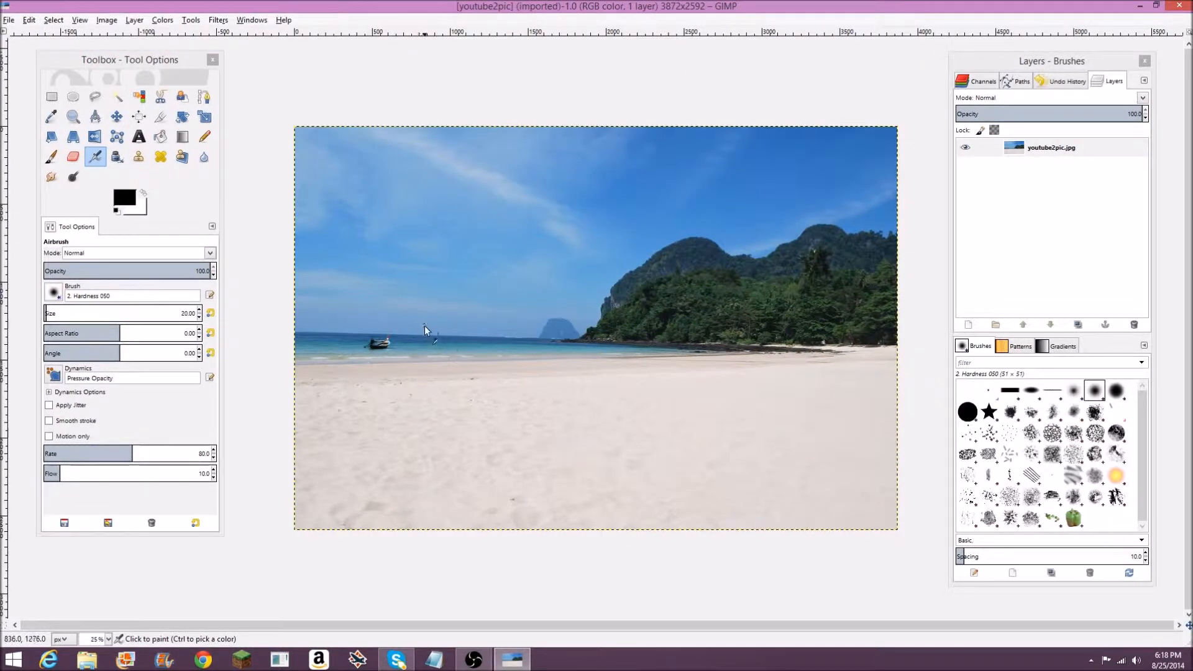
{"action": "left_click", "coordinate": [8, 20]}
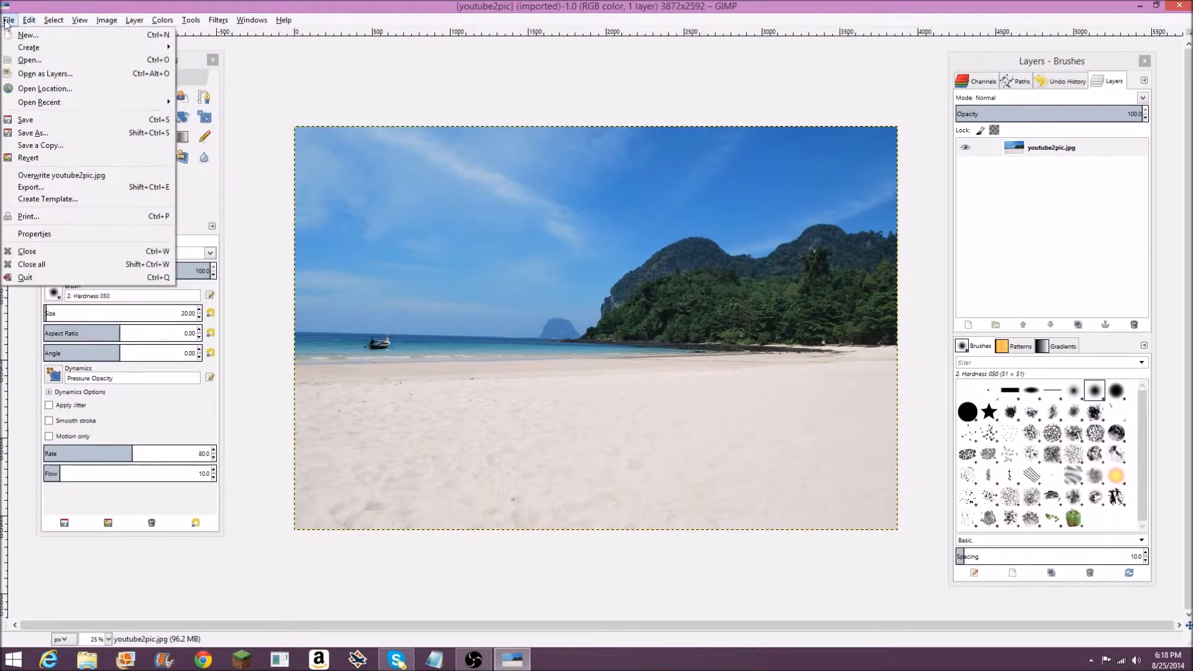
{"action": "left_click", "coordinate": [29, 60]}
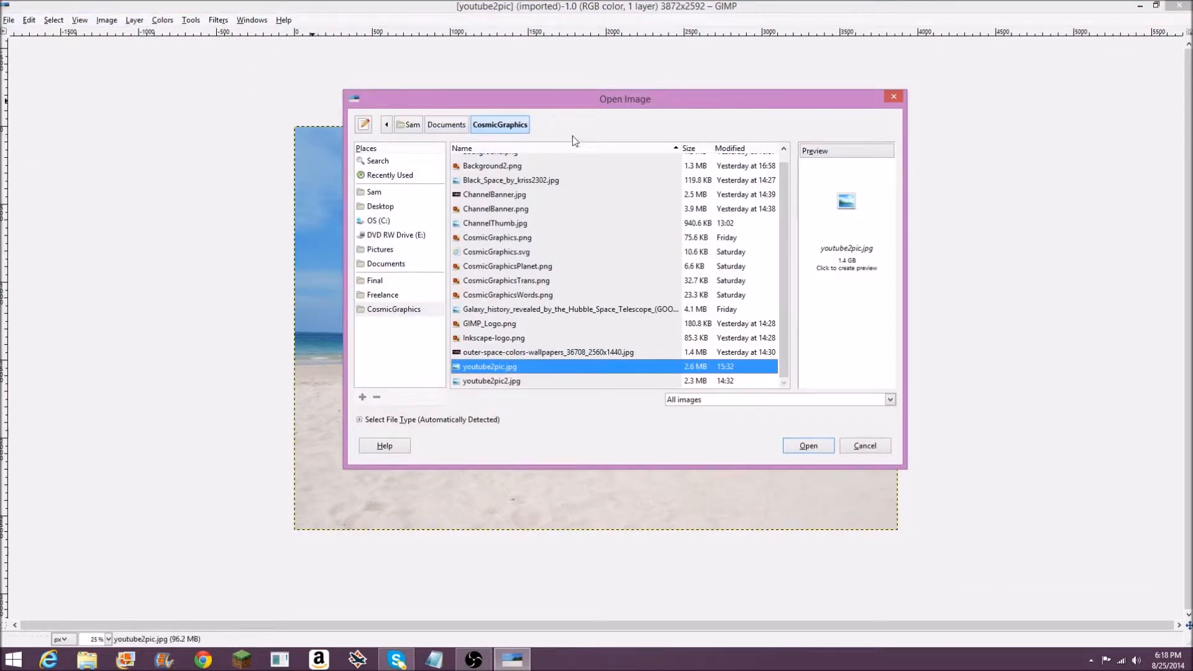
{"action": "left_click", "coordinate": [491, 380]}
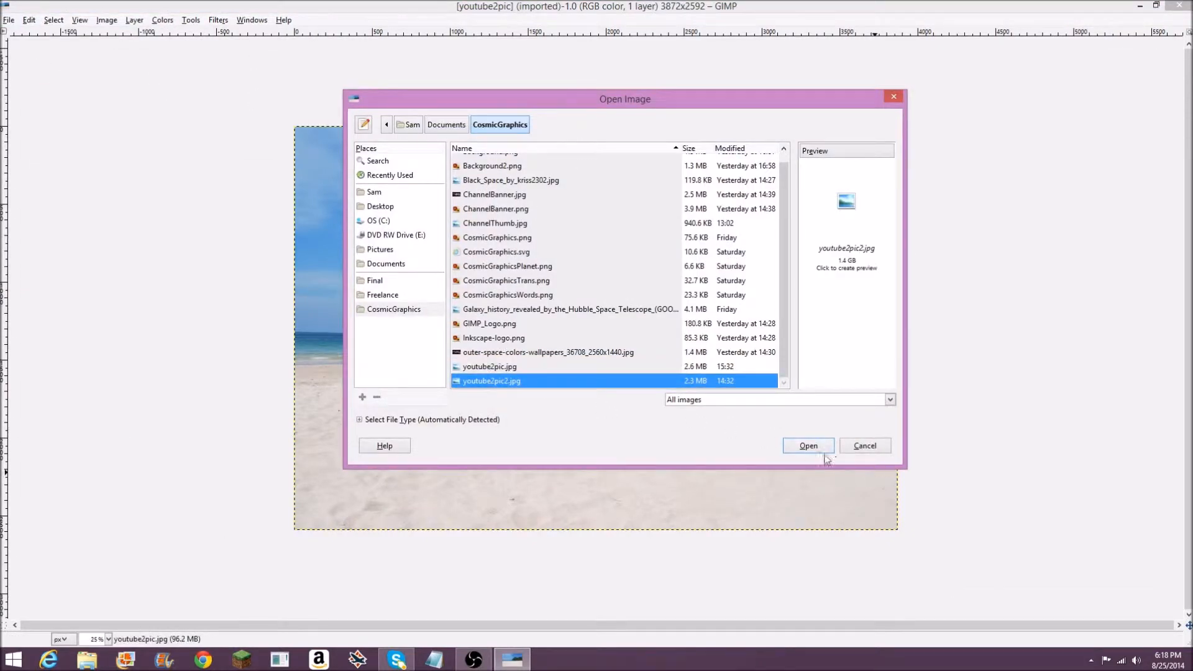
{"action": "left_click", "coordinate": [807, 444]}
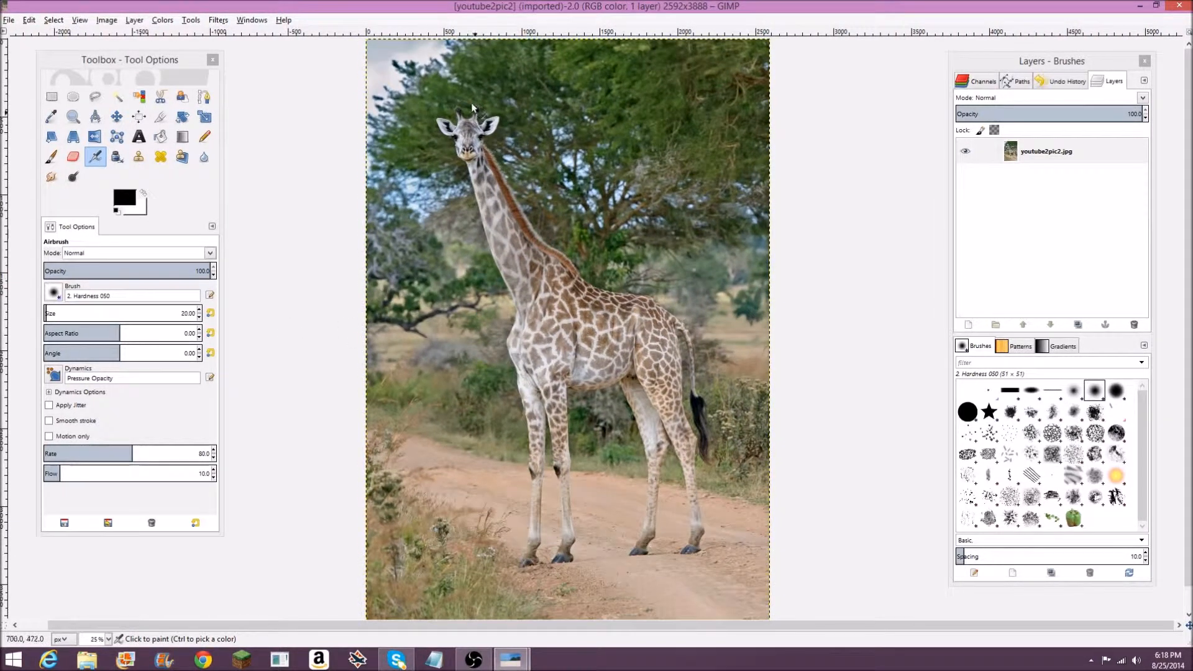
{"action": "mouse_move", "coordinate": [464, 112]}
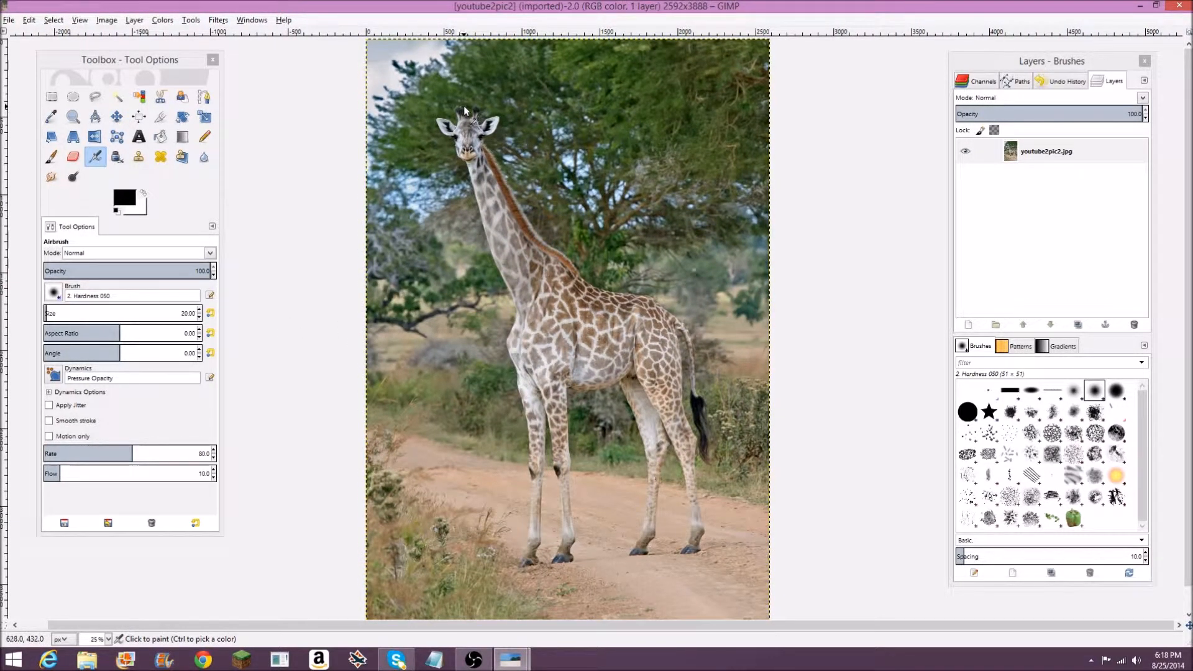
{"action": "left_click_drag", "start_coordinate": [130, 59], "coordinate": [255, 60]}
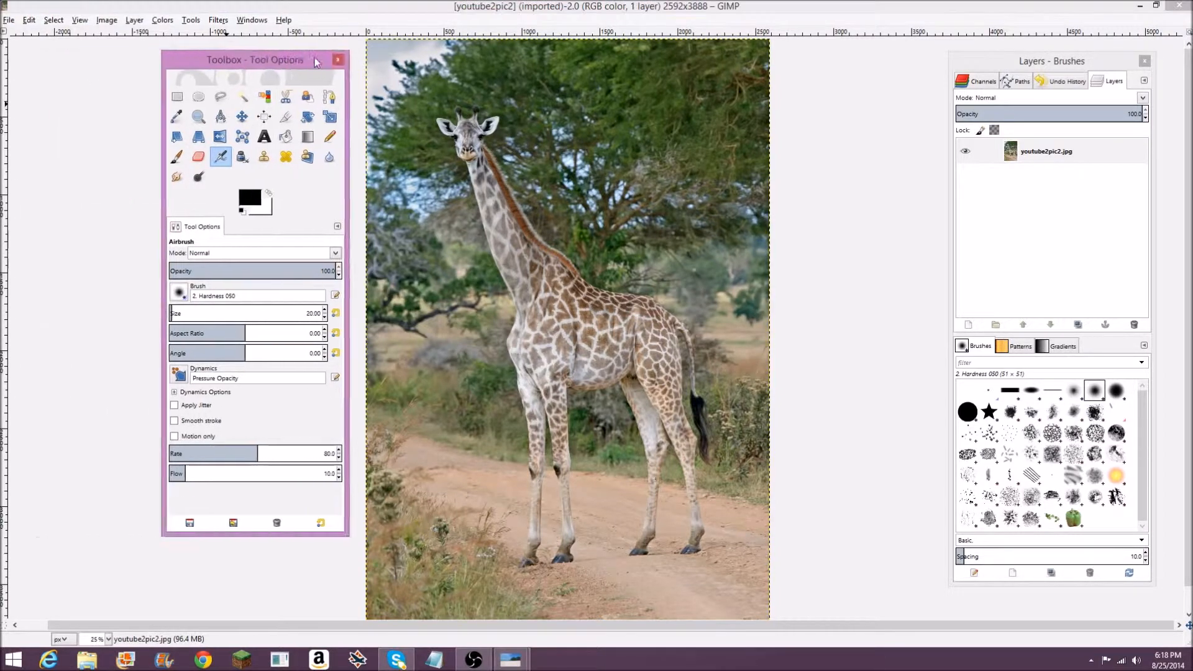
{"action": "left_click_drag", "start_coordinate": [255, 60], "coordinate": [138, 60]}
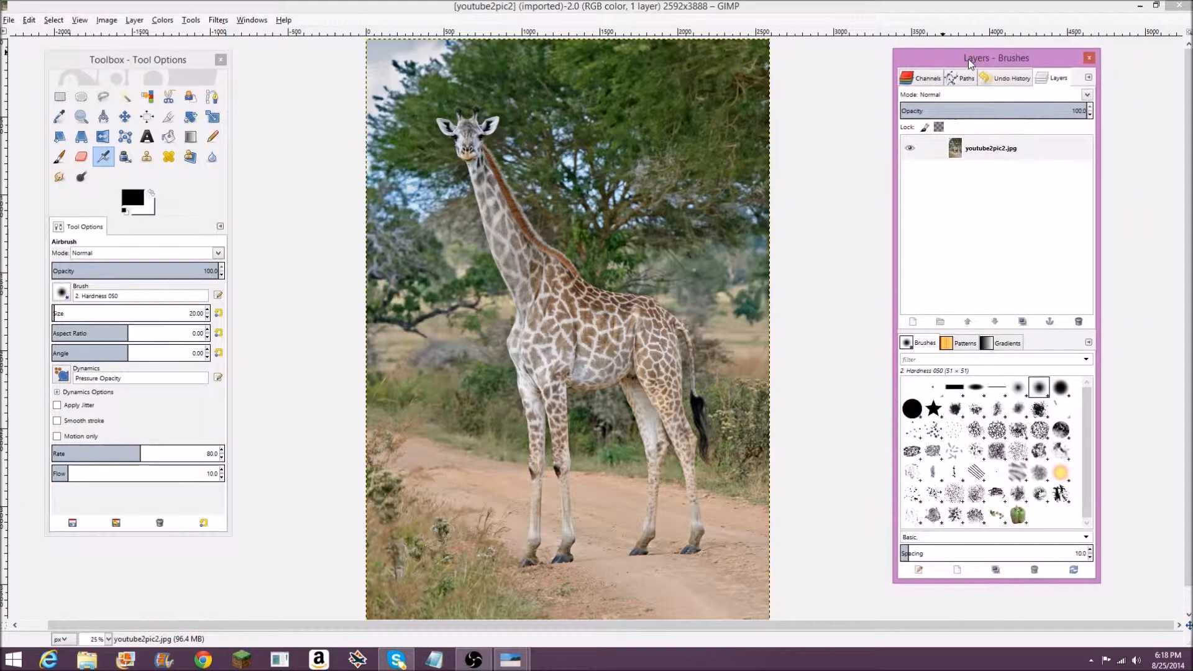
{"action": "left_click", "coordinate": [283, 20]}
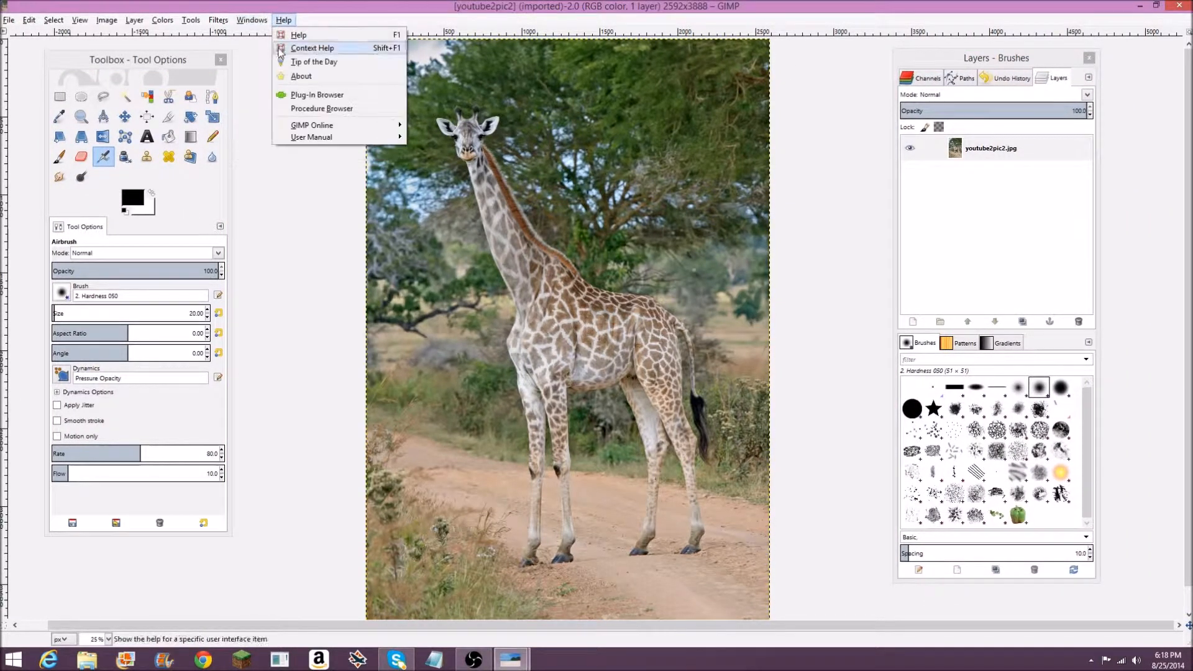
{"action": "left_click", "coordinate": [252, 20]}
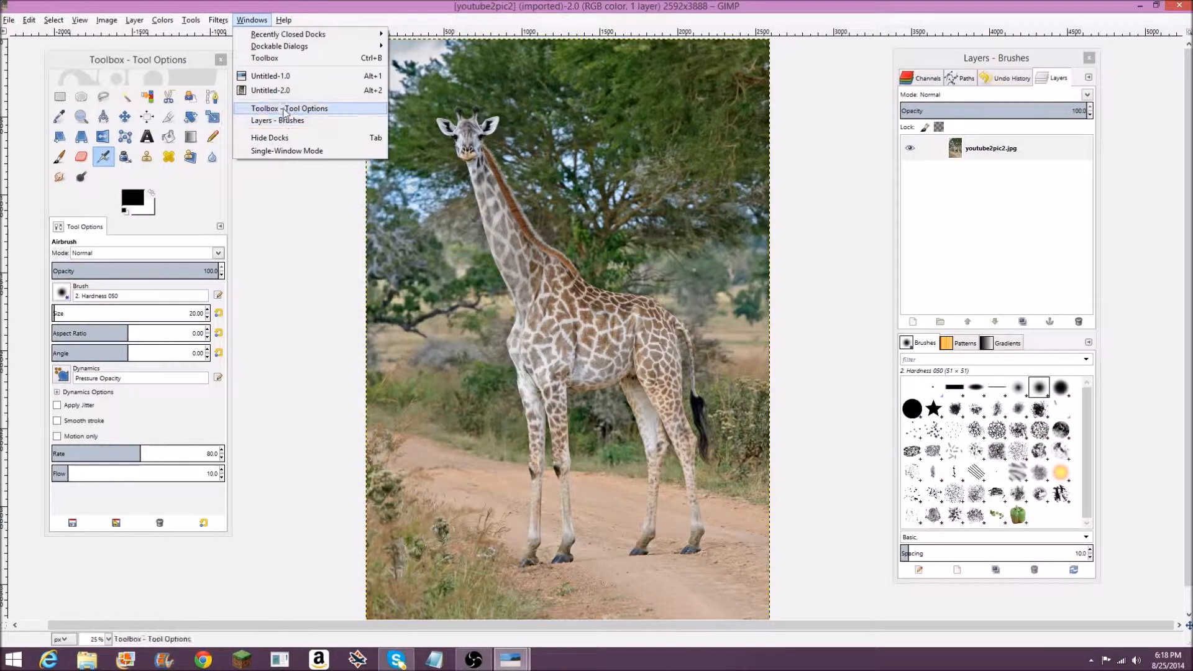
{"action": "mouse_move", "coordinate": [287, 111]}
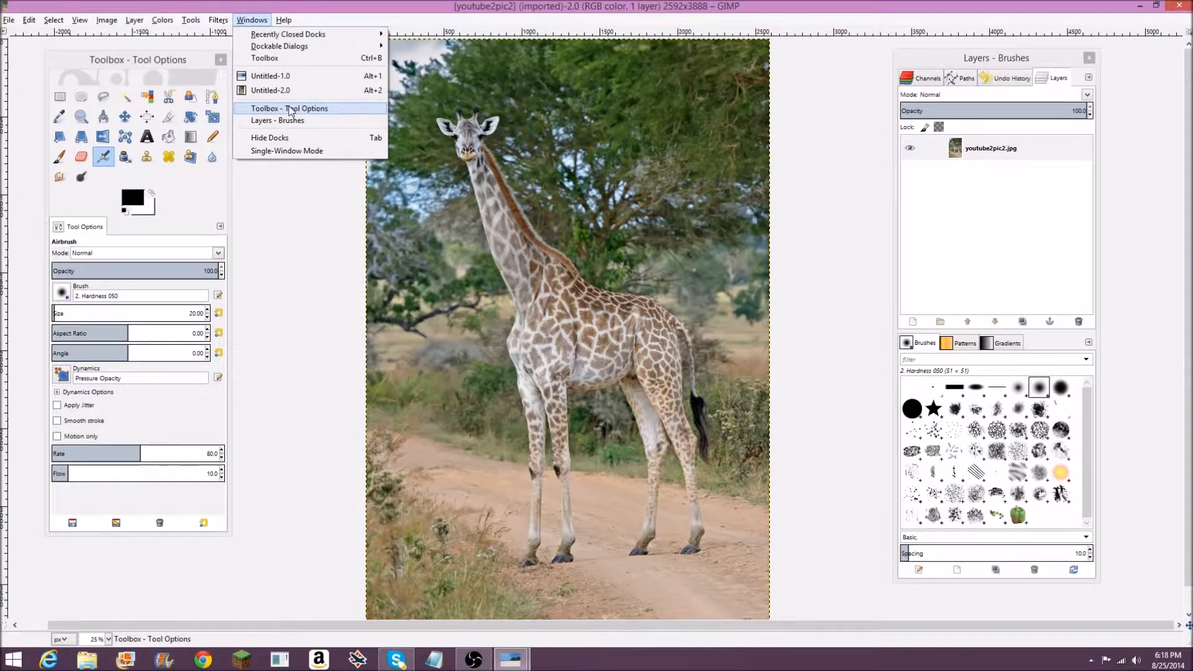
{"action": "left_click", "coordinate": [279, 45]}
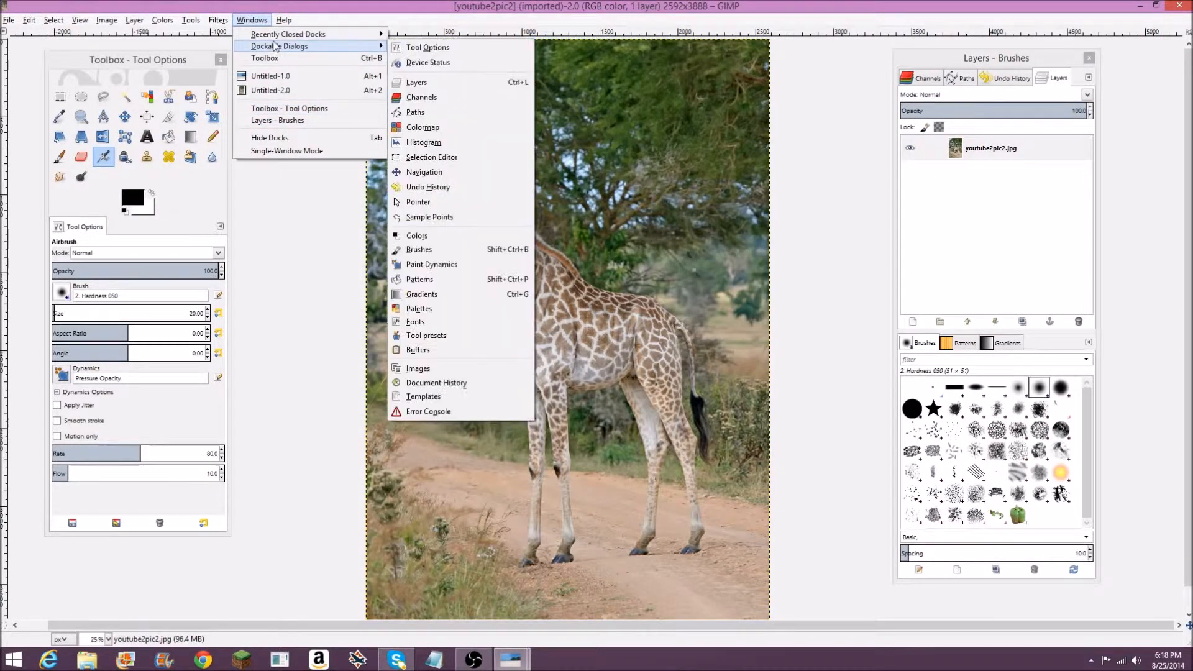
{"action": "mouse_move", "coordinate": [287, 35]}
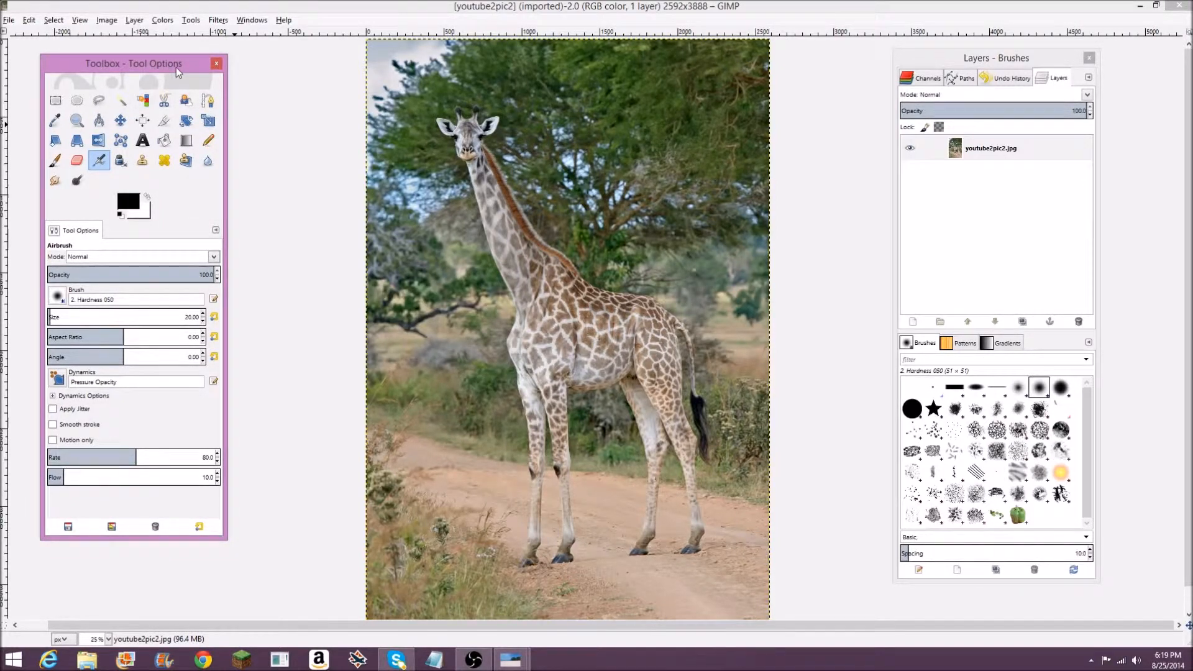
{"action": "mouse_move", "coordinate": [464, 111]}
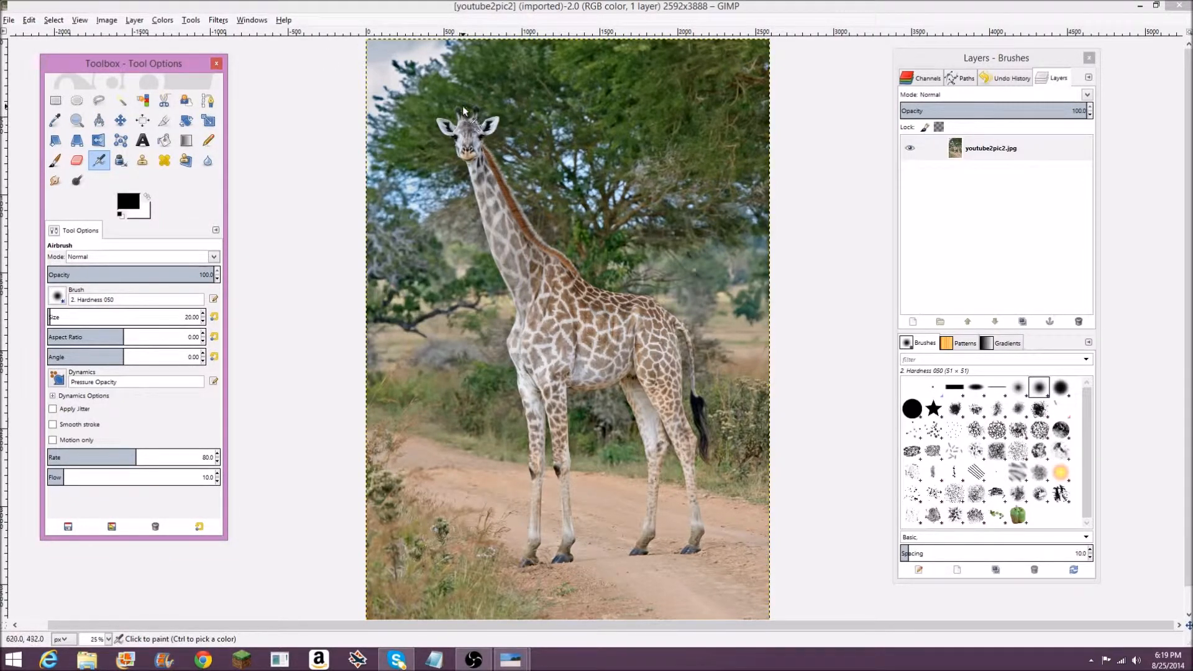
{"action": "mouse_move", "coordinate": [479, 105]}
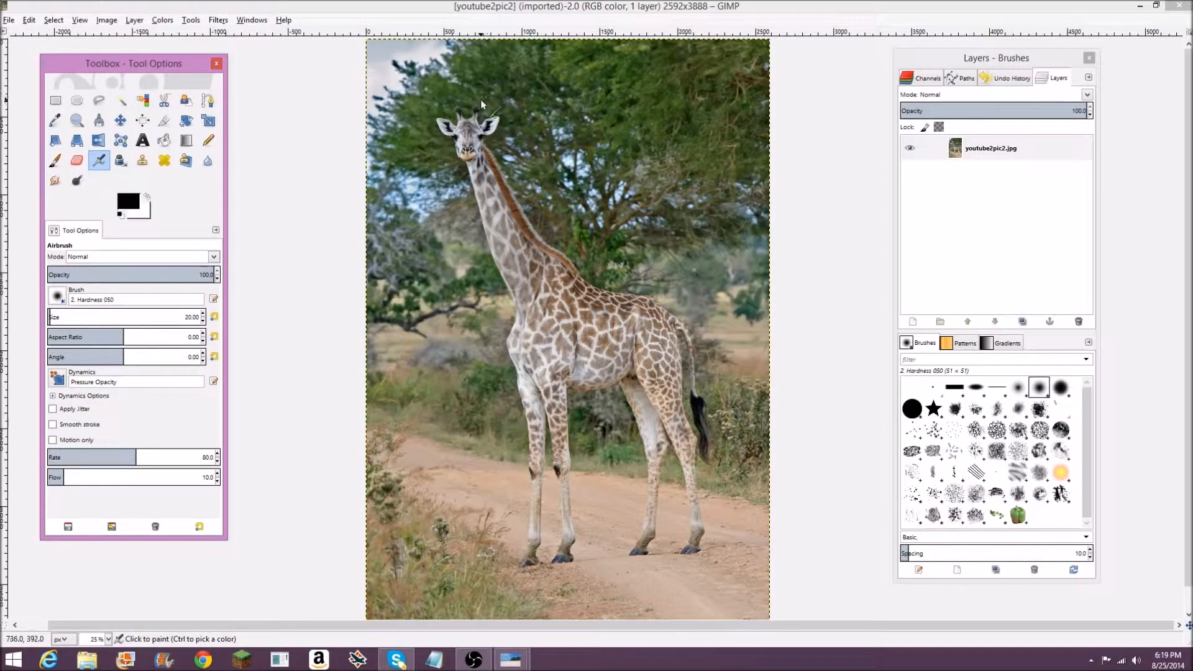
{"action": "mouse_move", "coordinate": [508, 118]}
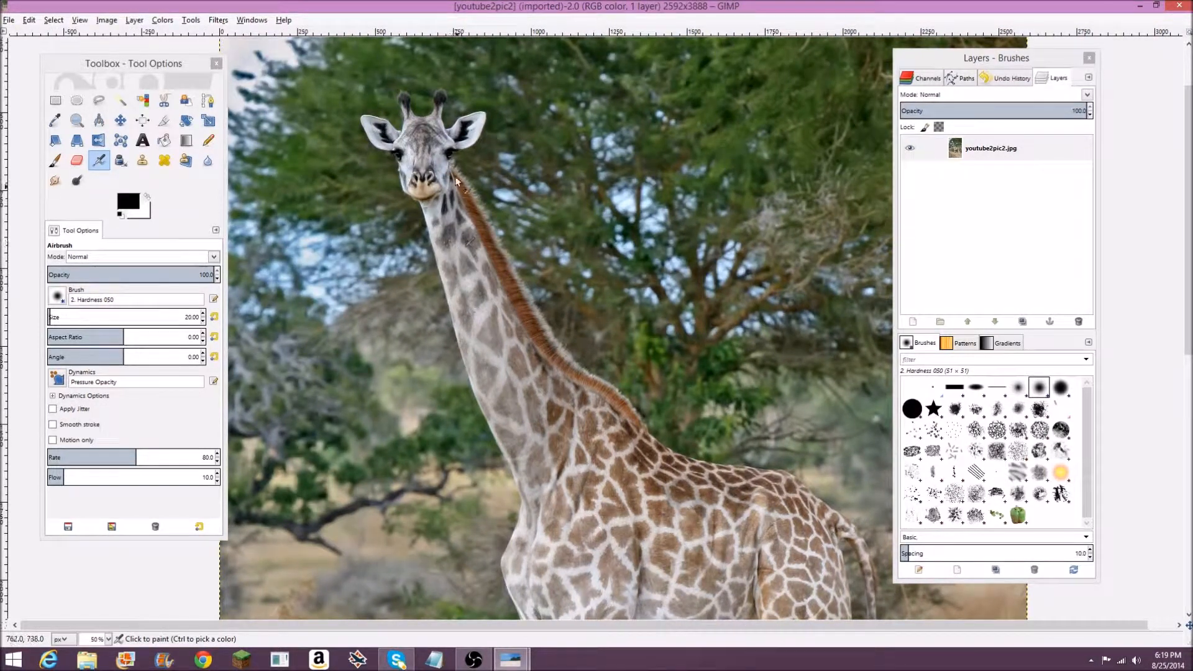
Step: Bring up the Image menu to browse whole-image commands like duplicate and scale
{"action": "left_click", "coordinate": [106, 20]}
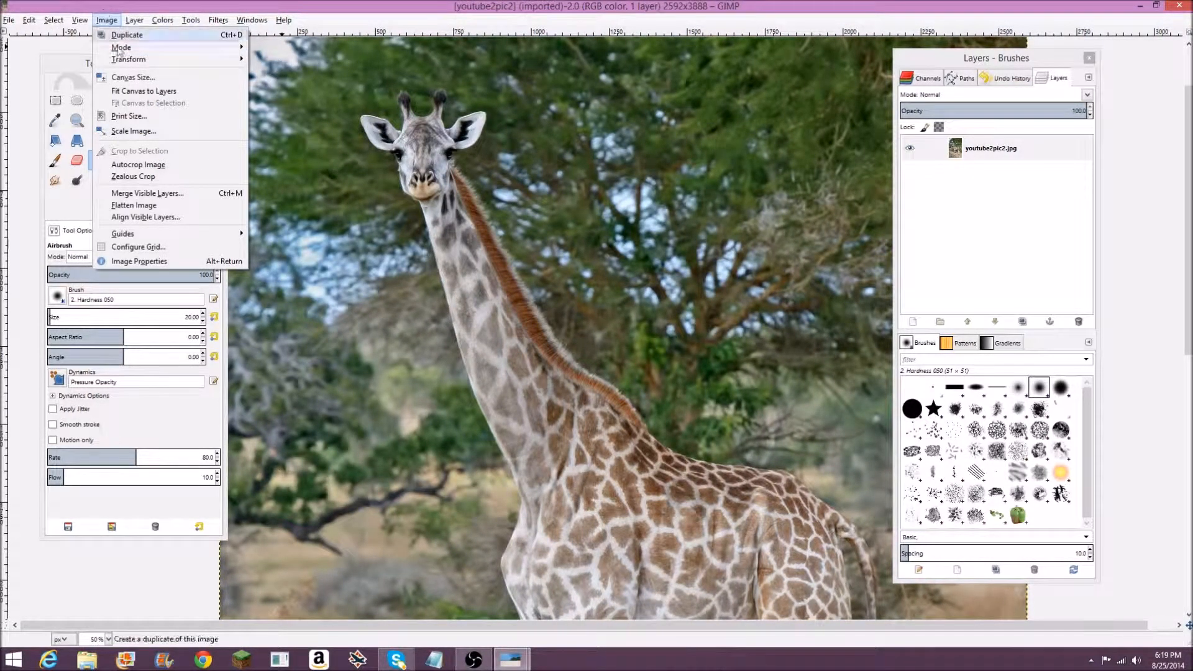
Step: Scale the giraffe image from 2592×3888 down to 503×755 pixels, keeping proportions
{"action": "left_click", "coordinate": [133, 131]}
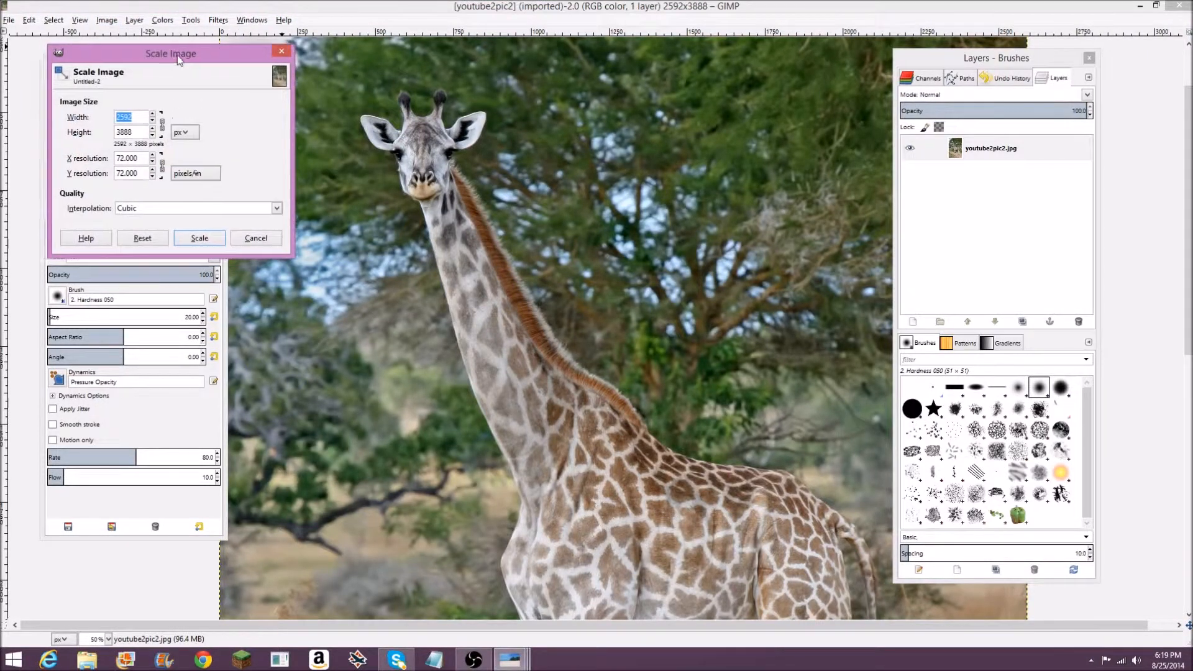
{"action": "left_click_drag", "start_coordinate": [170, 54], "coordinate": [368, 89]}
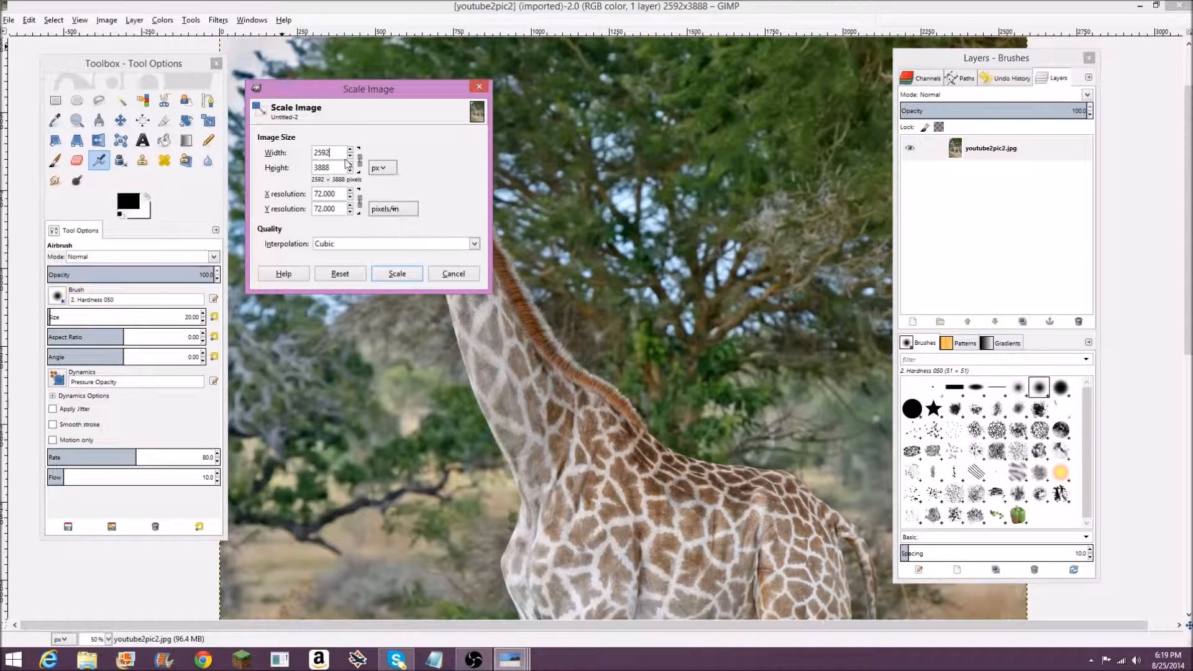
{"action": "left_click", "coordinate": [350, 156]}
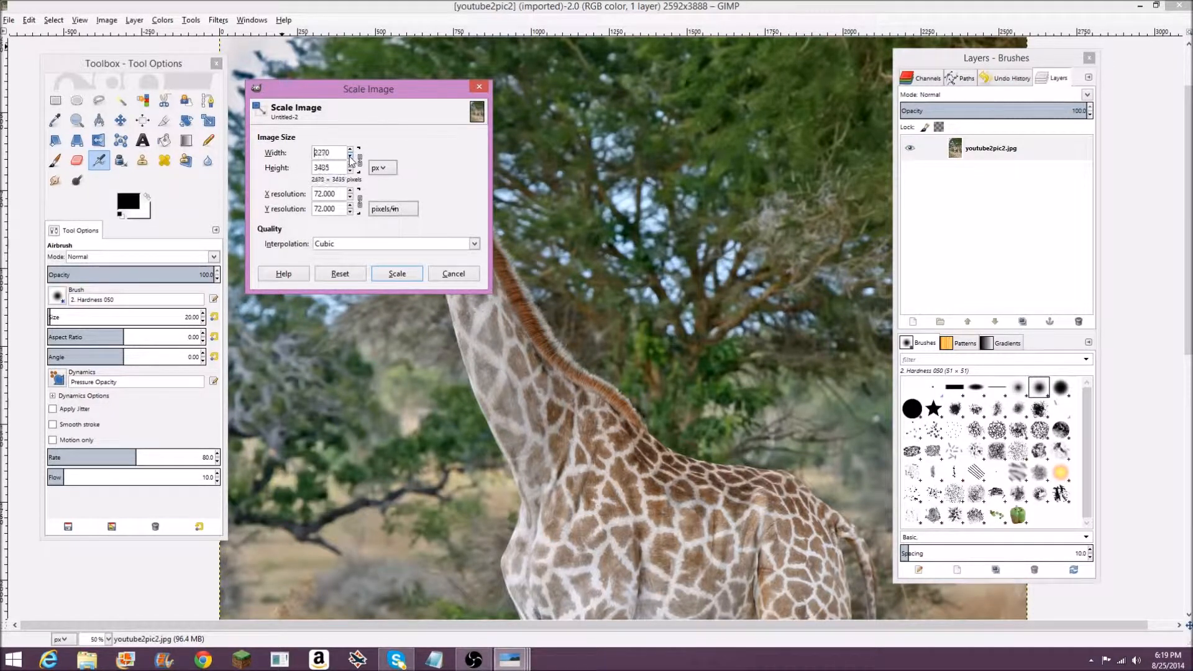
{"action": "left_click", "coordinate": [359, 170]}
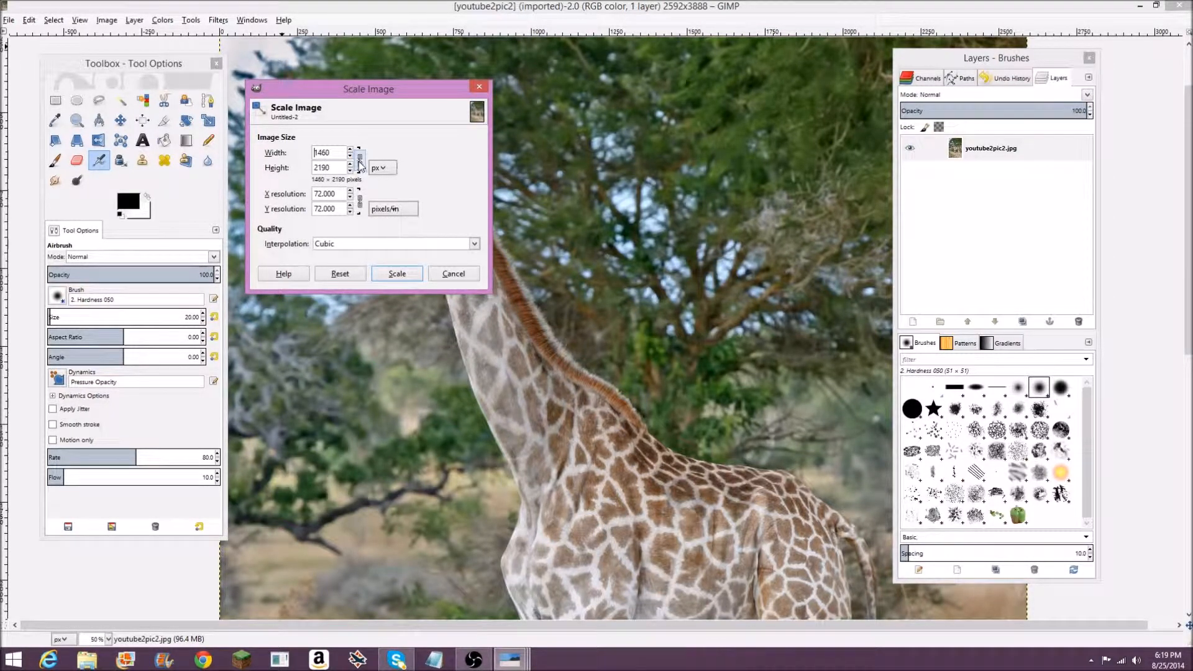
{"action": "left_click", "coordinate": [358, 156]}
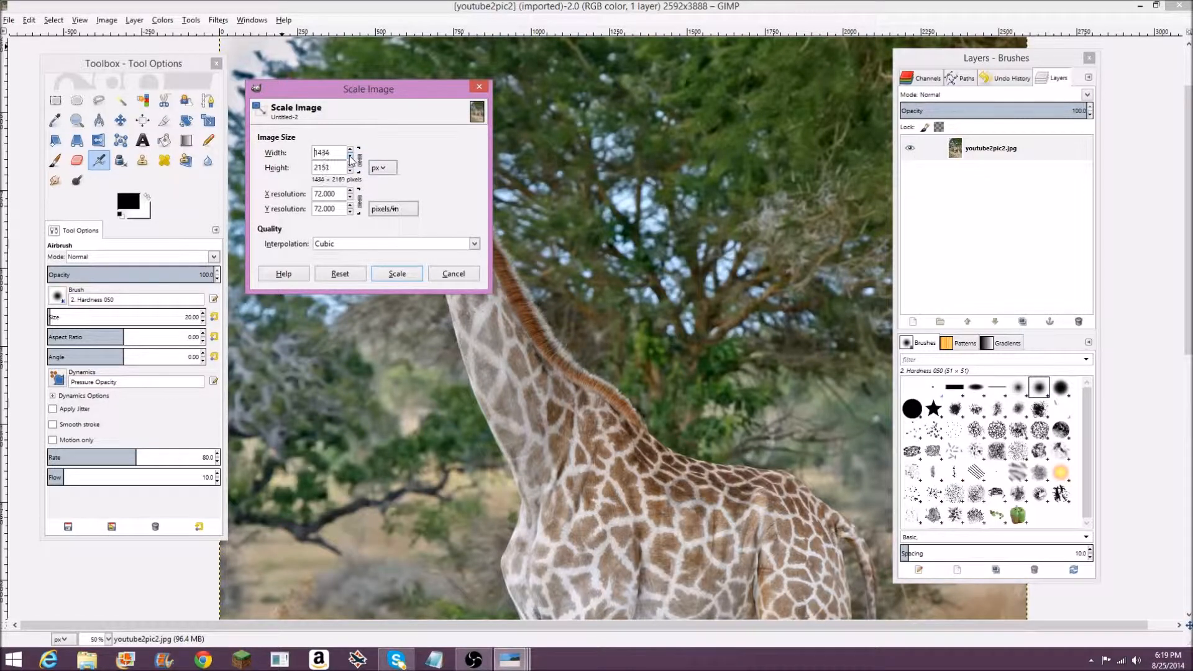
{"action": "left_click", "coordinate": [350, 156]}
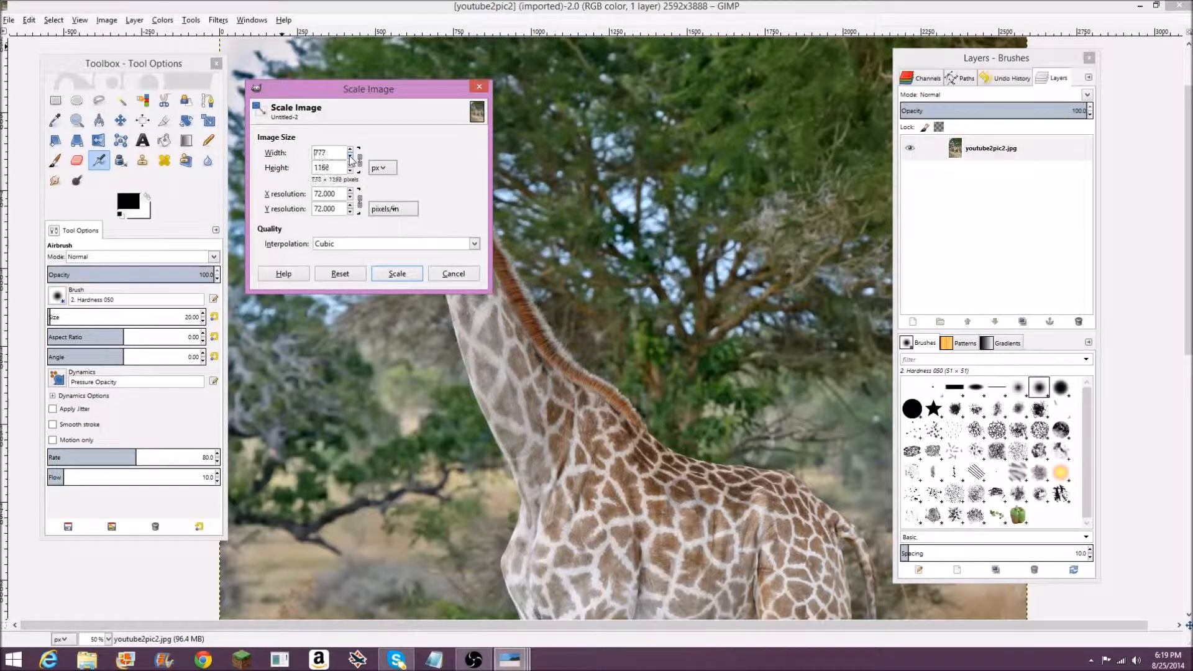
{"action": "left_click", "coordinate": [350, 155]}
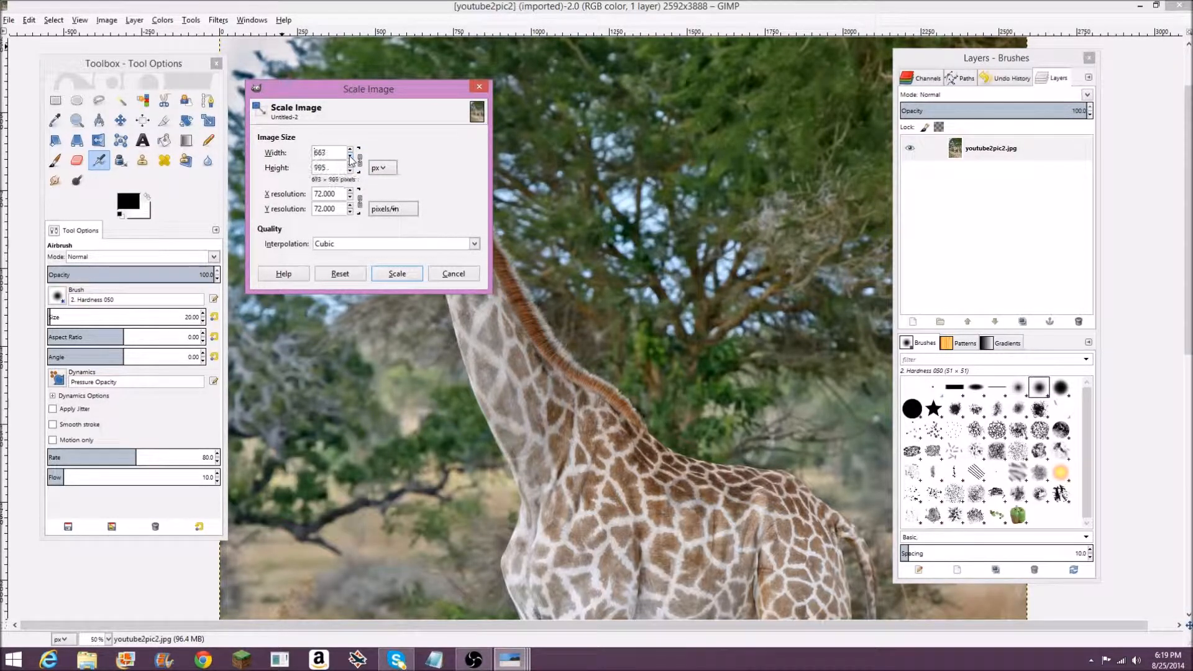
{"action": "left_click", "coordinate": [352, 156]}
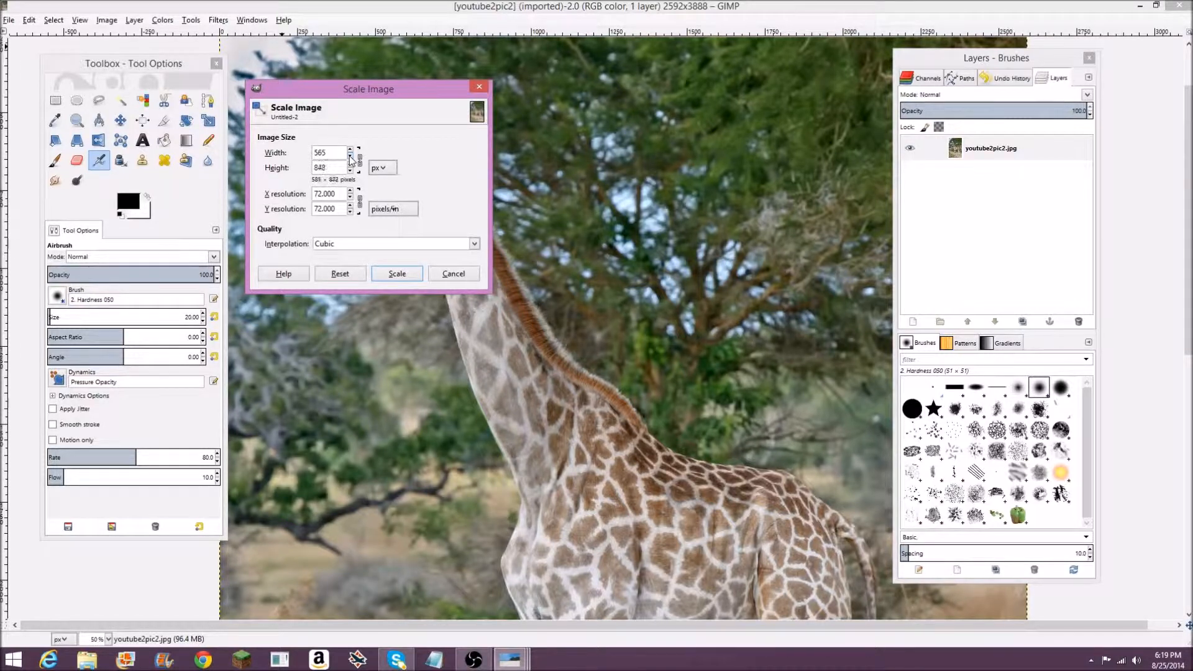
{"action": "left_click", "coordinate": [350, 156]}
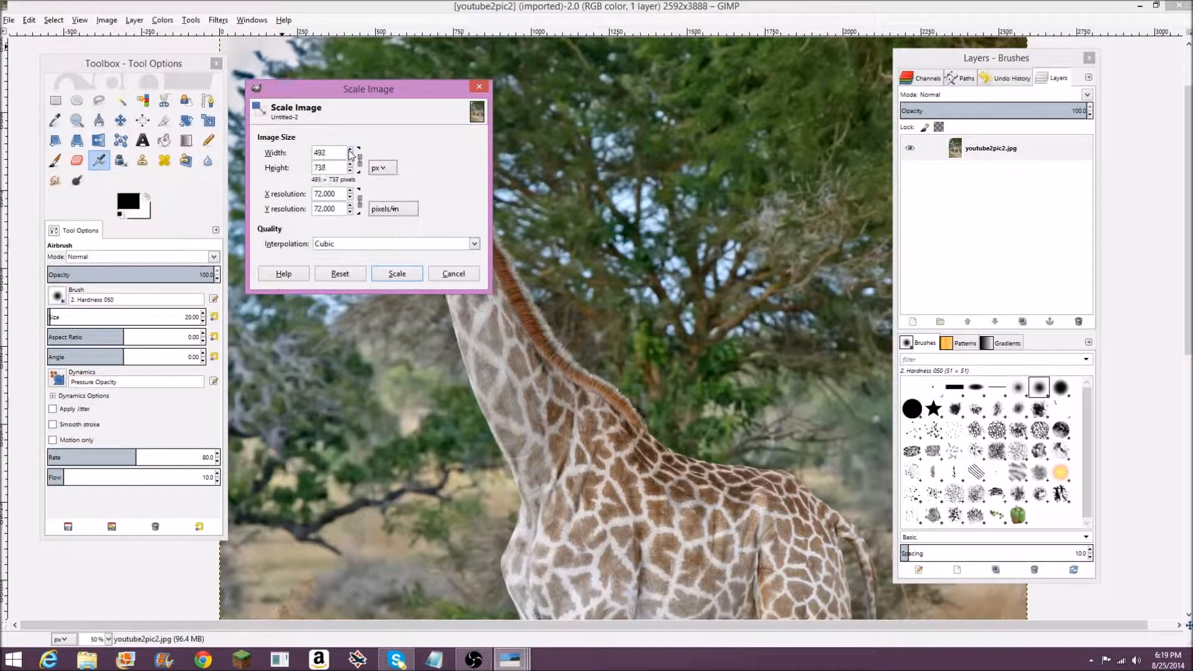
{"action": "left_click", "coordinate": [397, 273]}
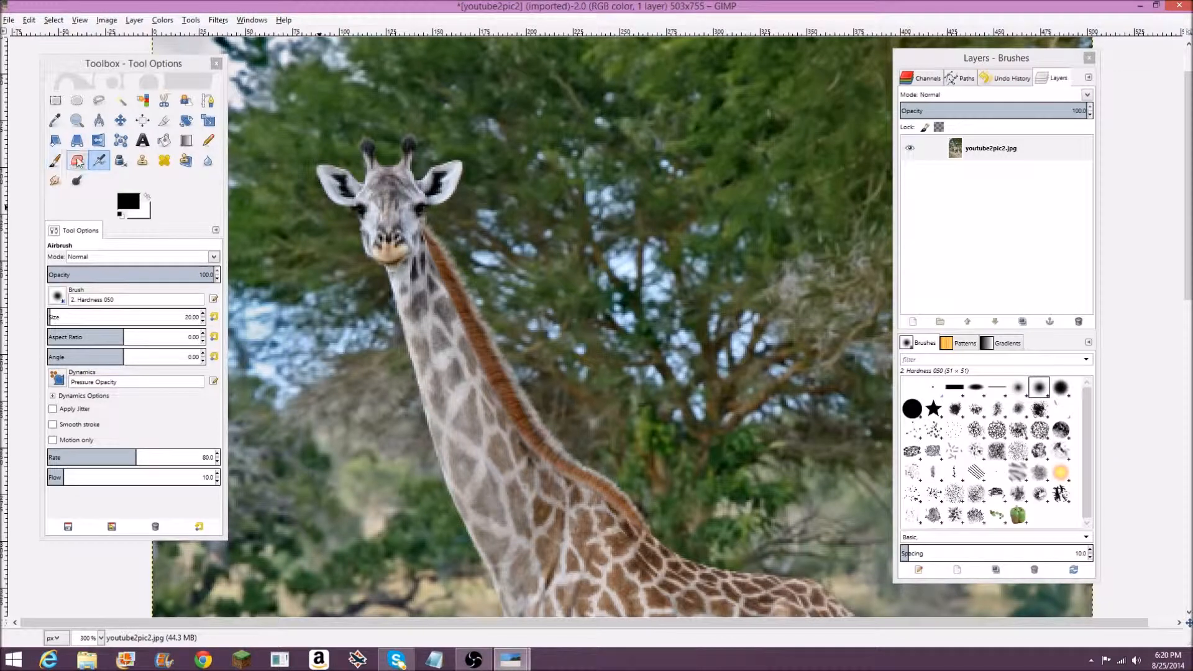
Step: Make the Eraser the active tool in the toolbox
{"action": "left_click", "coordinate": [77, 160]}
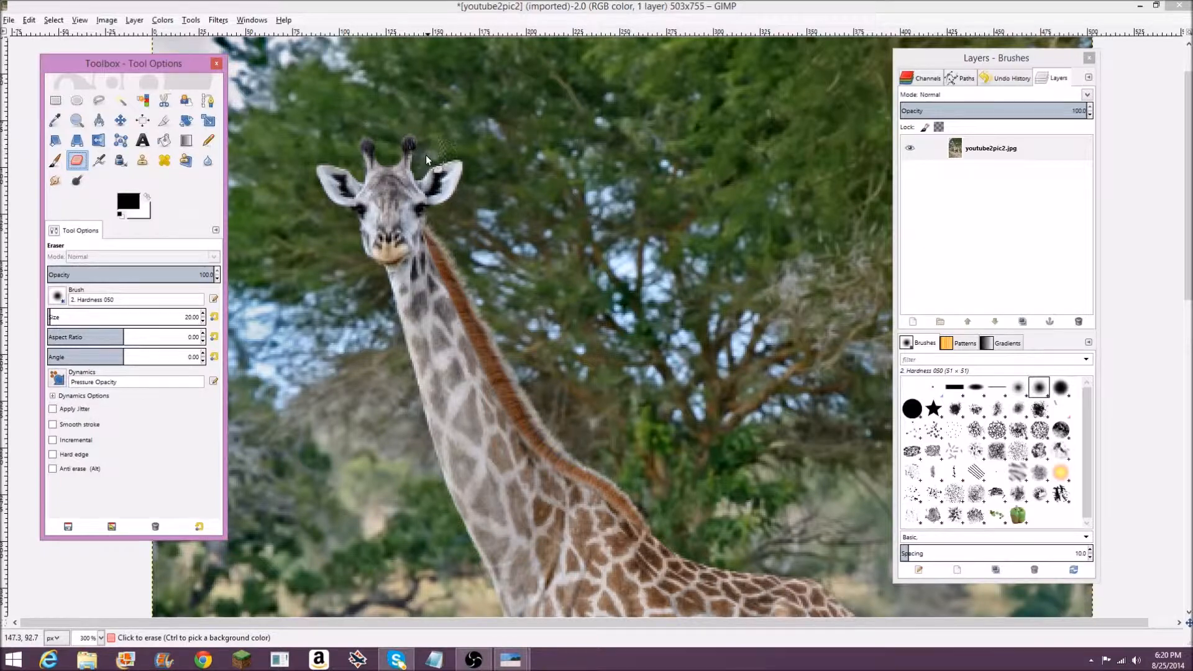
{"action": "mouse_move", "coordinate": [422, 167]}
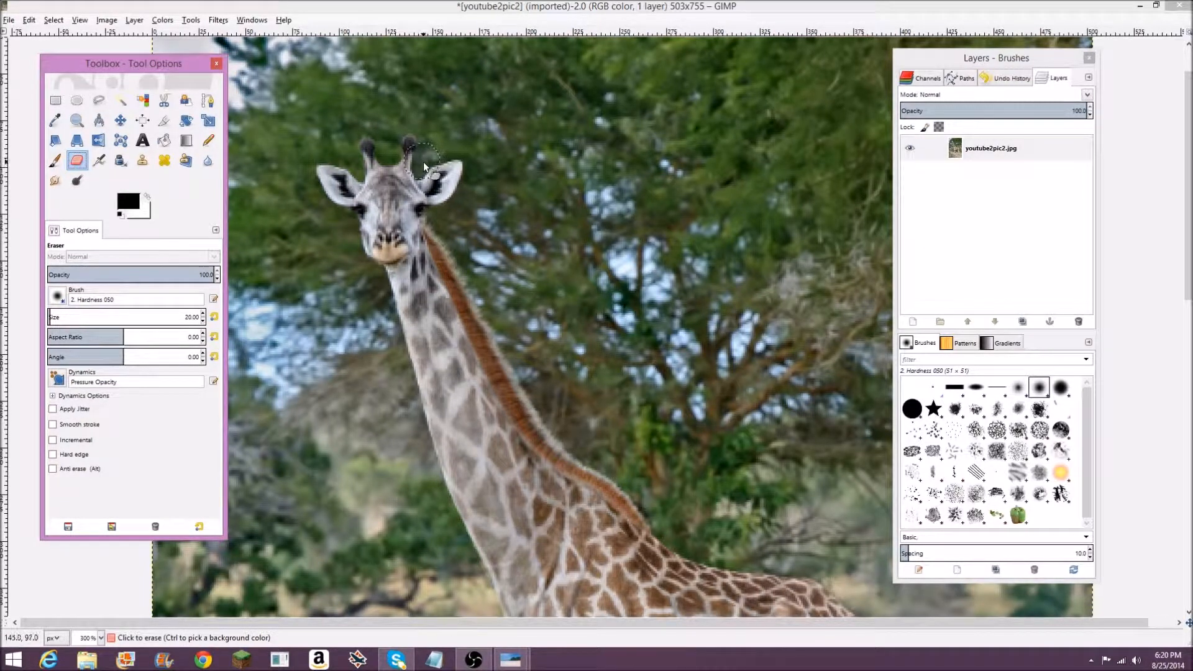
{"action": "mouse_move", "coordinate": [388, 163]}
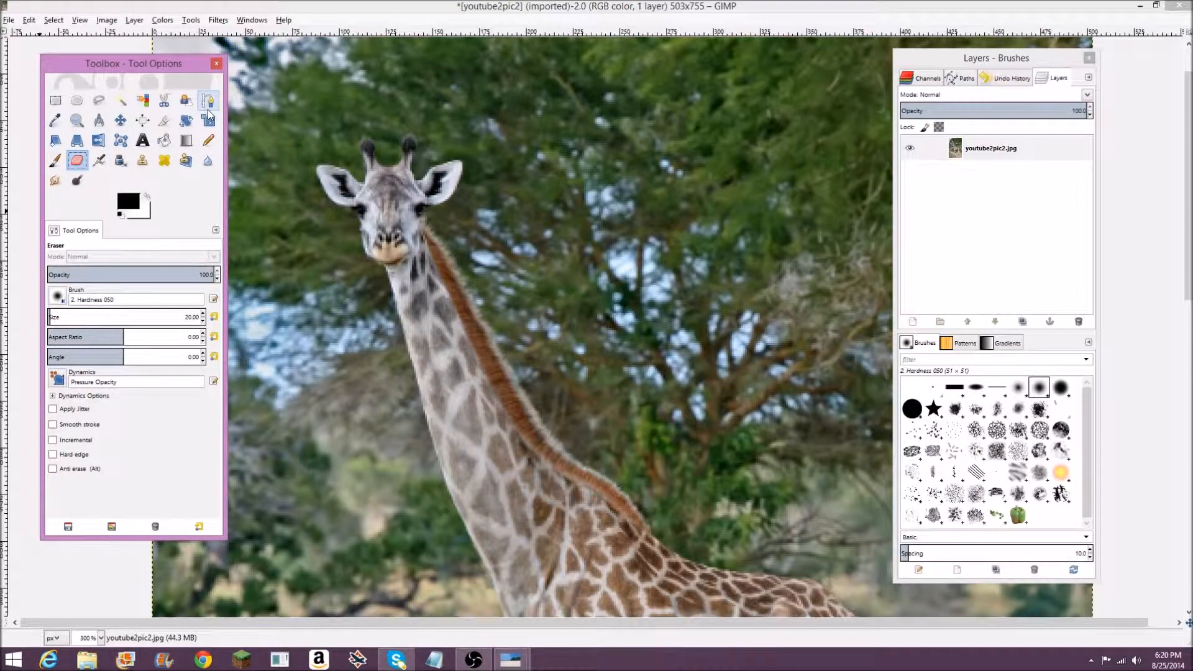
{"action": "mouse_move", "coordinate": [209, 99]}
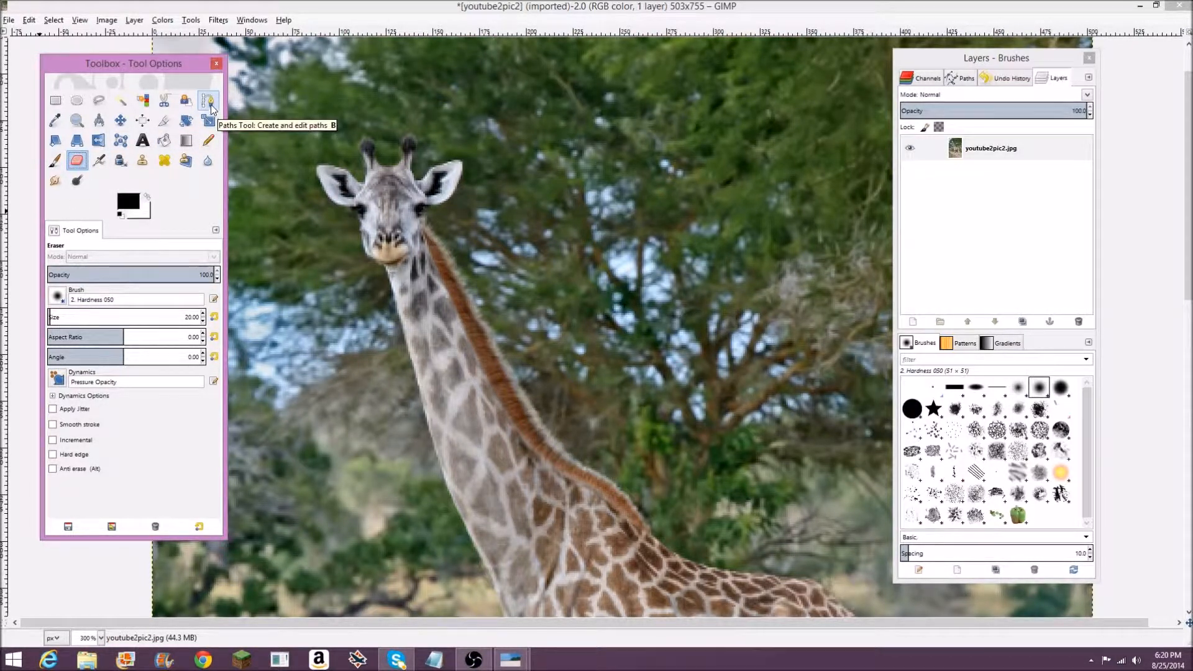
Step: With the Paths tool, place anchors around the horns and right ear to the head-neck join
{"action": "left_click", "coordinate": [209, 100]}
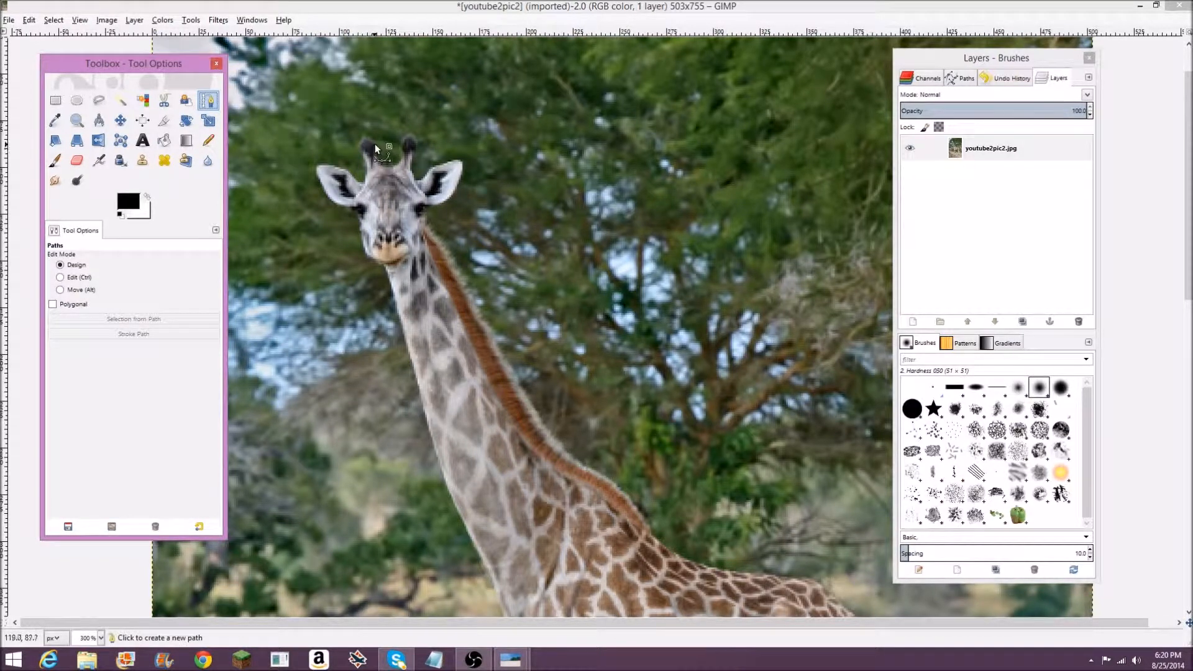
{"action": "mouse_move", "coordinate": [403, 213]}
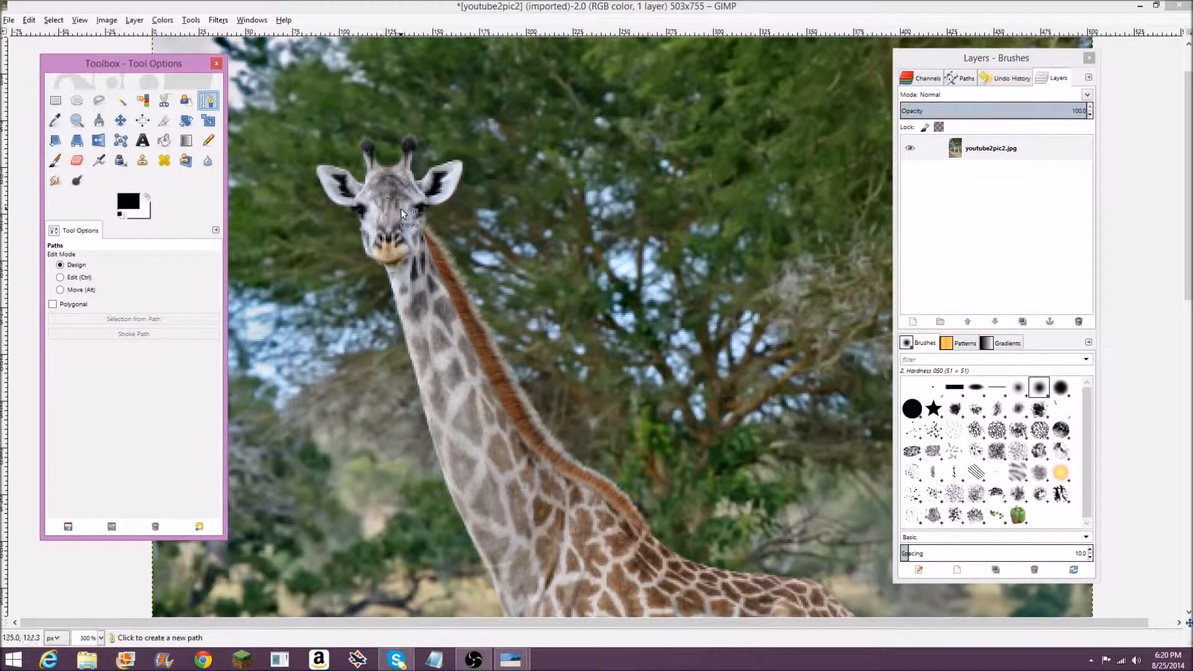
{"action": "mouse_move", "coordinate": [453, 308]}
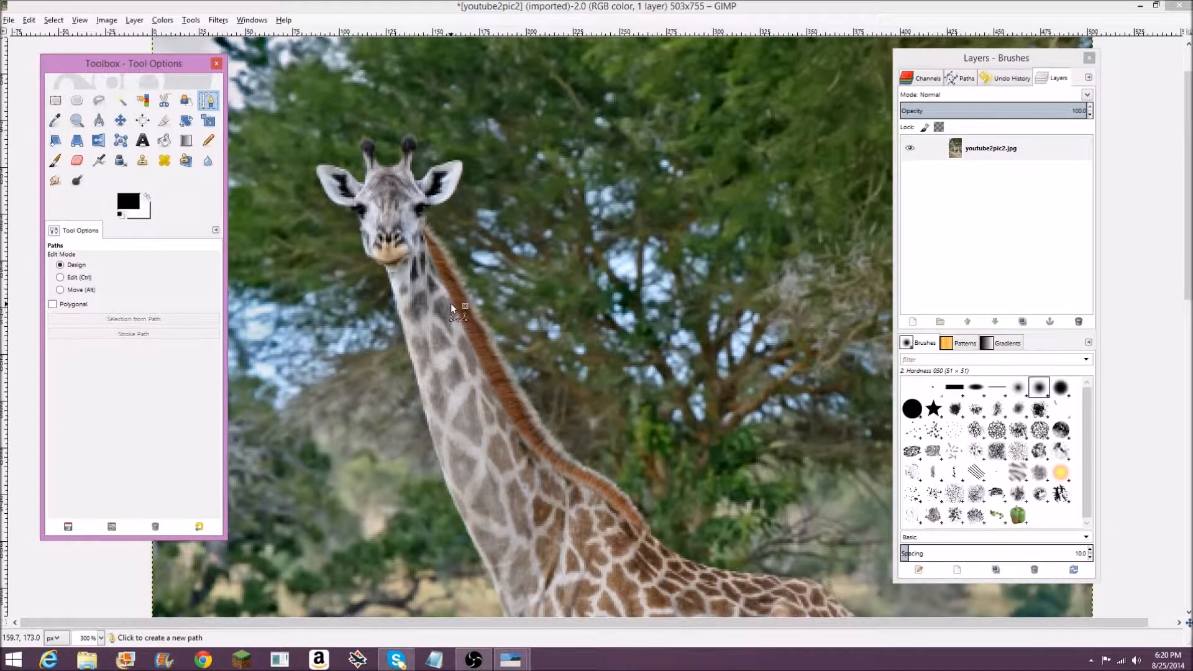
{"action": "mouse_move", "coordinate": [395, 171]}
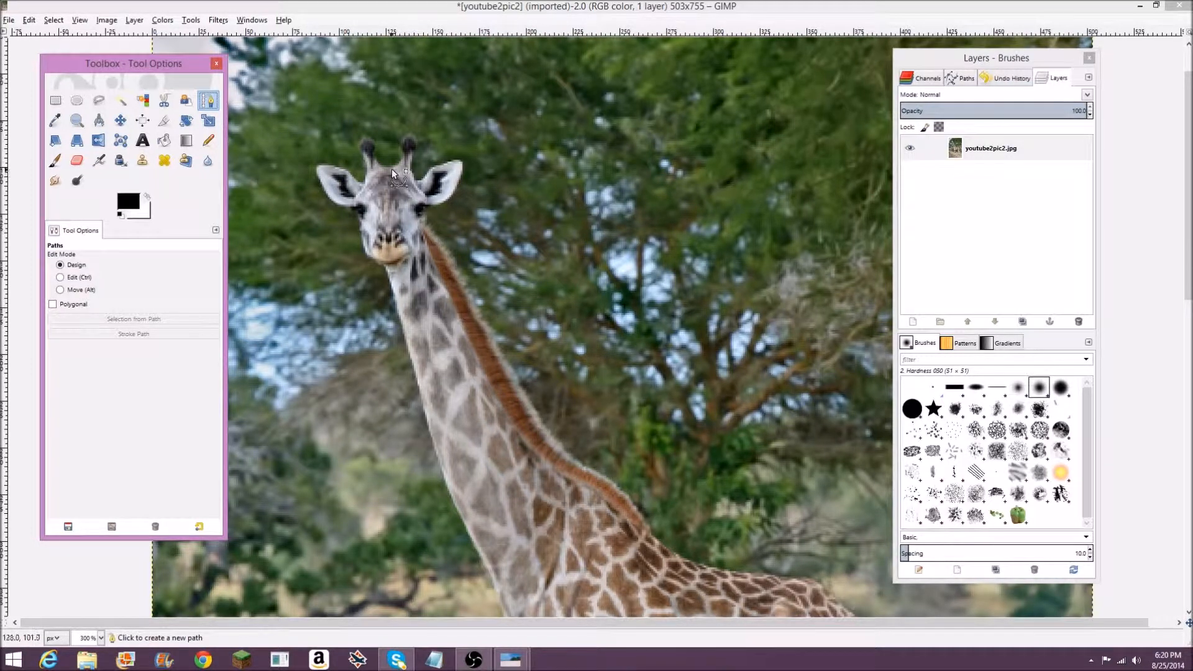
{"action": "mouse_move", "coordinate": [392, 173]}
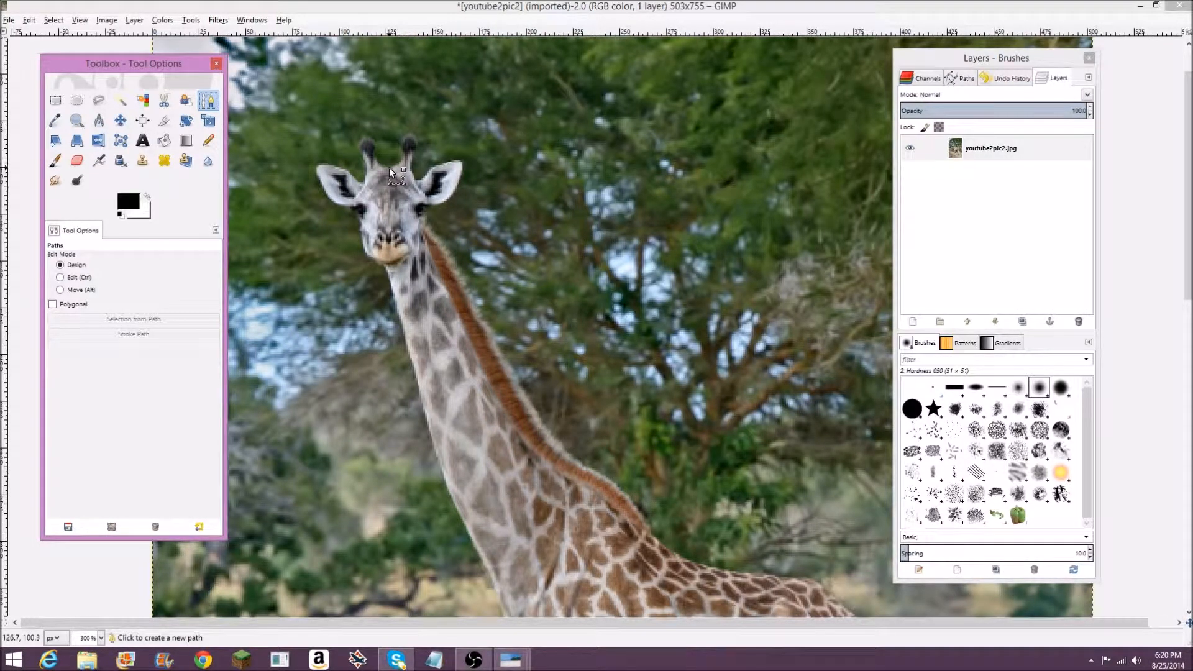
{"action": "left_click", "coordinate": [389, 169]}
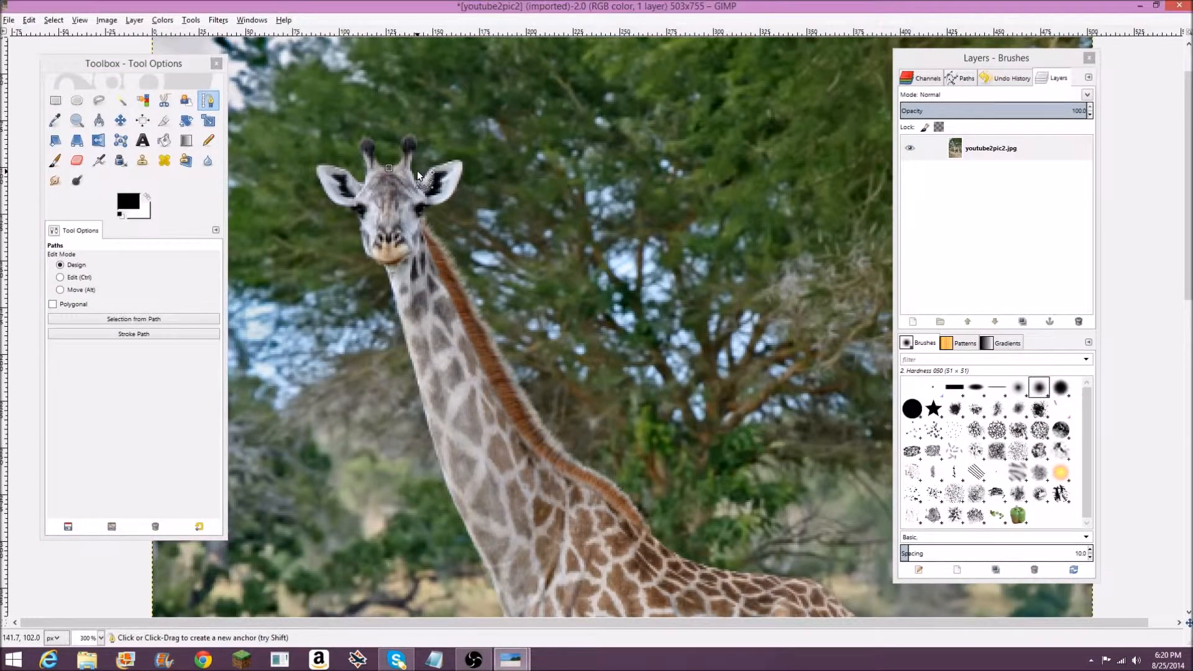
{"action": "mouse_move", "coordinate": [399, 169]}
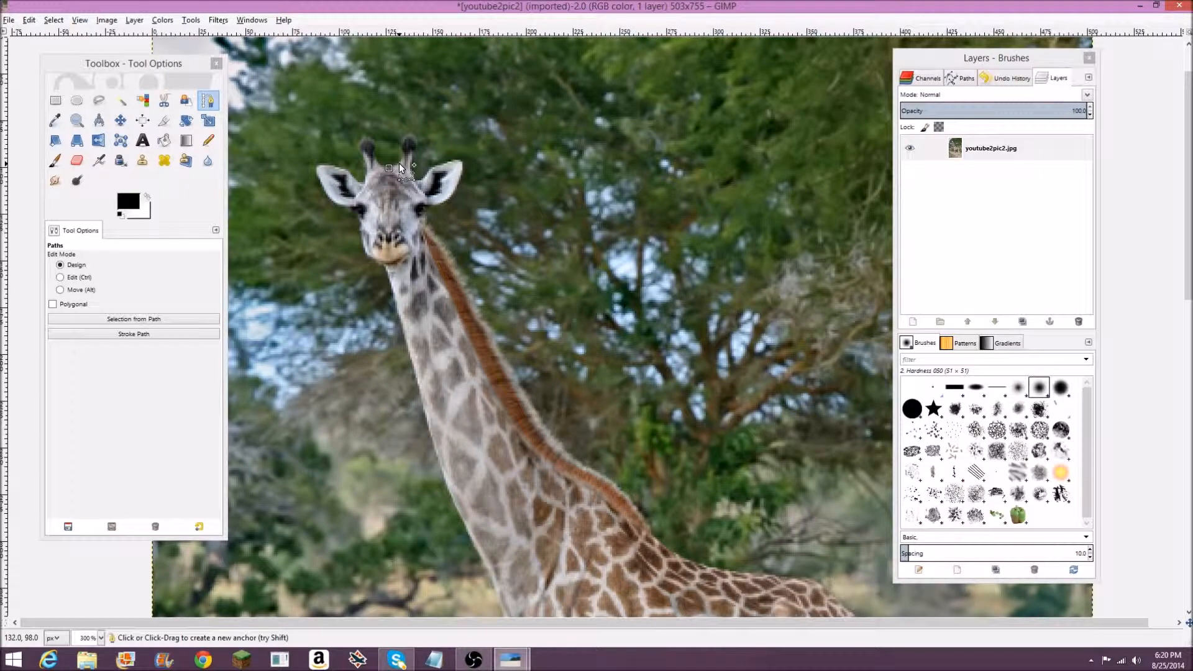
{"action": "mouse_move", "coordinate": [403, 158]}
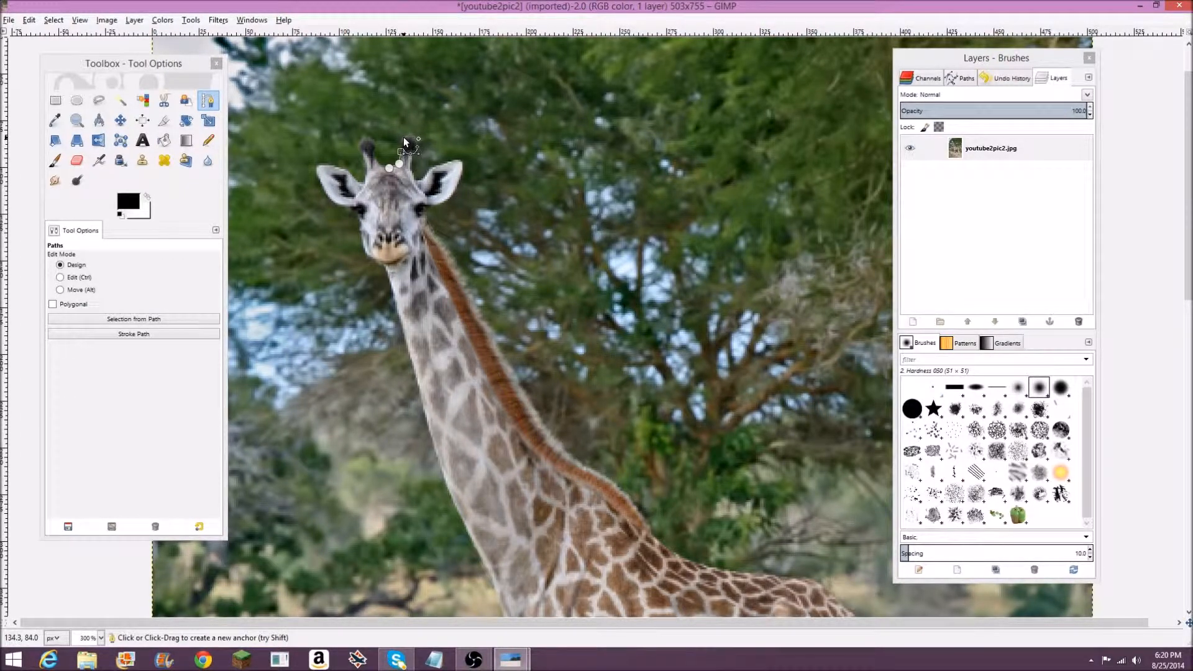
{"action": "left_click", "coordinate": [413, 139]}
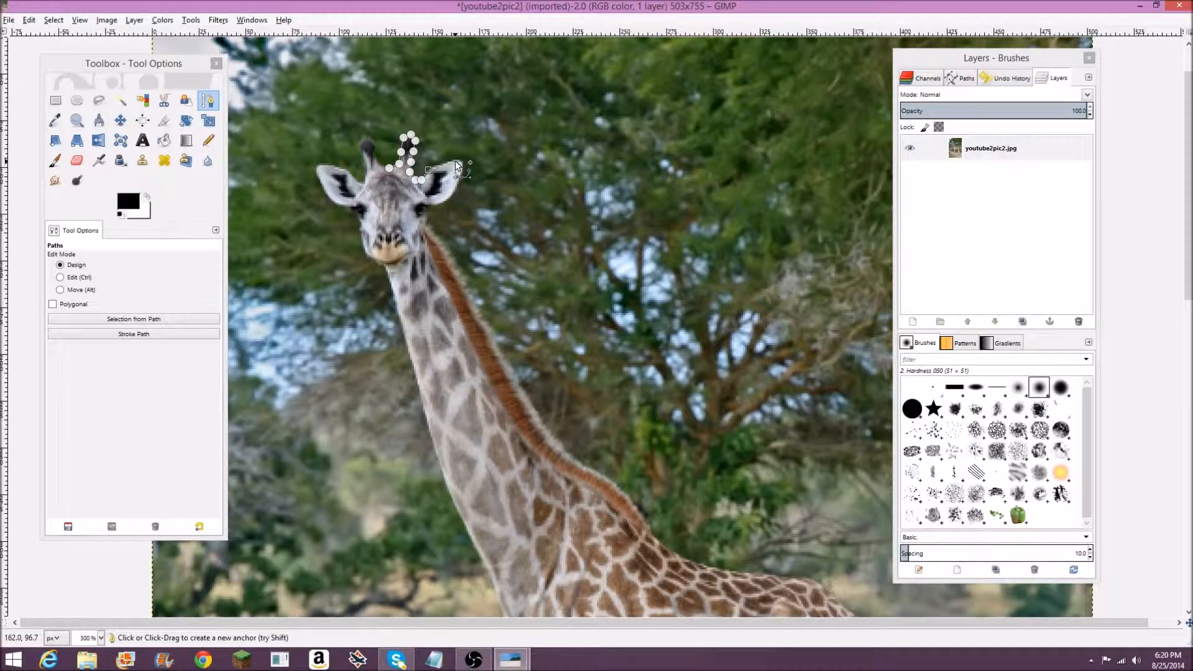
{"action": "left_click", "coordinate": [457, 165]}
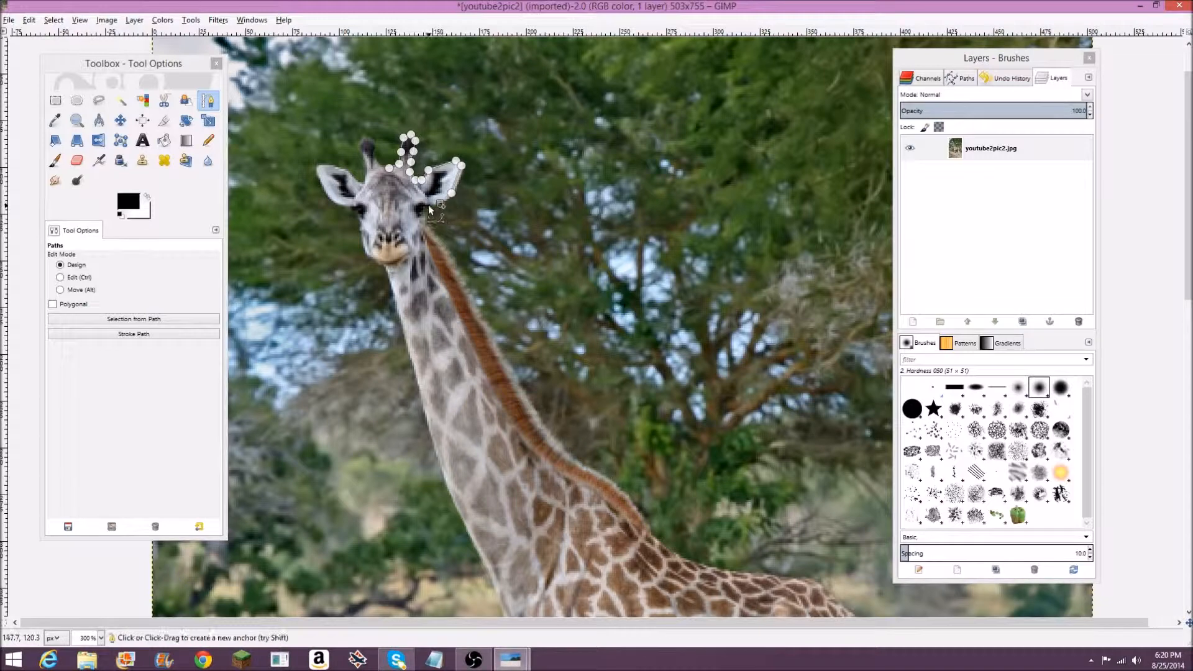
{"action": "left_click", "coordinate": [426, 236]}
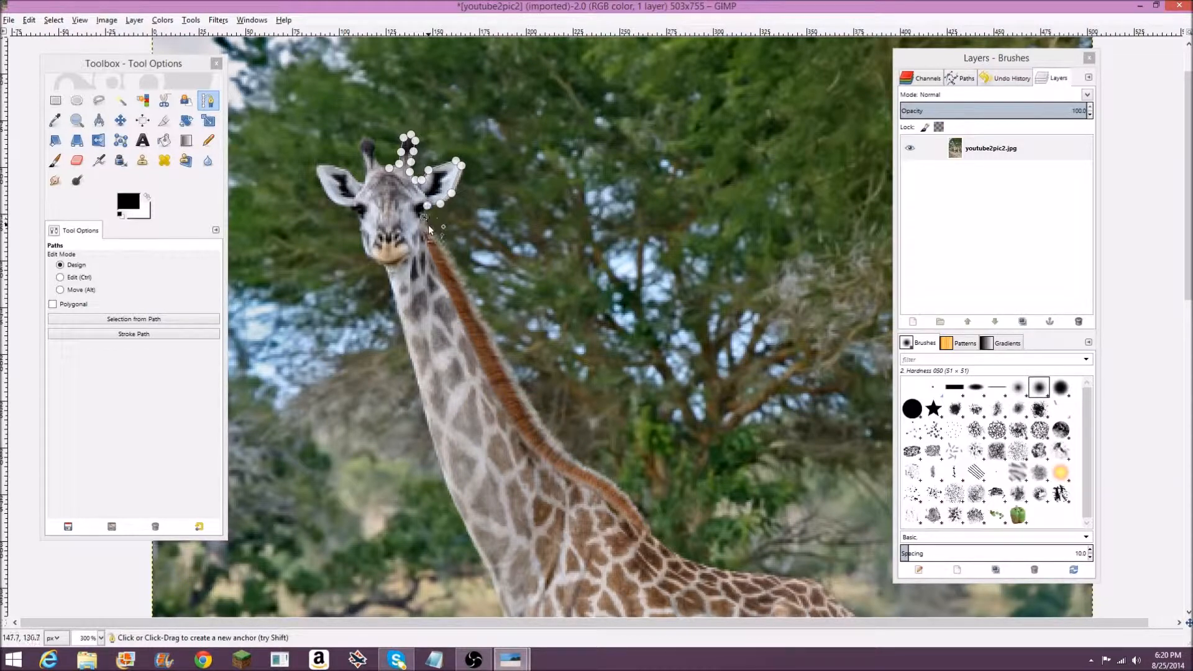
{"action": "left_click", "coordinate": [446, 253]}
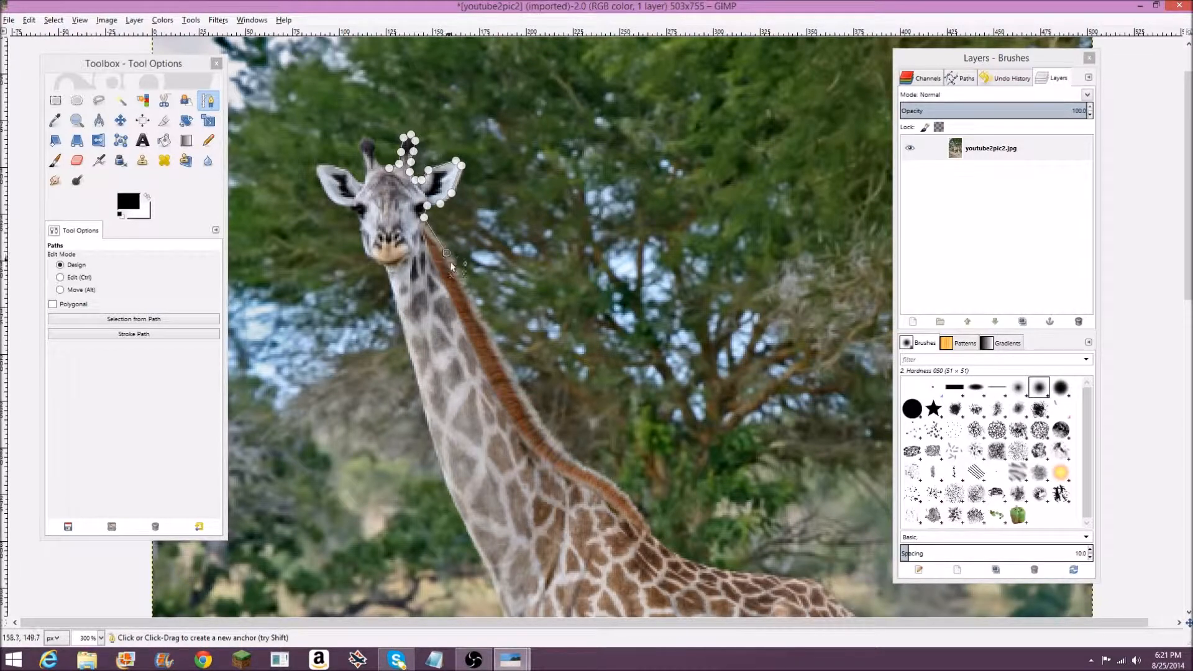
{"action": "mouse_move", "coordinate": [505, 359]}
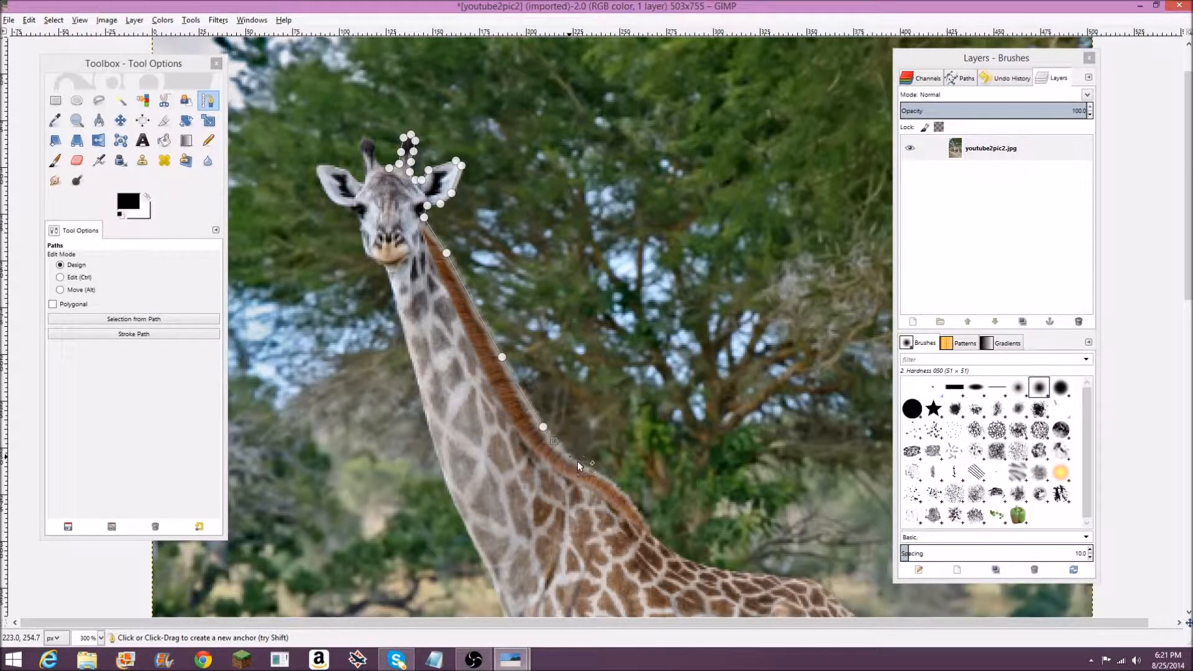
Step: Continue the path down the back of the giraffe's neck to its base
{"action": "left_click", "coordinate": [597, 473]}
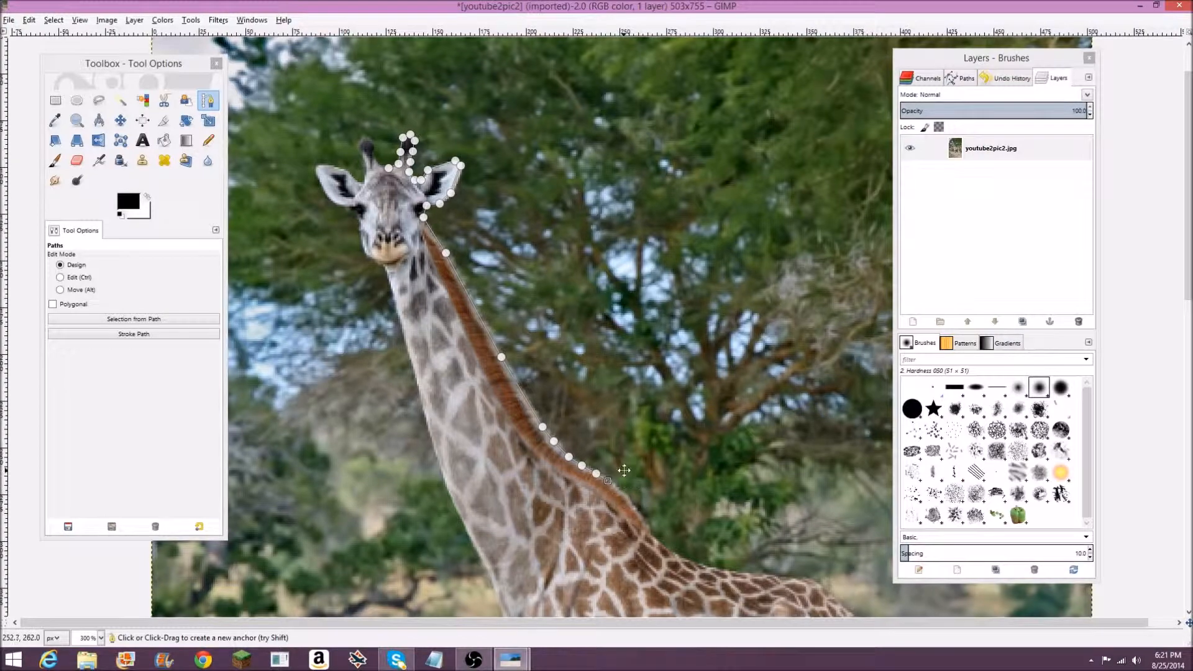
{"action": "scroll", "scroll_direction": "down", "scroll_amount": 3}
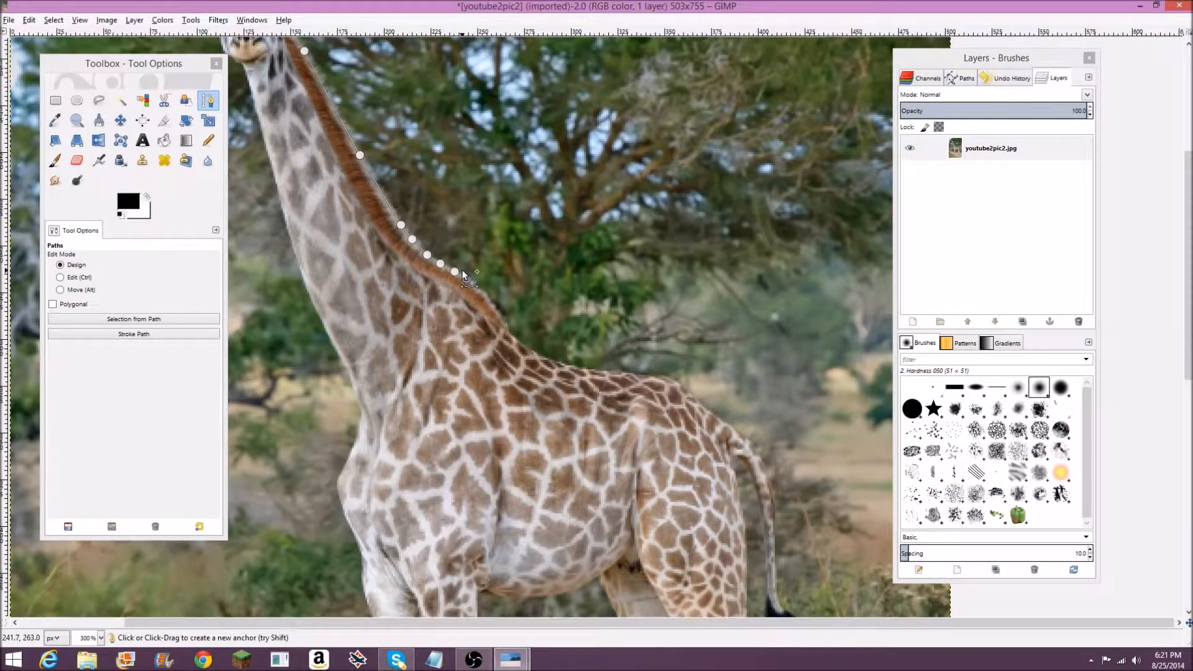
{"action": "left_click", "coordinate": [464, 278]}
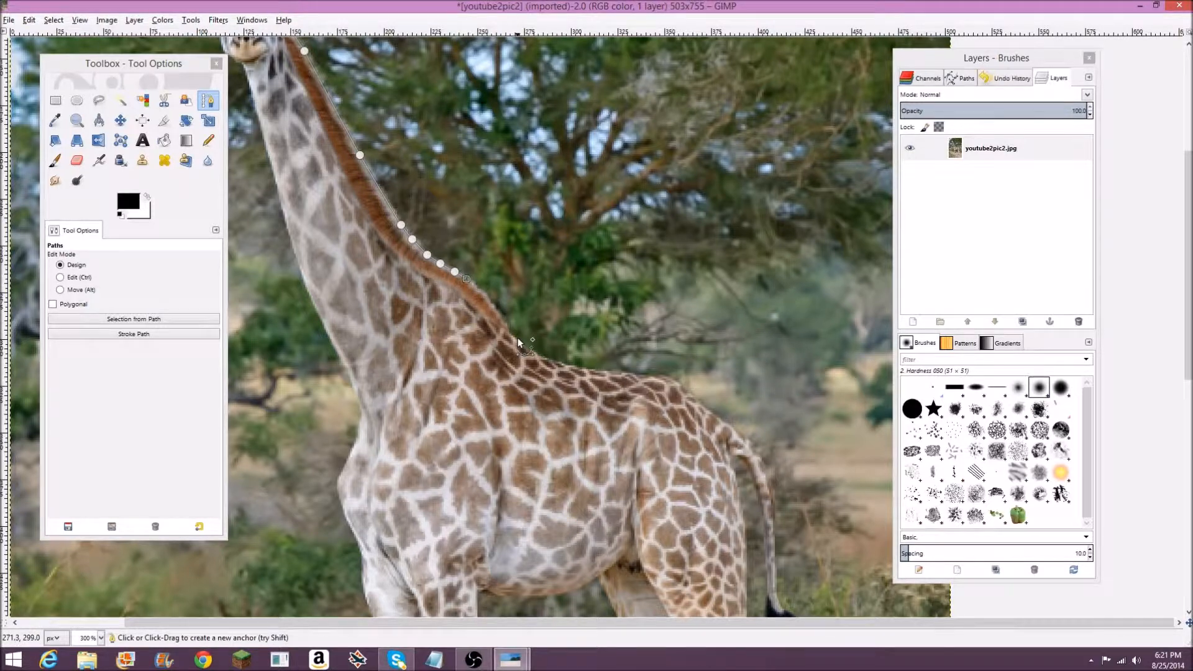
{"action": "mouse_move", "coordinate": [509, 339]}
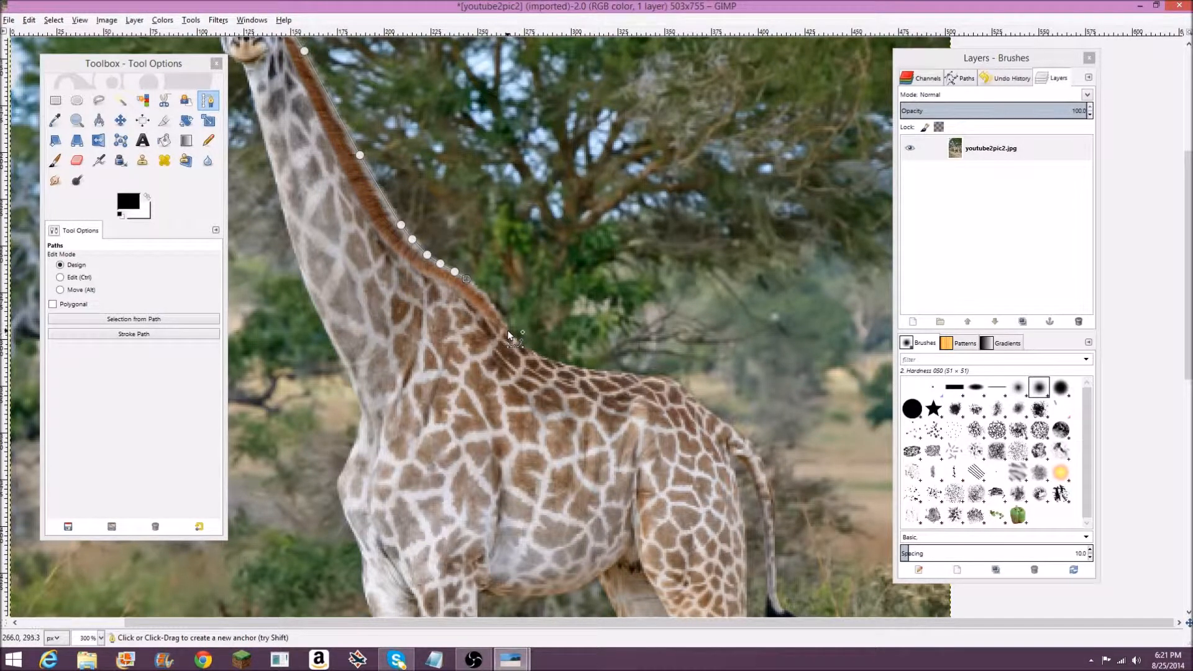
{"action": "left_click", "coordinate": [508, 331]}
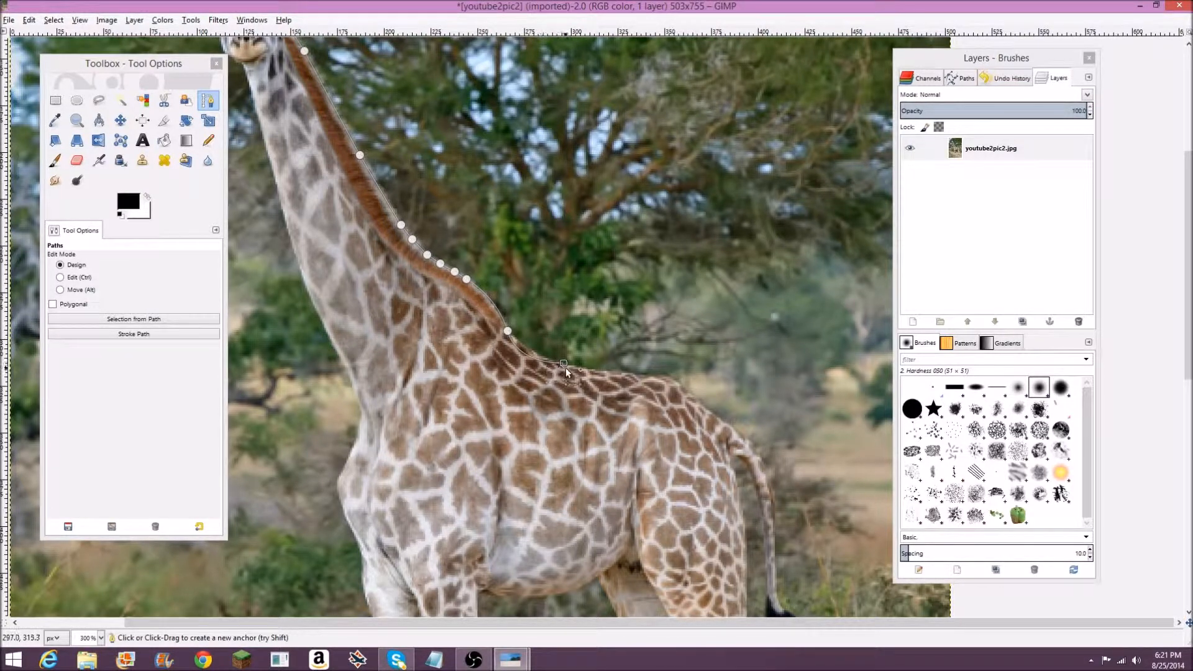
{"action": "mouse_move", "coordinate": [574, 363]}
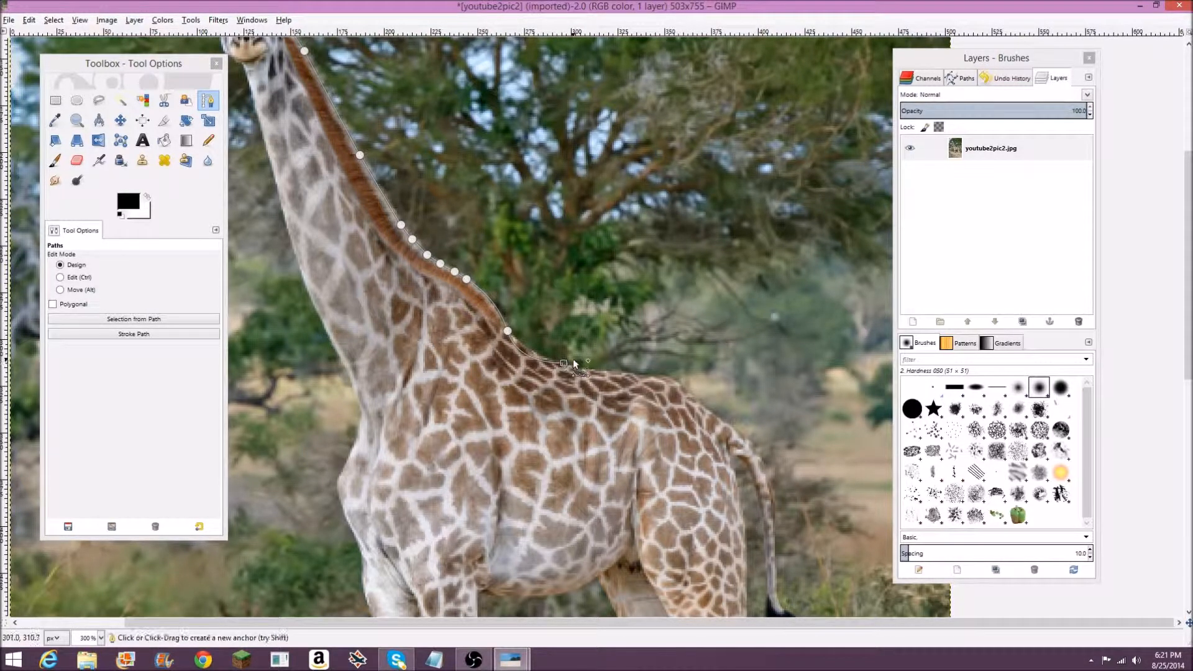
Step: Add path anchors from the neck base along the giraffe's back, adjusting a head point
{"action": "left_click", "coordinate": [61, 277]}
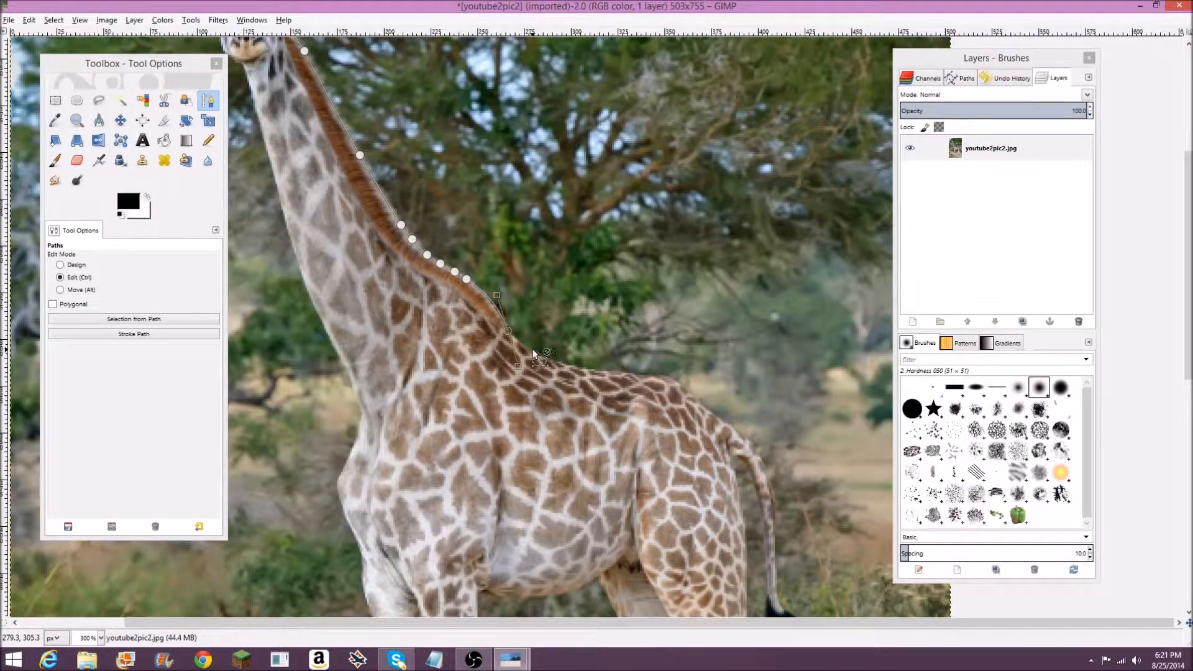
{"action": "left_click", "coordinate": [60, 265]}
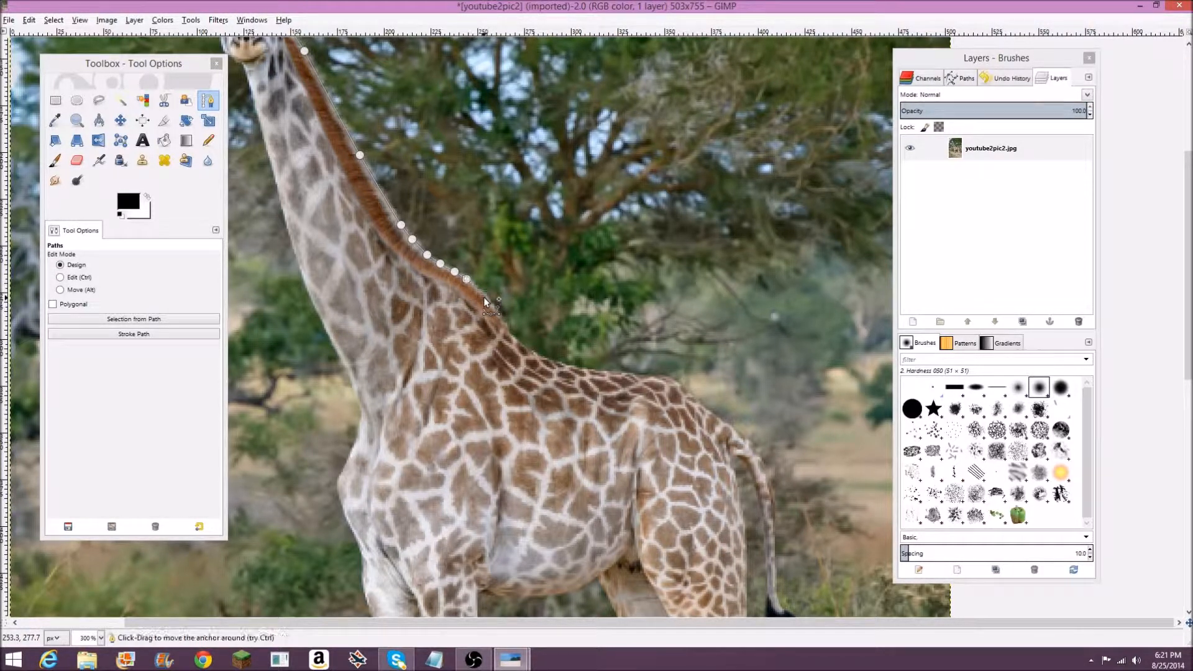
{"action": "left_click", "coordinate": [498, 318]}
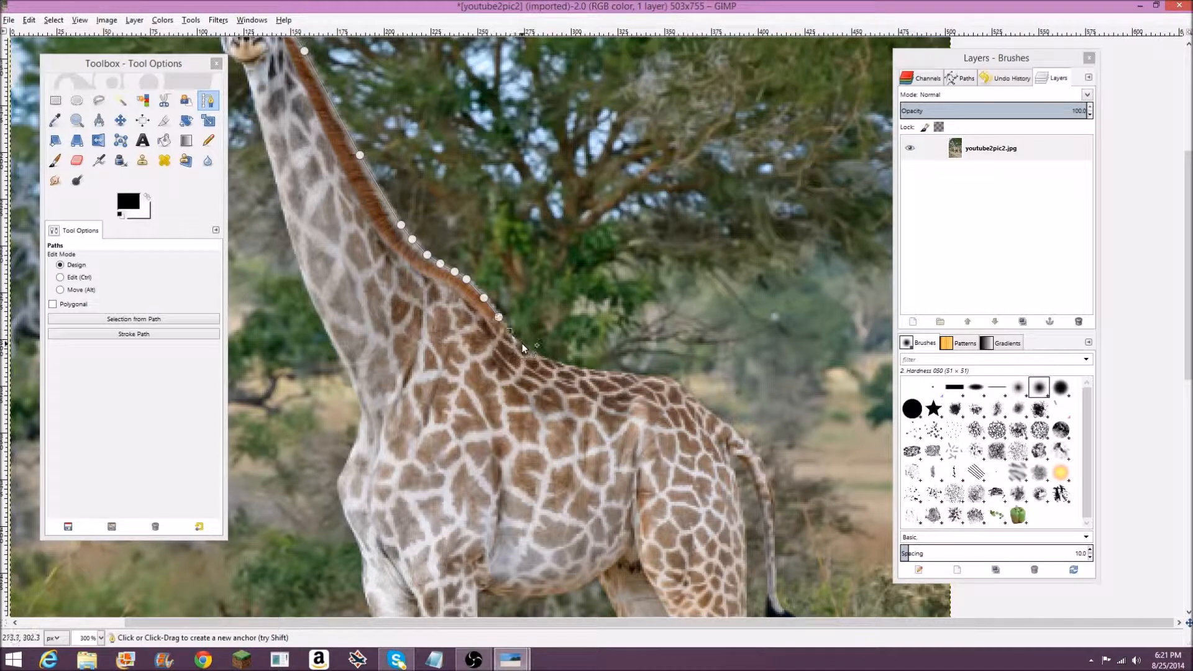
{"action": "left_click", "coordinate": [523, 345]}
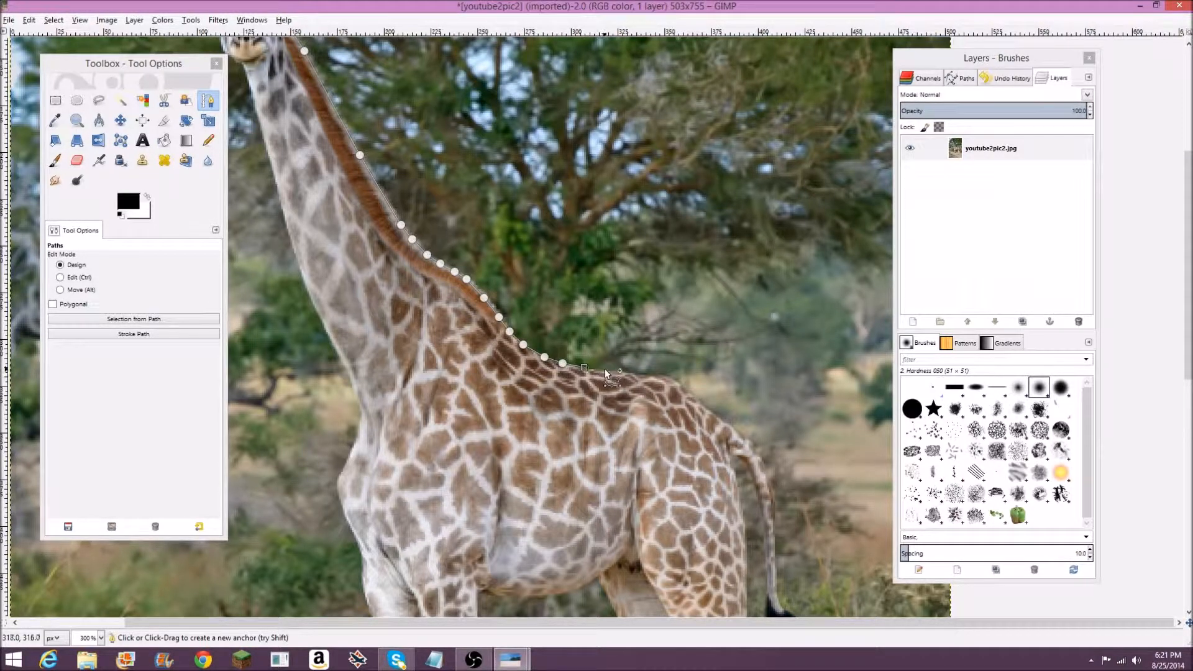
{"action": "left_click", "coordinate": [654, 372]}
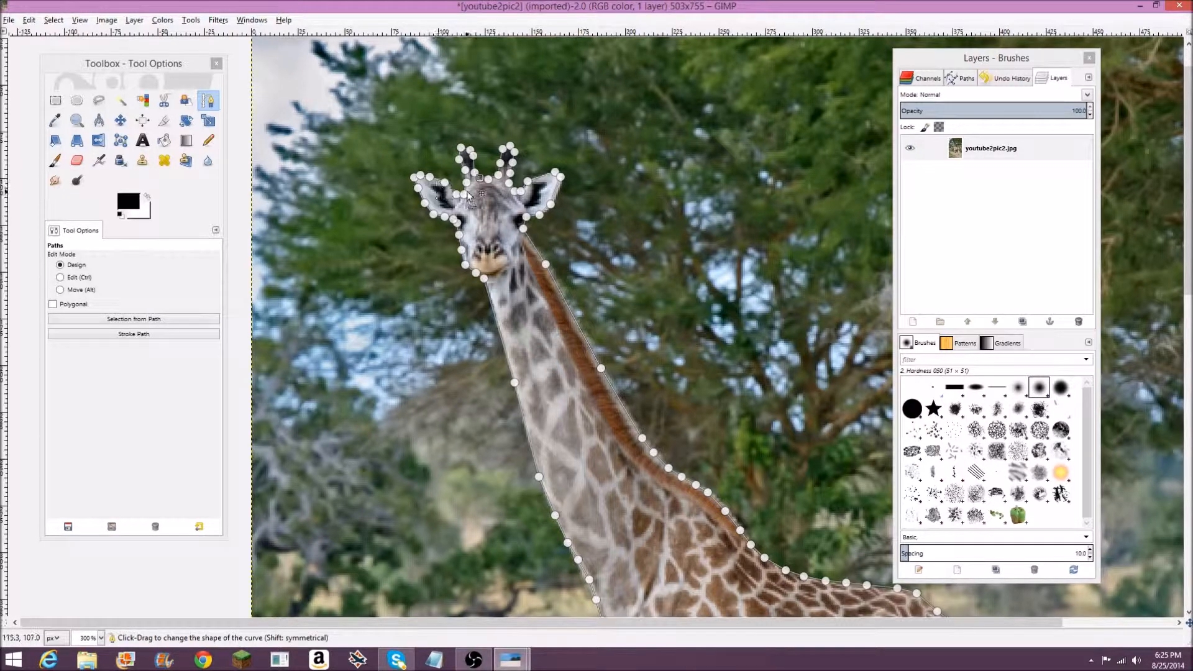
{"action": "mouse_move", "coordinate": [487, 136]}
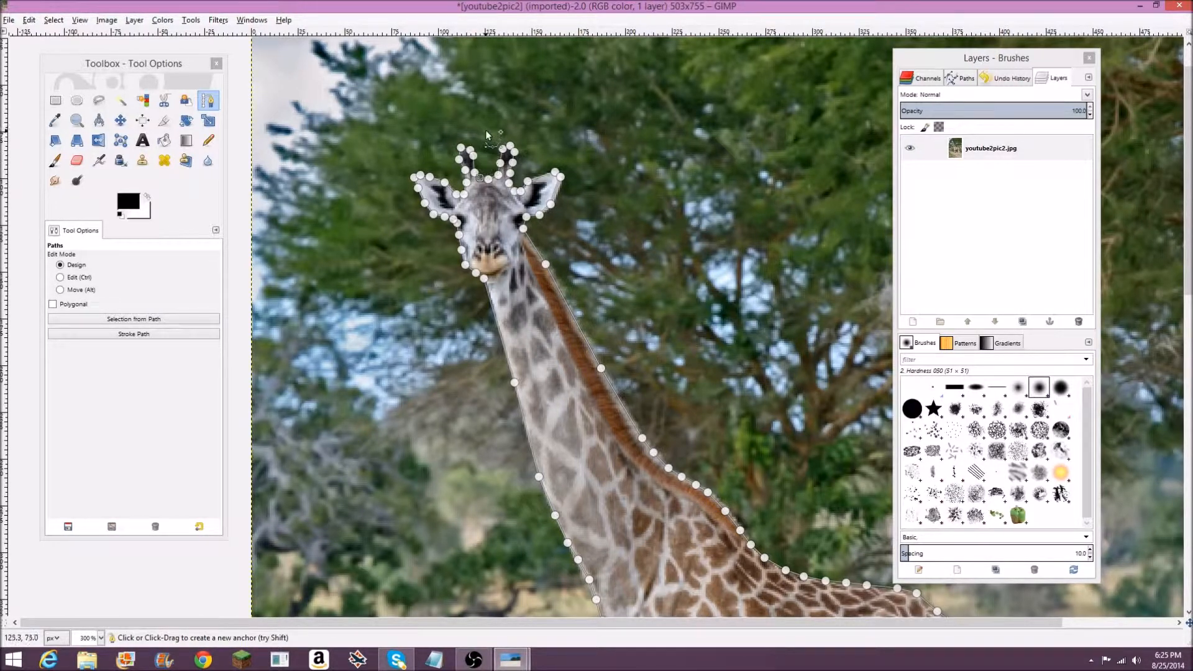
{"action": "mouse_move", "coordinate": [486, 145]}
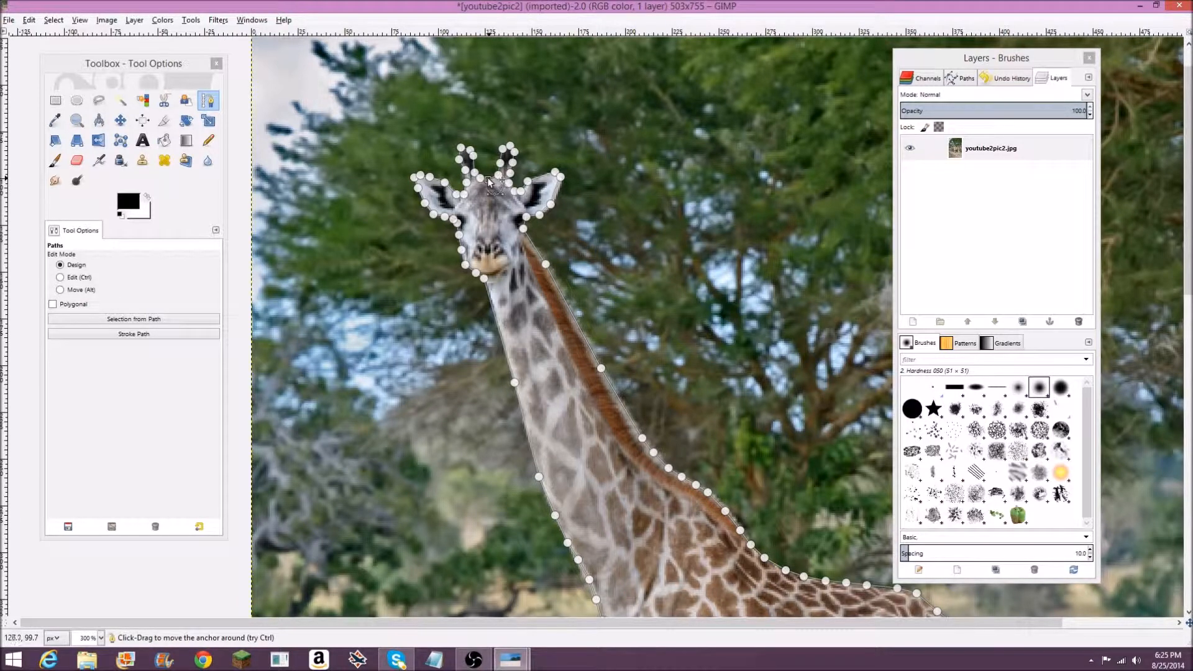
{"action": "left_click", "coordinate": [125, 63]}
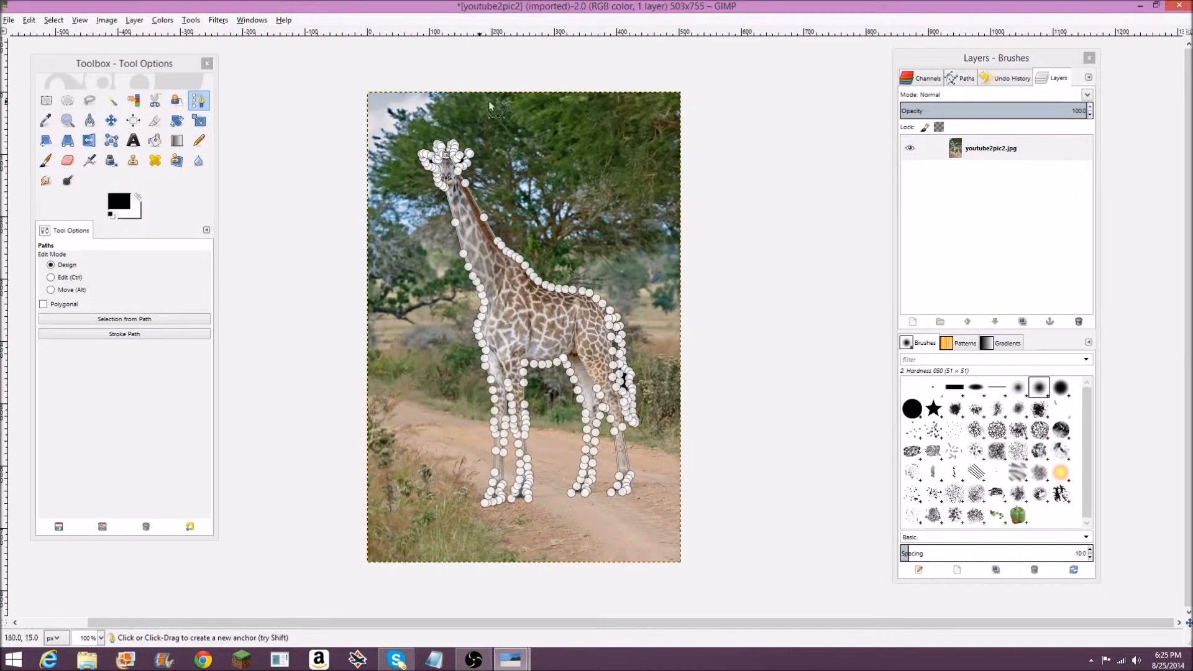
{"action": "mouse_move", "coordinate": [539, 470]}
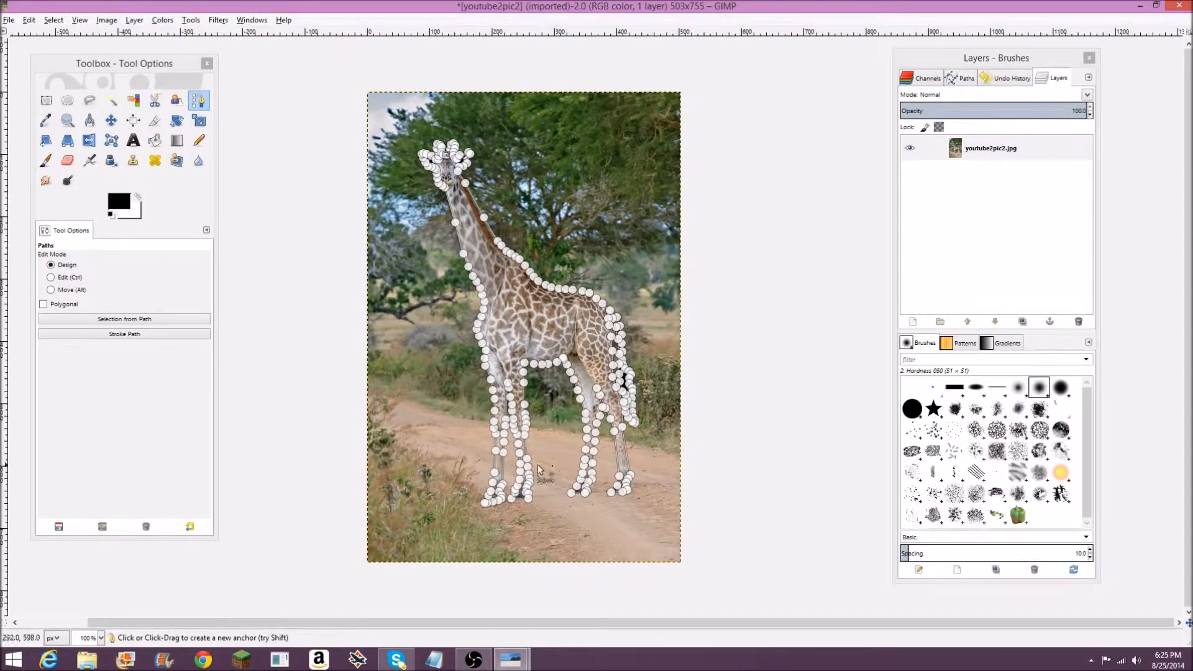
{"action": "mouse_move", "coordinate": [592, 234]}
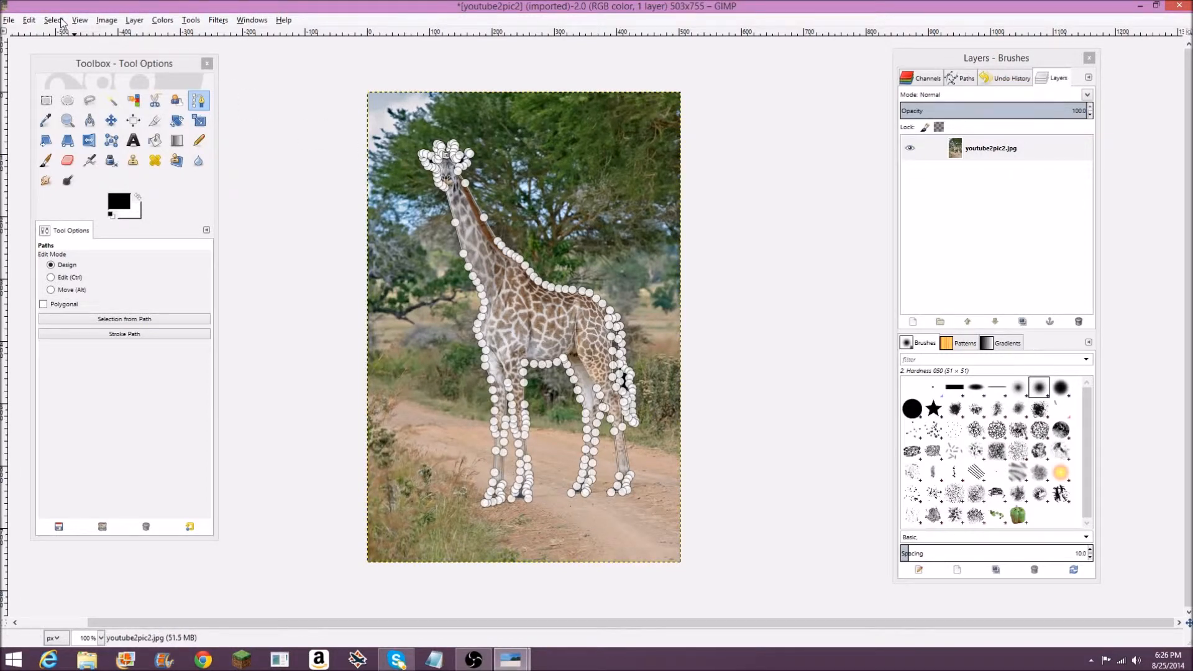
Step: Turn the completed giraffe outline into a selection from the Select menu
{"action": "left_click", "coordinate": [52, 20]}
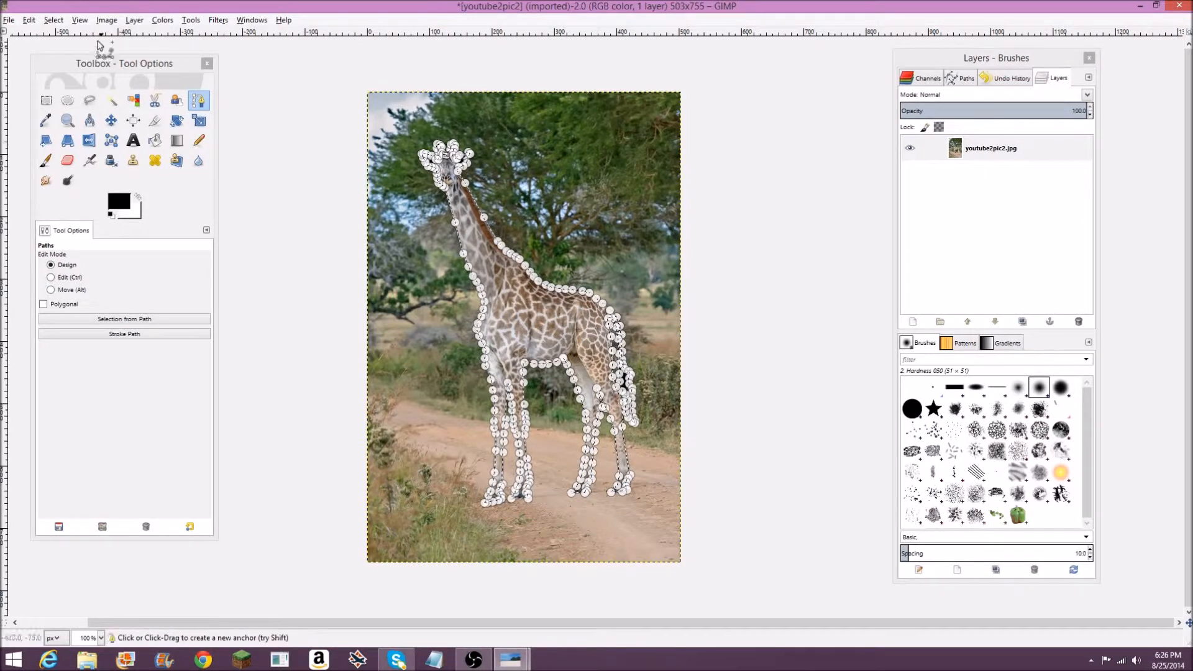
{"action": "left_click", "coordinate": [52, 20]}
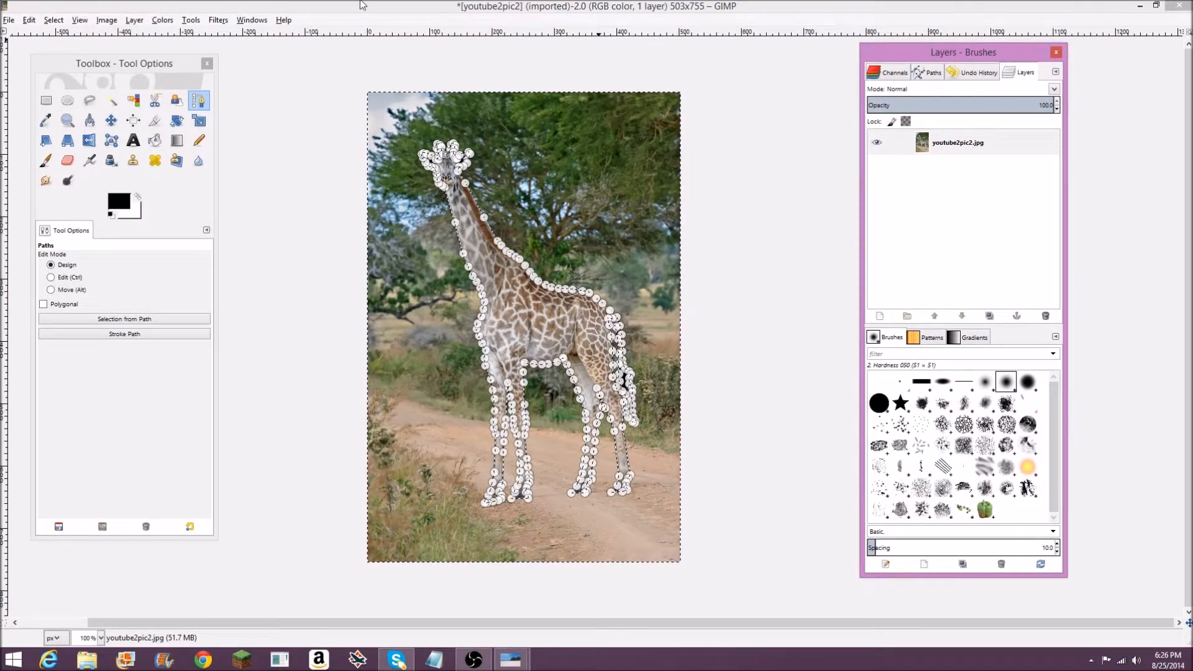
{"action": "left_click", "coordinate": [252, 20]}
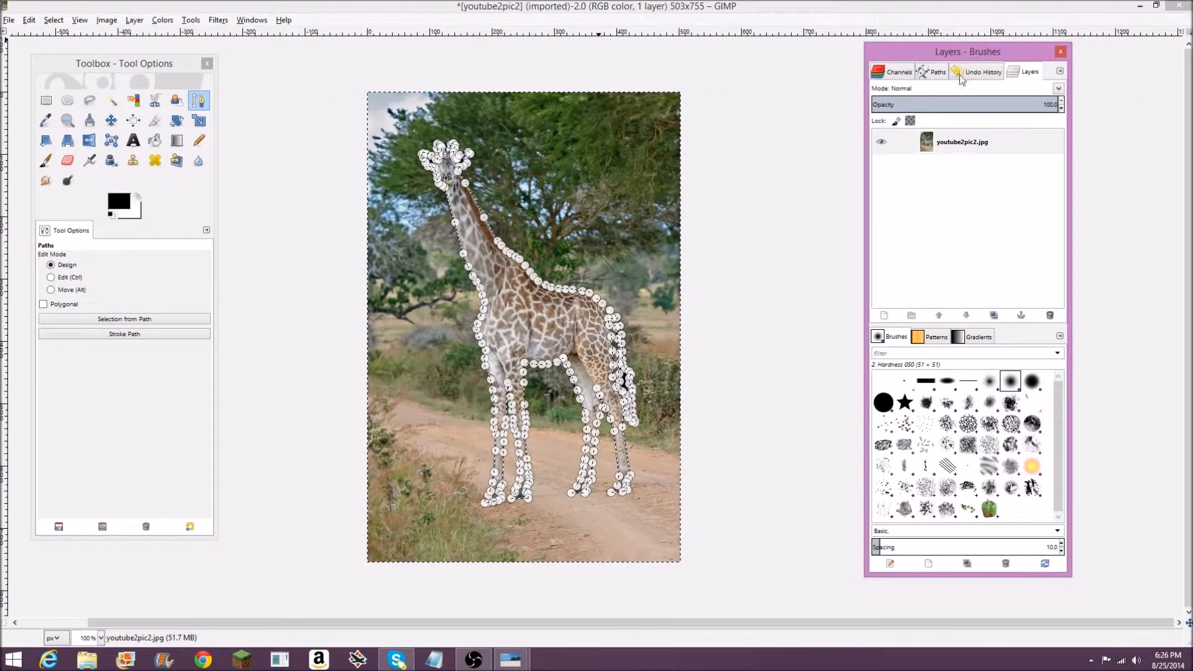
Step: Add an alpha channel to the giraffe layer and clear everything outside the outline
{"action": "right_click", "coordinate": [961, 142]}
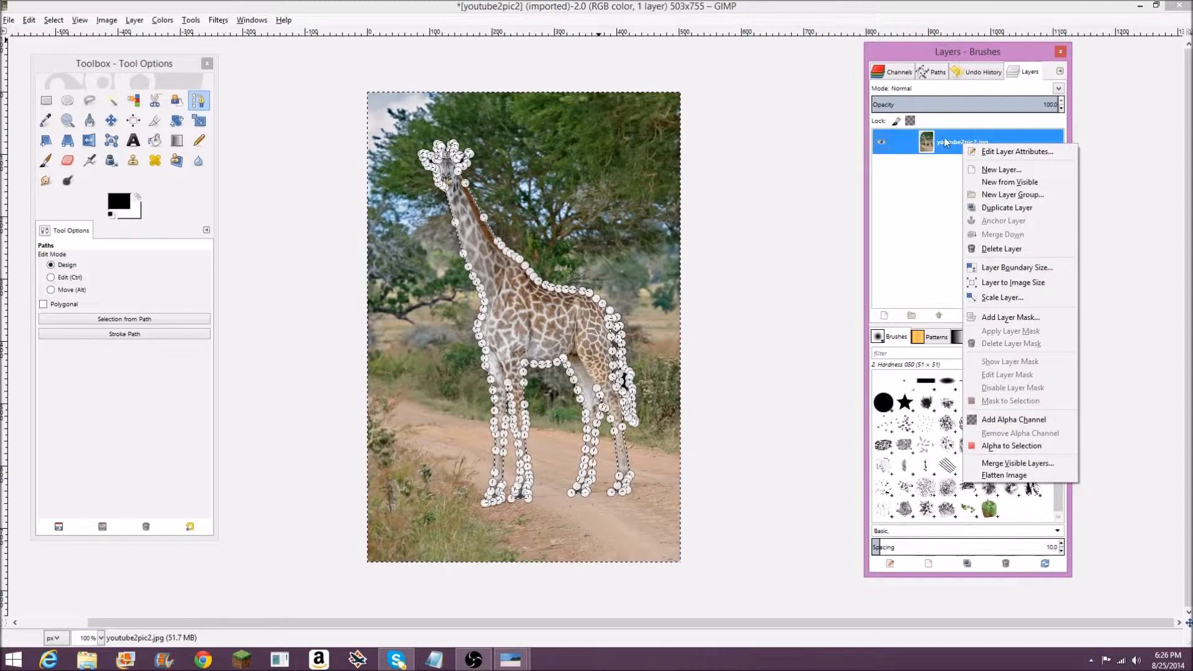
{"action": "mouse_move", "coordinate": [1007, 397]}
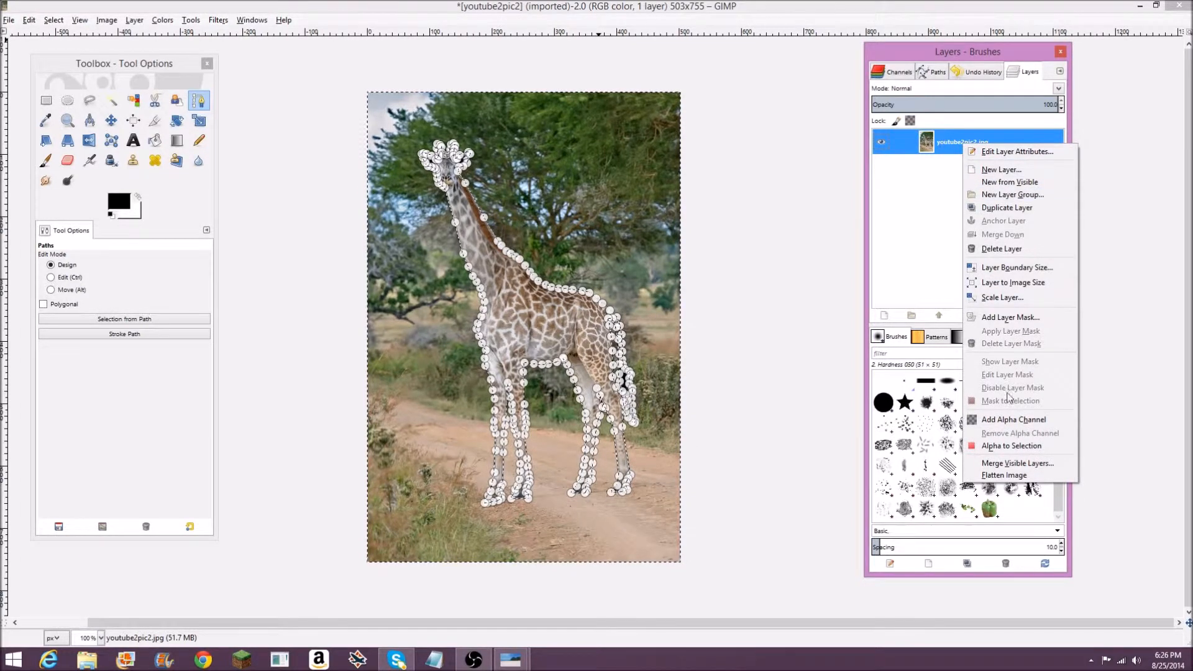
{"action": "mouse_move", "coordinate": [1013, 419]}
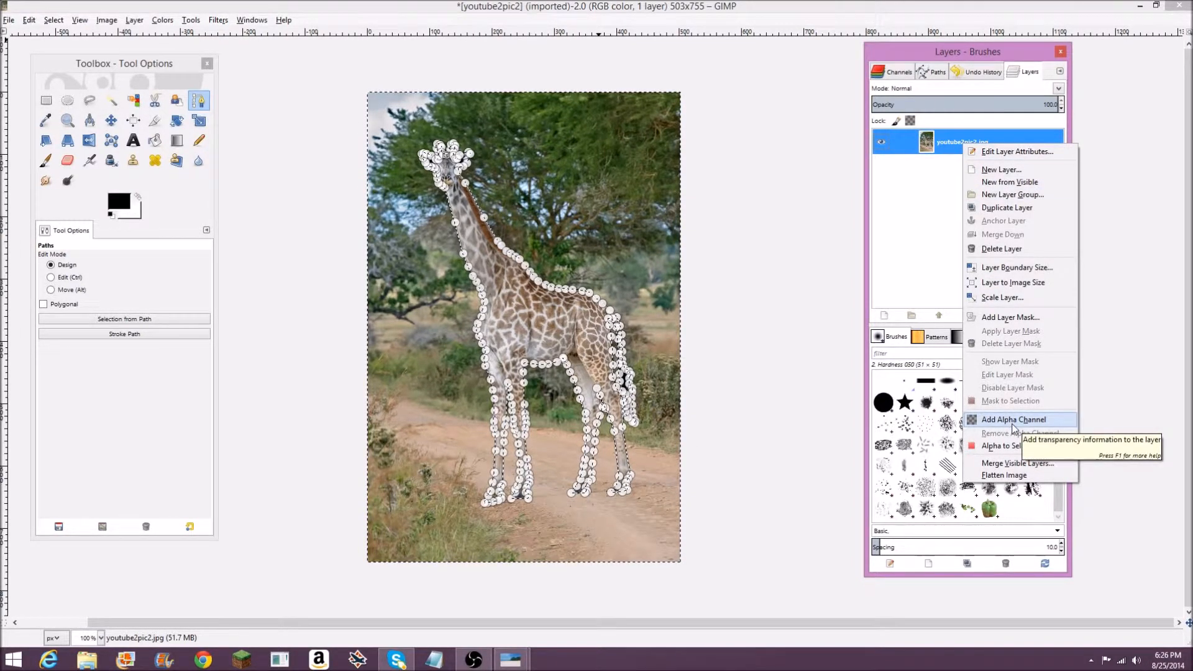
{"action": "left_click", "coordinate": [1012, 419]}
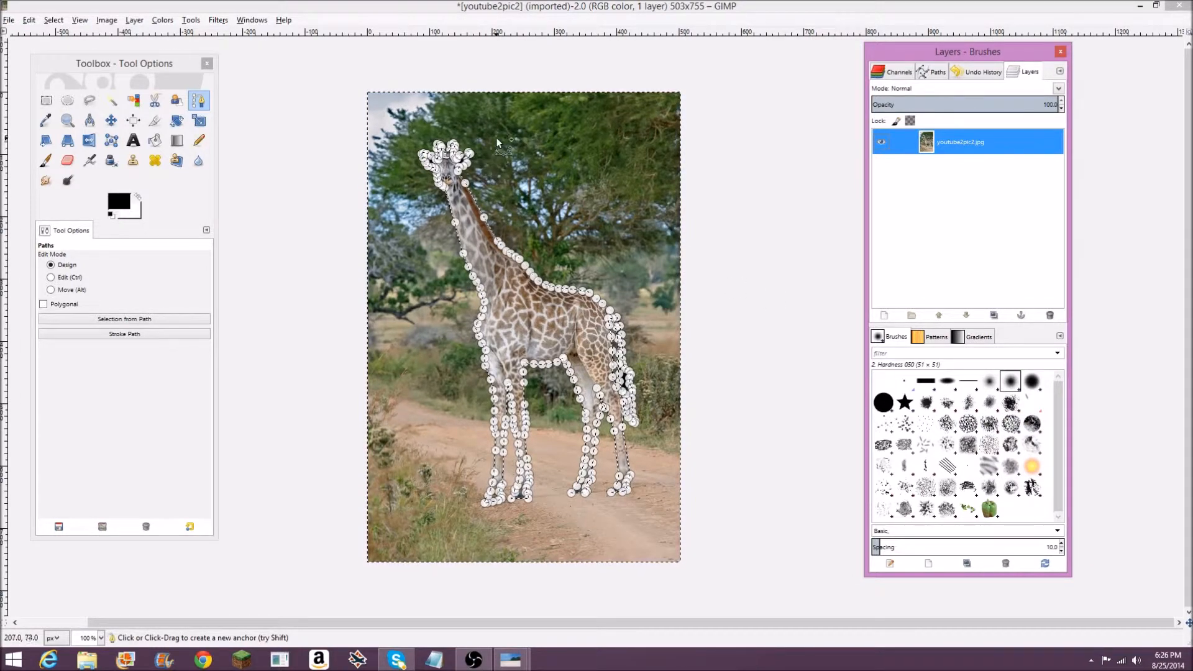
{"action": "left_click", "coordinate": [505, 145]}
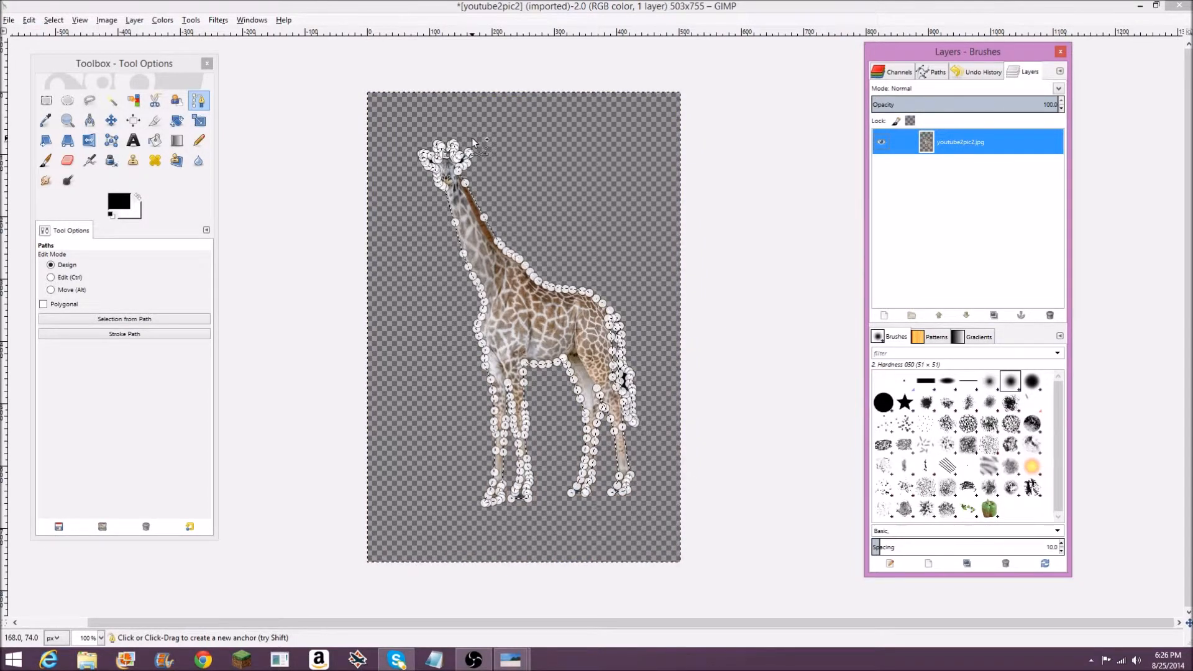
{"action": "mouse_move", "coordinate": [483, 102]}
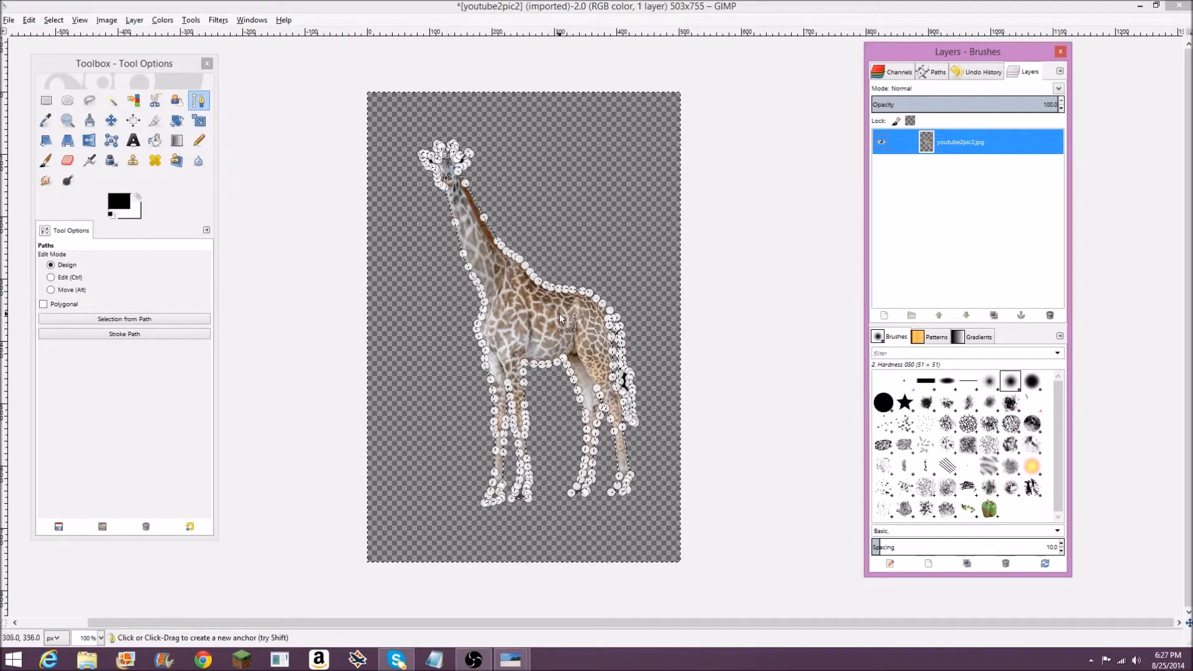
Step: Choose Select > None and switch to the Move tool
{"action": "left_click", "coordinate": [53, 20]}
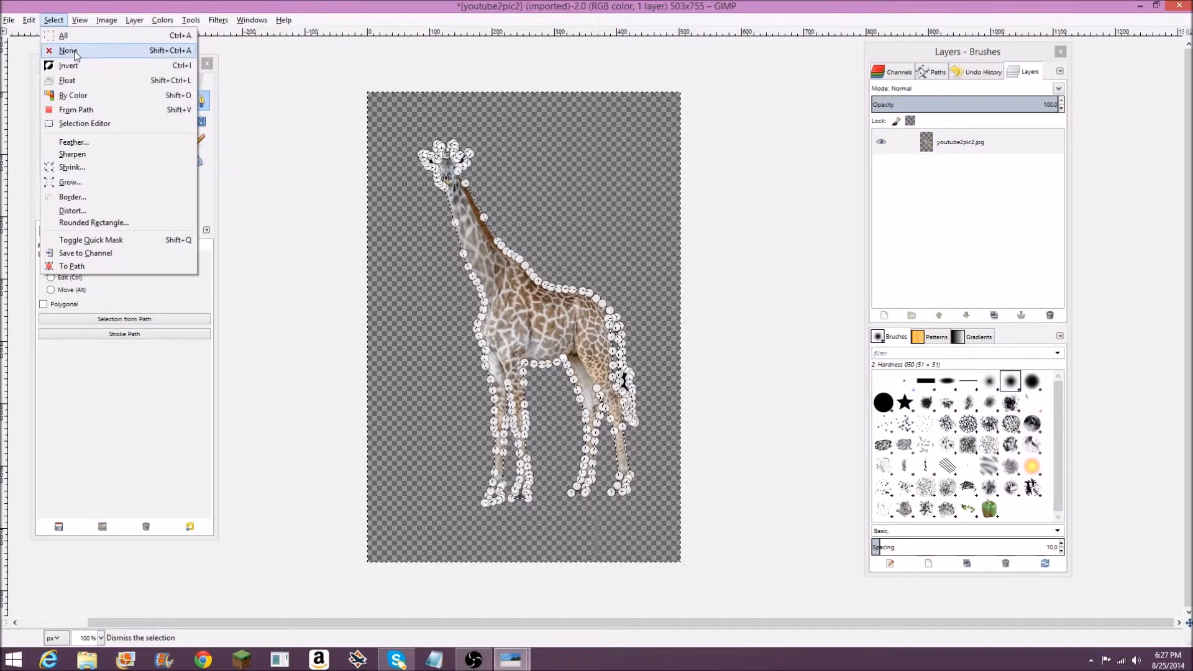
{"action": "left_click", "coordinate": [68, 50]}
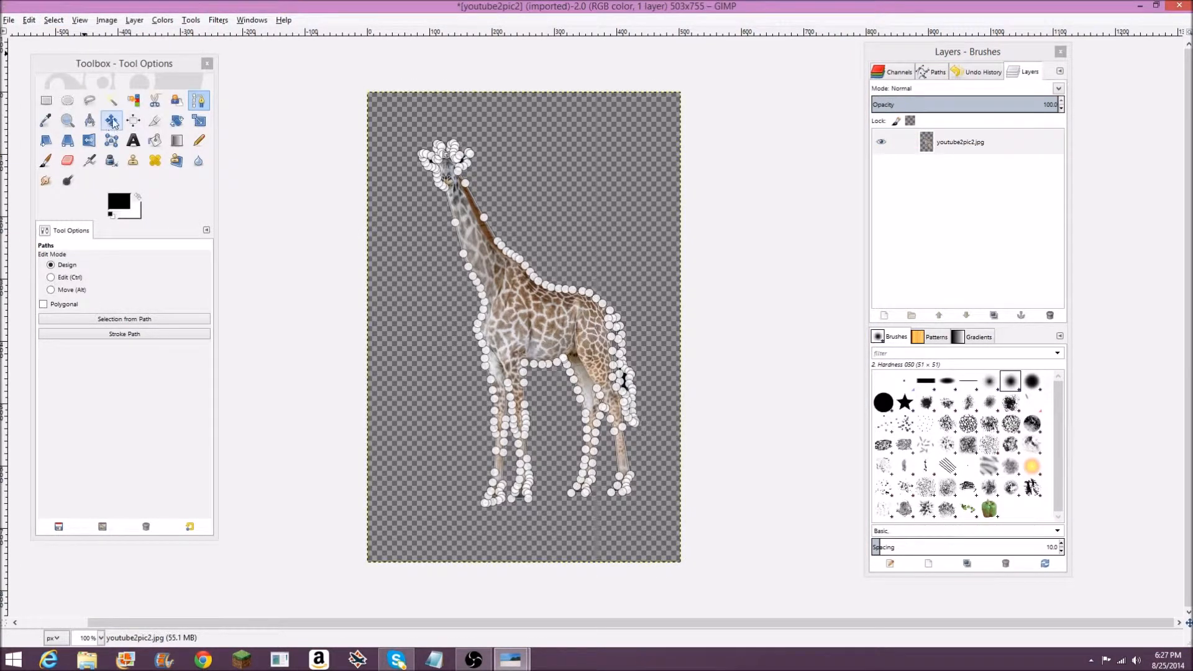
{"action": "left_click", "coordinate": [112, 121]}
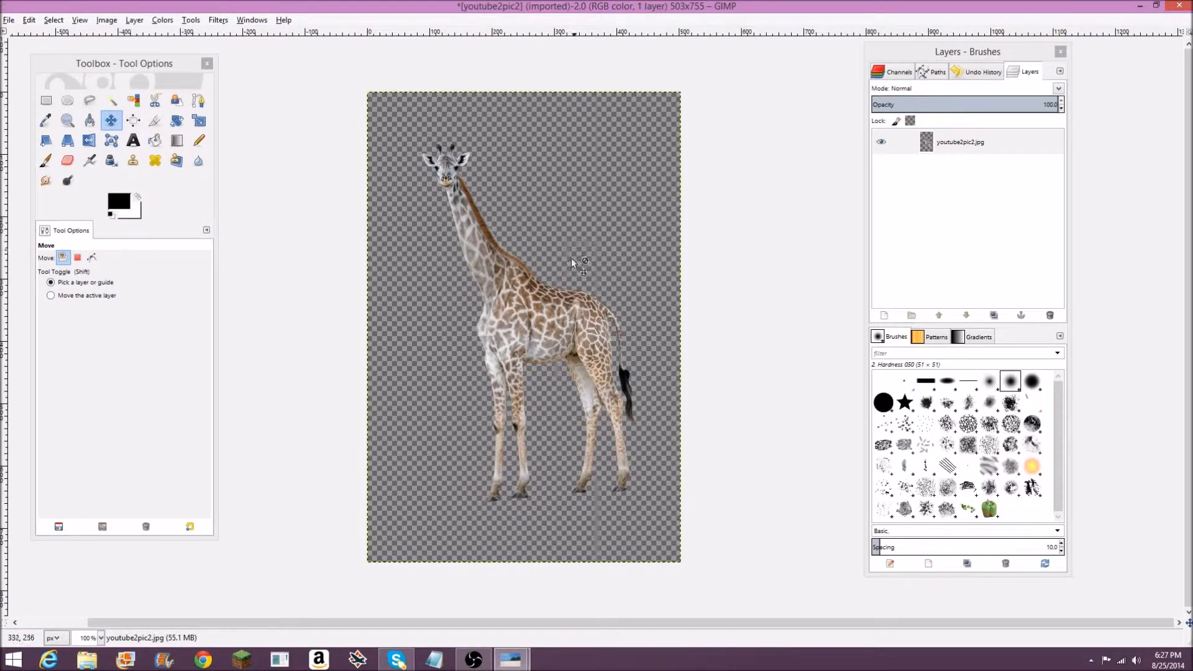
{"action": "mouse_move", "coordinate": [525, 299]}
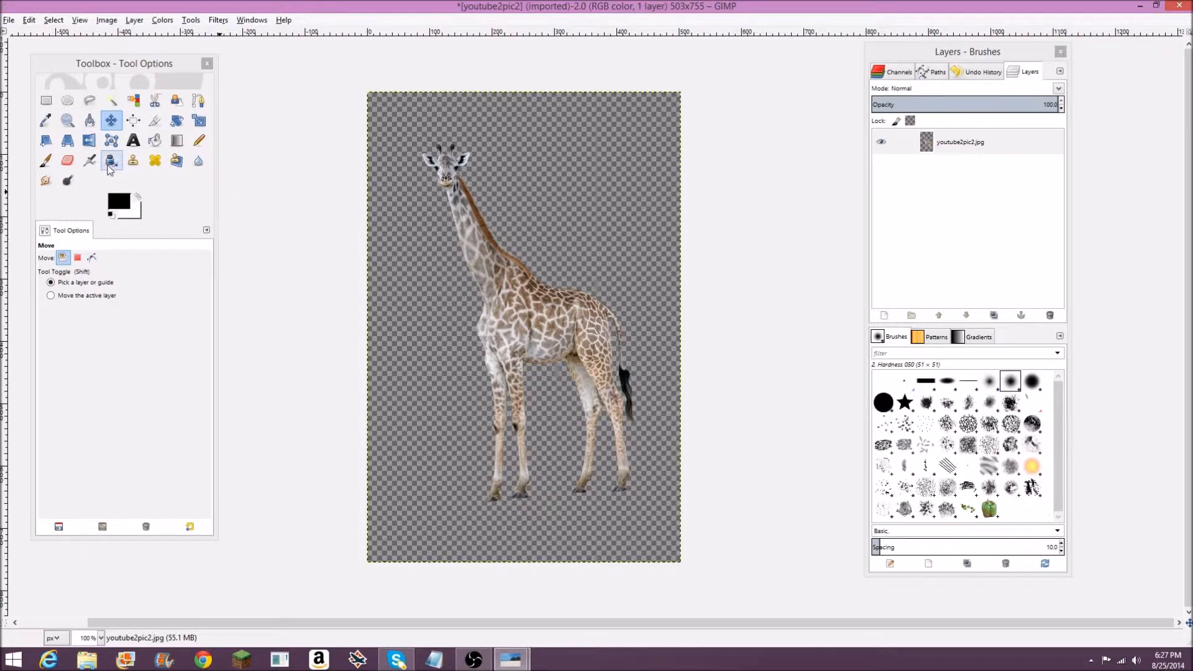
Step: Switch to the Eraser tool to touch up the giraffe's legs and tail
{"action": "left_click", "coordinate": [67, 160]}
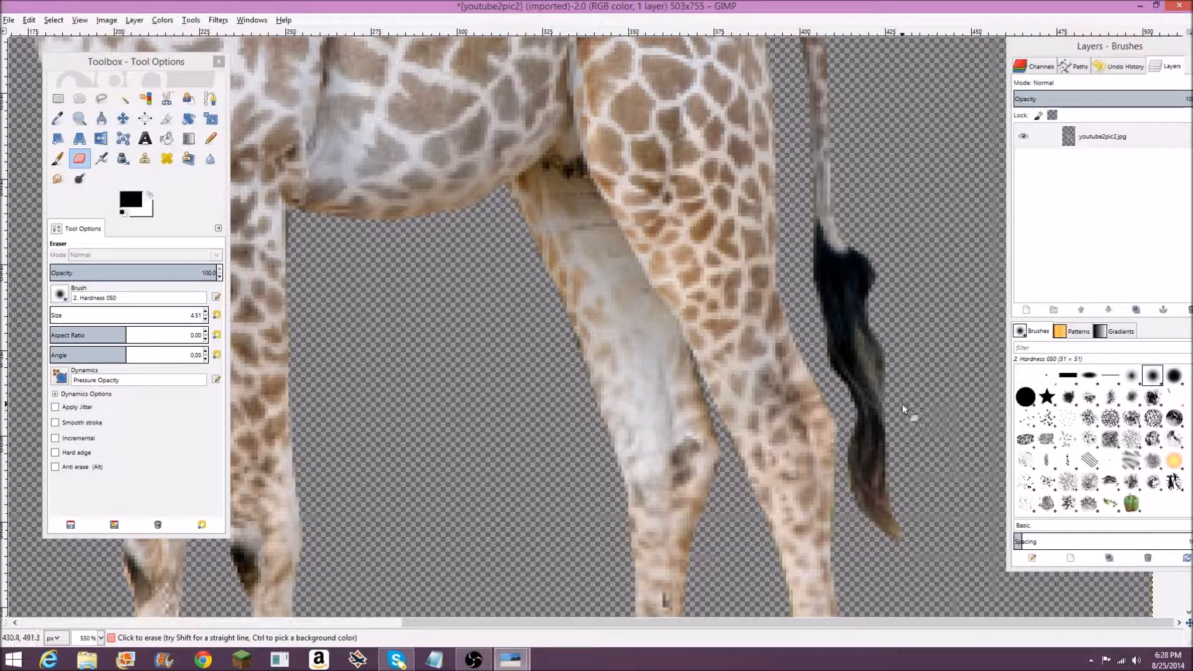
{"action": "mouse_move", "coordinate": [882, 390]}
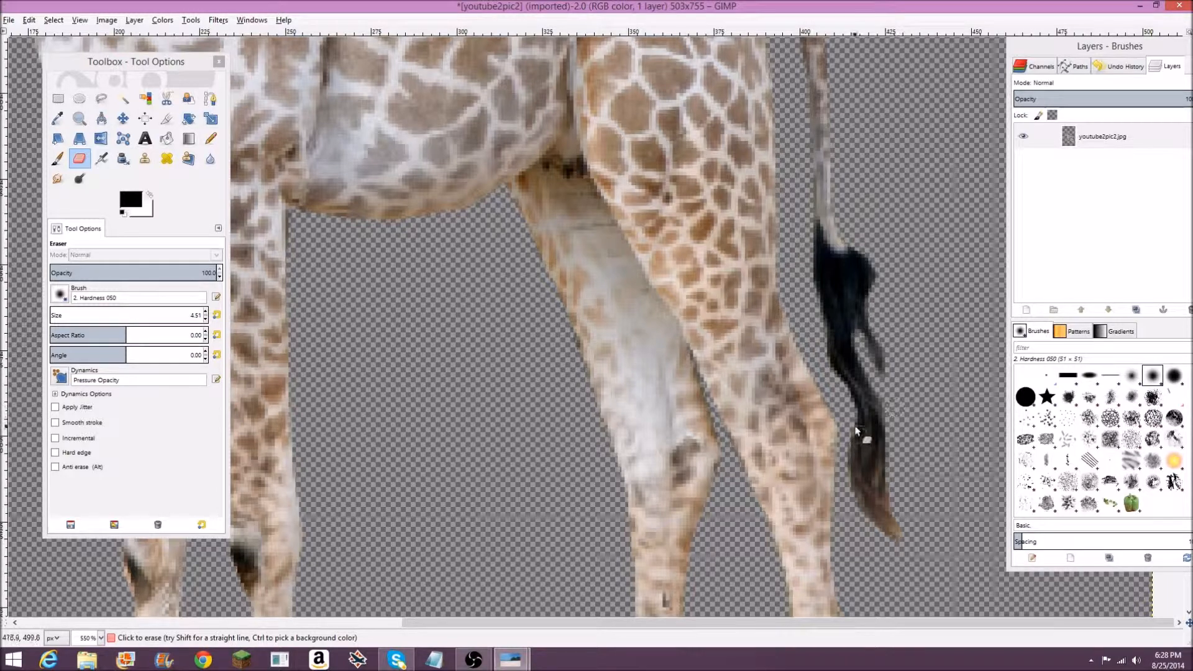
{"action": "mouse_move", "coordinate": [844, 443]}
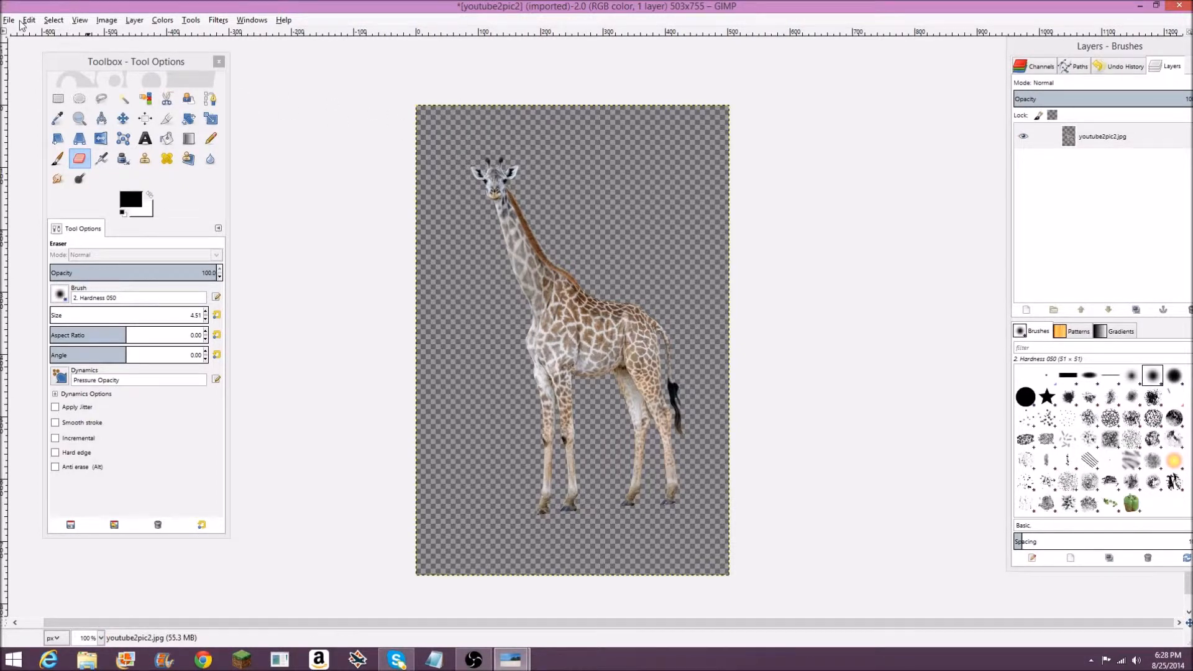
Step: Export the cut-out giraffe as a PNG named giraffe.png, replacing the jpg extension
{"action": "left_click", "coordinate": [8, 20]}
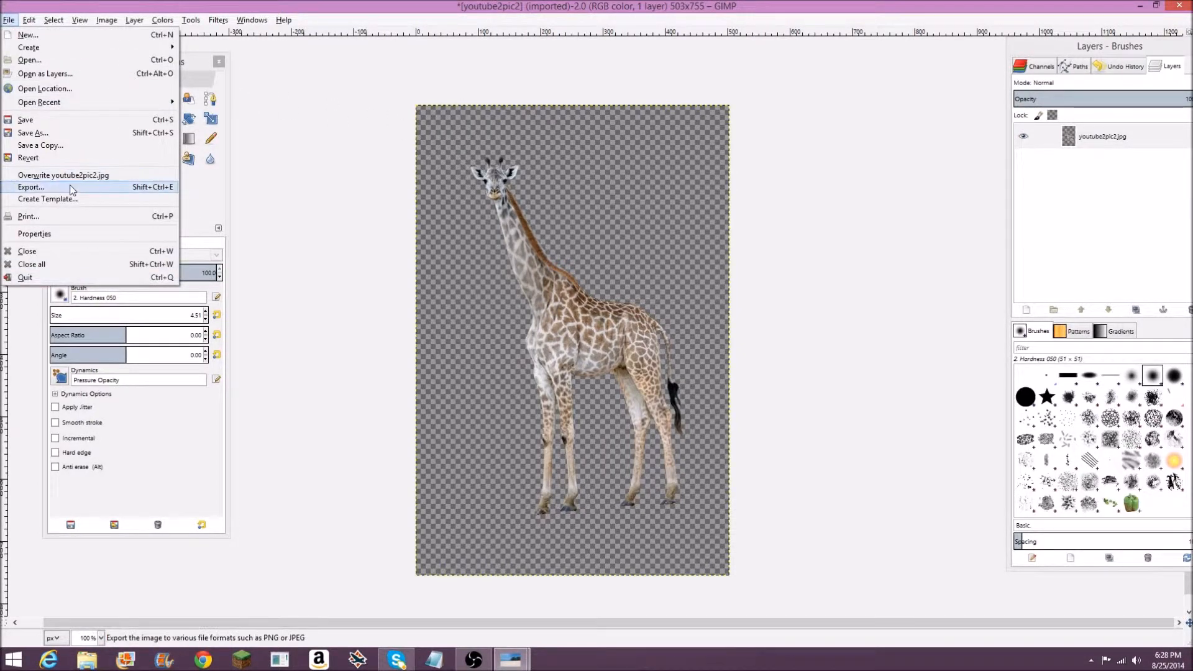
{"action": "left_click", "coordinate": [31, 186]}
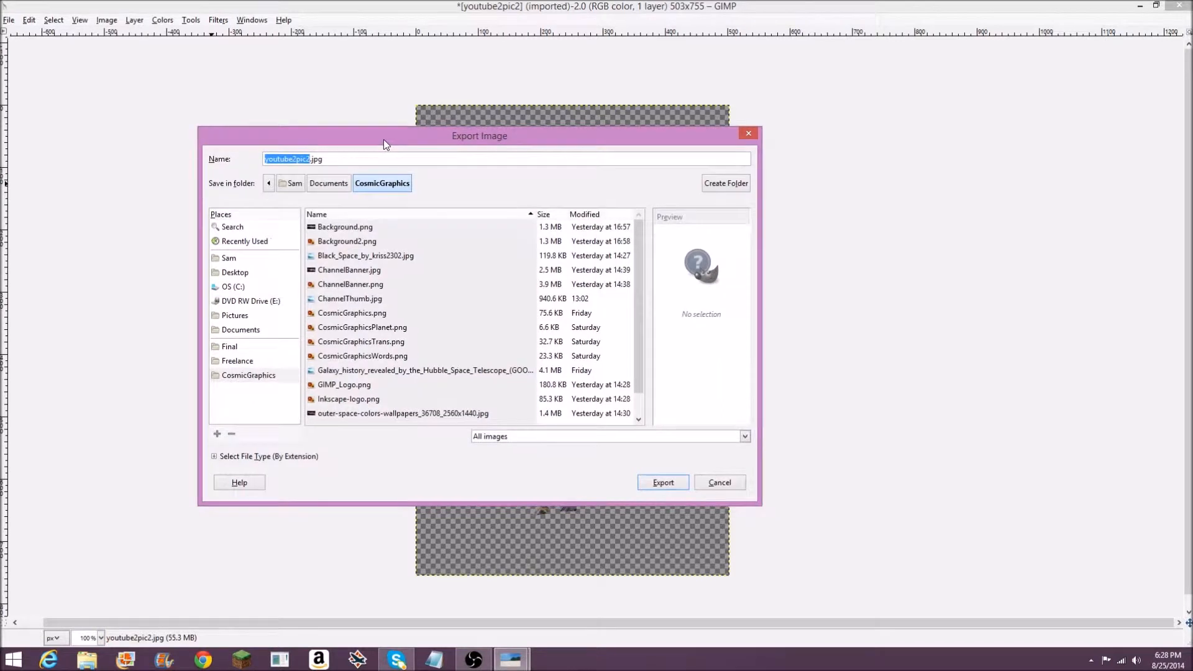
{"action": "mouse_move", "coordinate": [407, 213]}
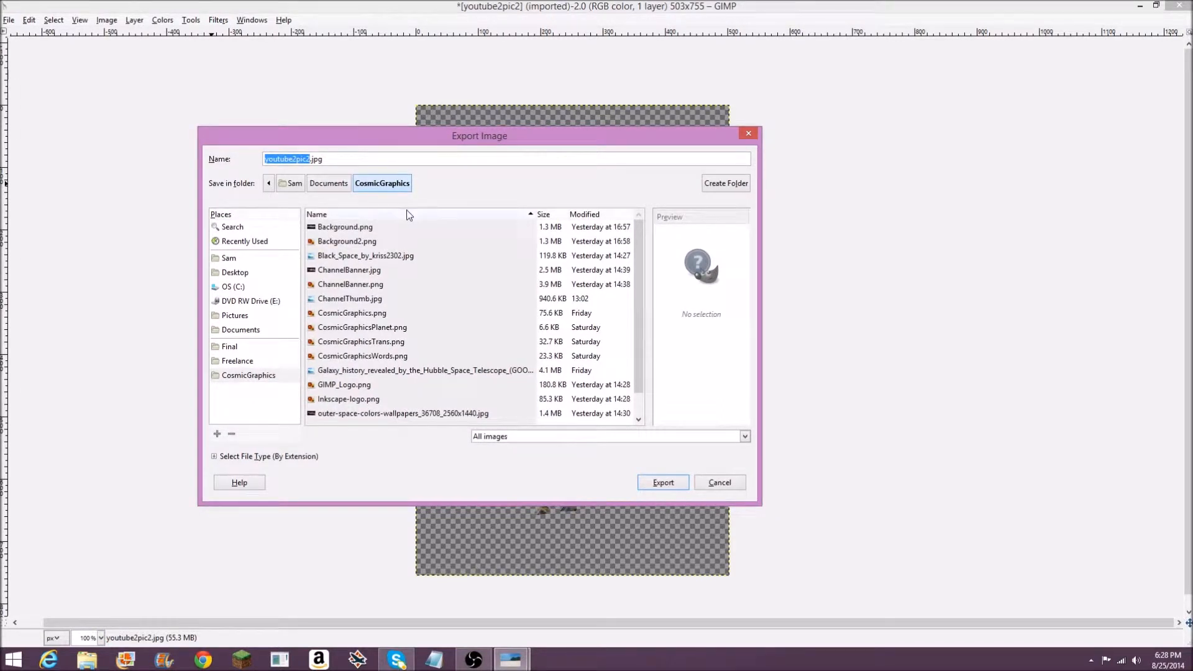
{"action": "left_click", "coordinate": [234, 272]}
{"action": "type", "text": "giraffe"}
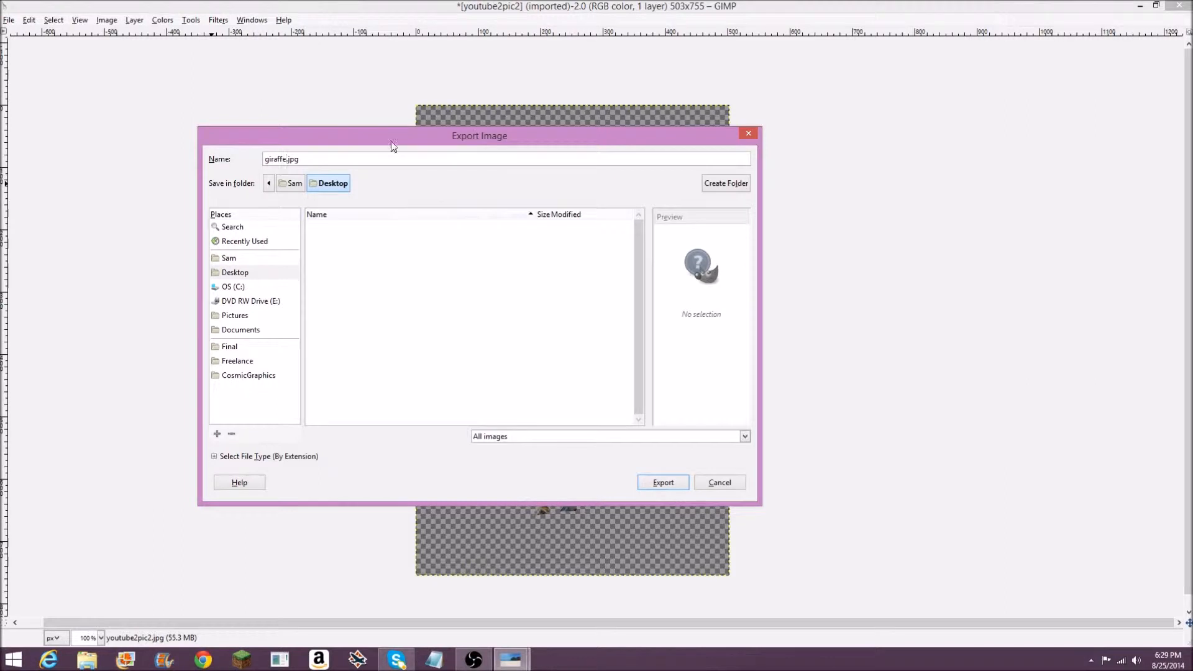
{"action": "left_click", "coordinate": [743, 436]}
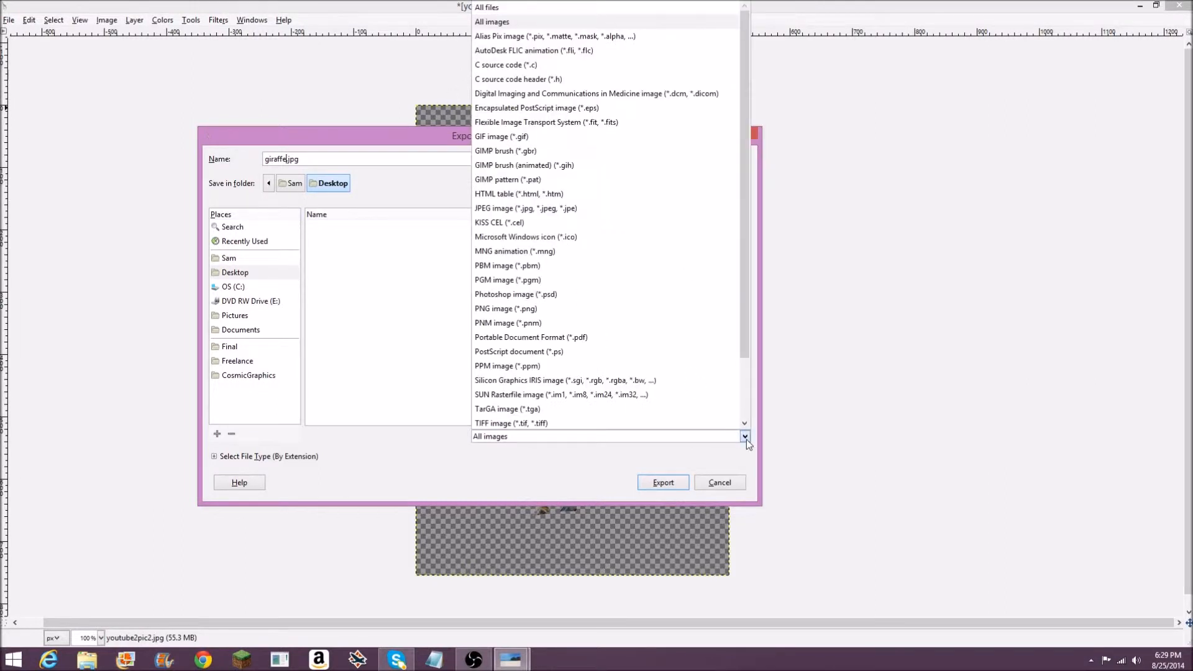
{"action": "mouse_move", "coordinate": [589, 265]}
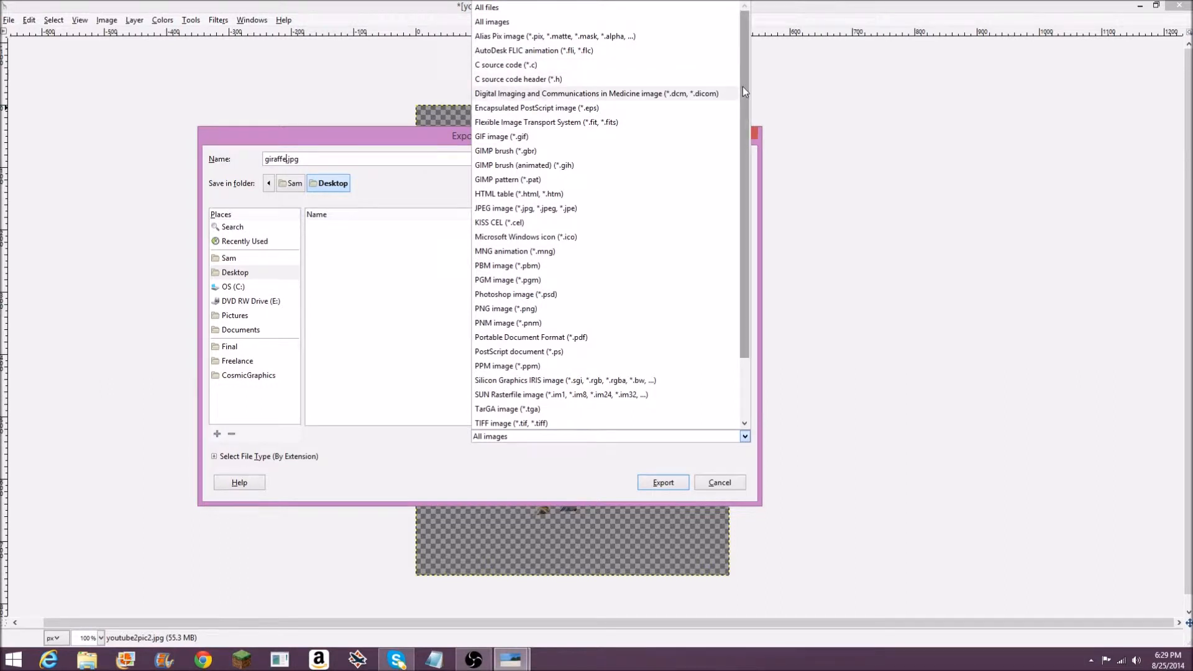
{"action": "mouse_move", "coordinate": [571, 288]}
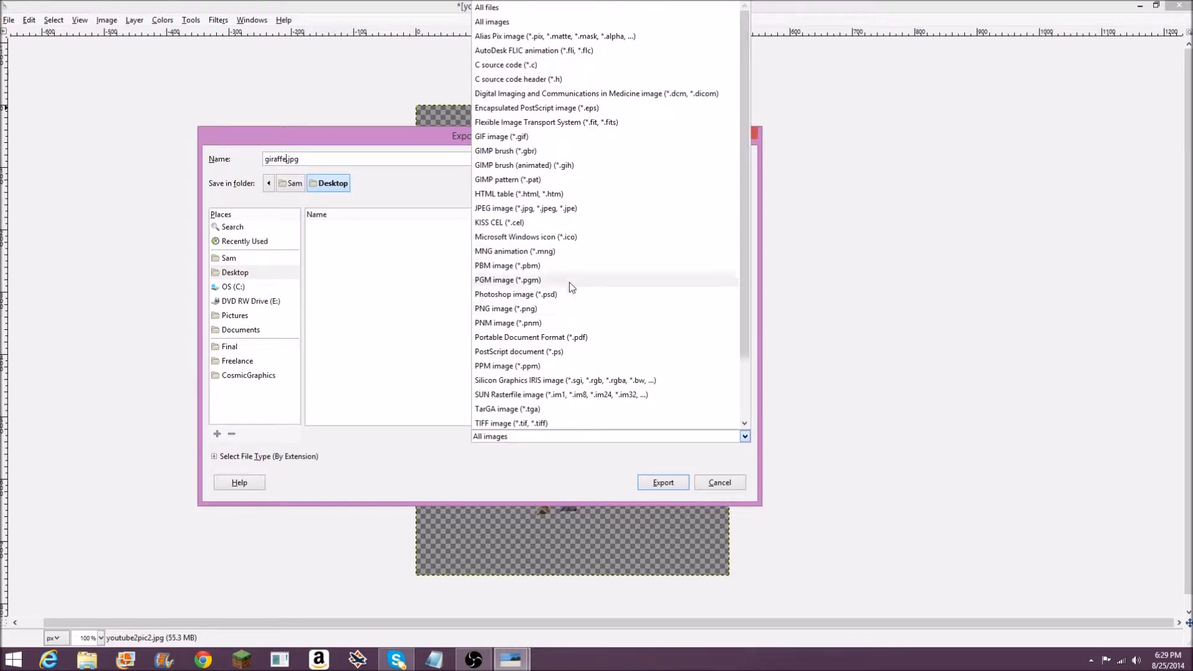
{"action": "mouse_move", "coordinate": [578, 312]}
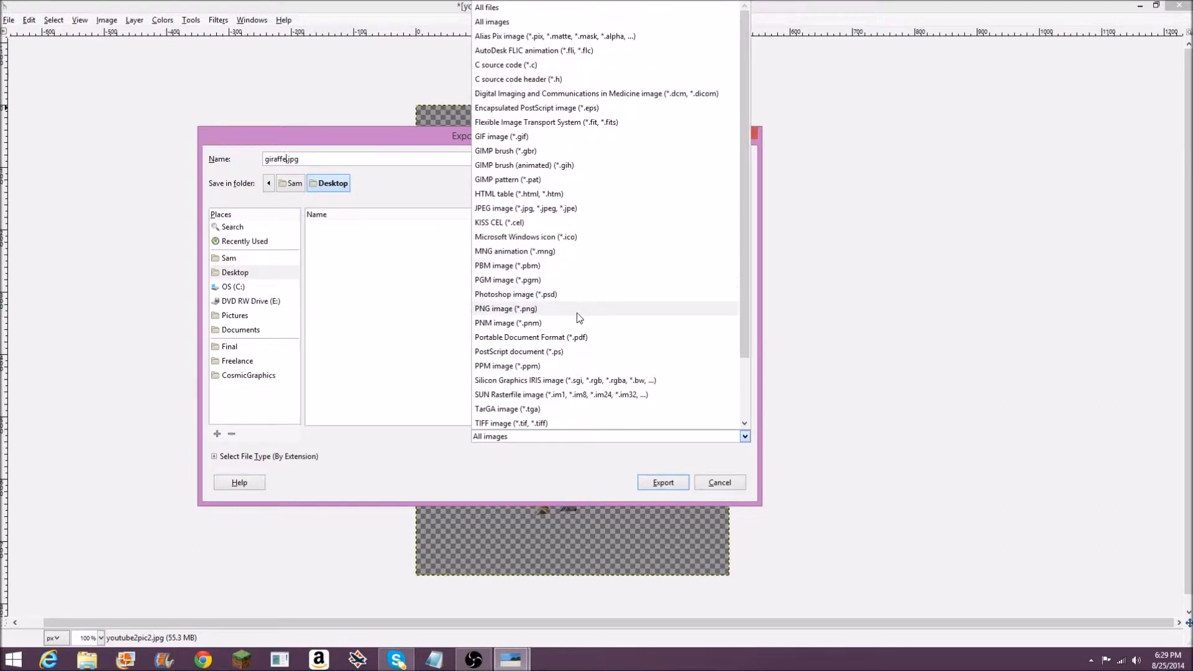
{"action": "mouse_move", "coordinate": [592, 314]}
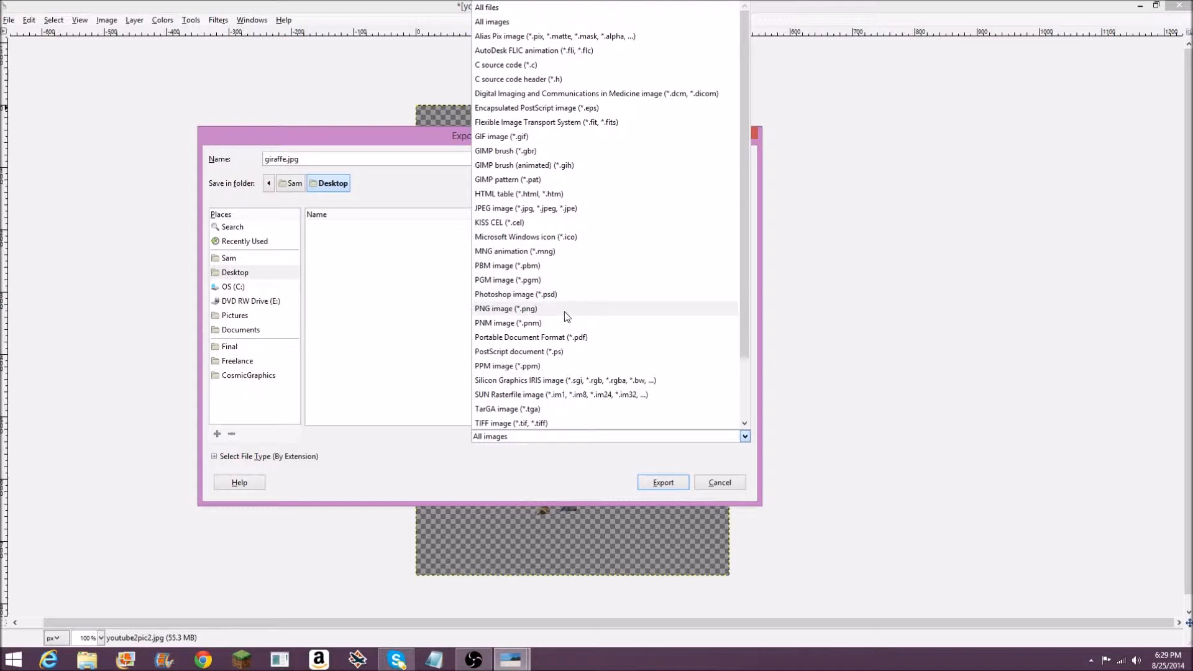
{"action": "mouse_move", "coordinate": [572, 315]}
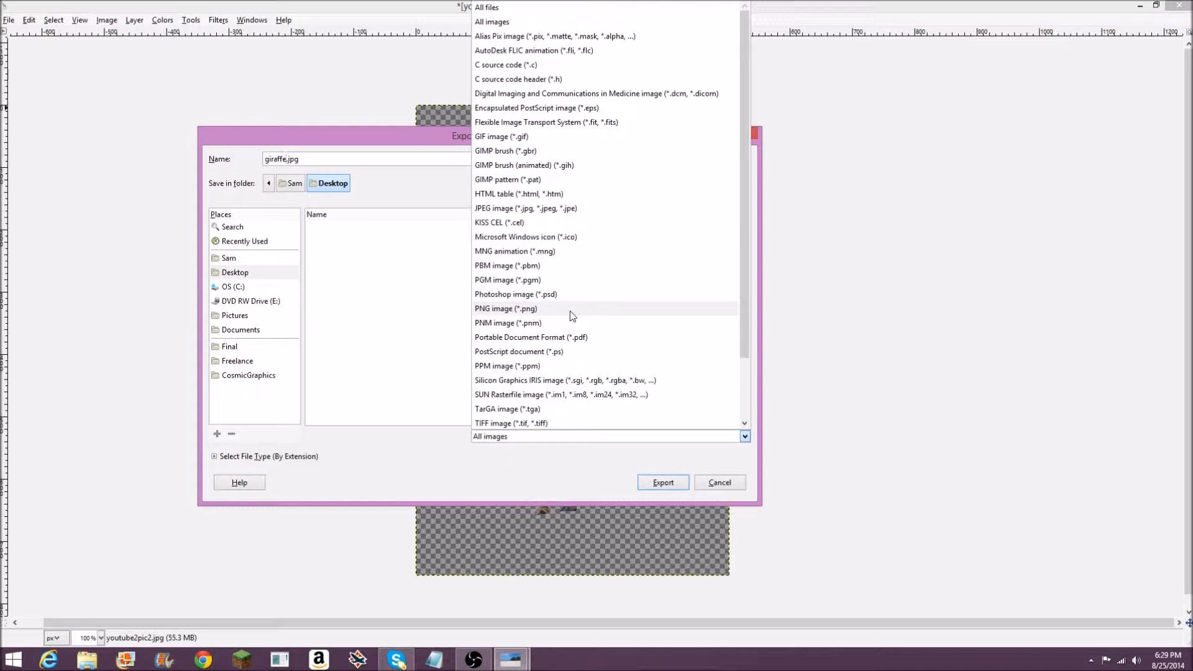
{"action": "left_click", "coordinate": [505, 308]}
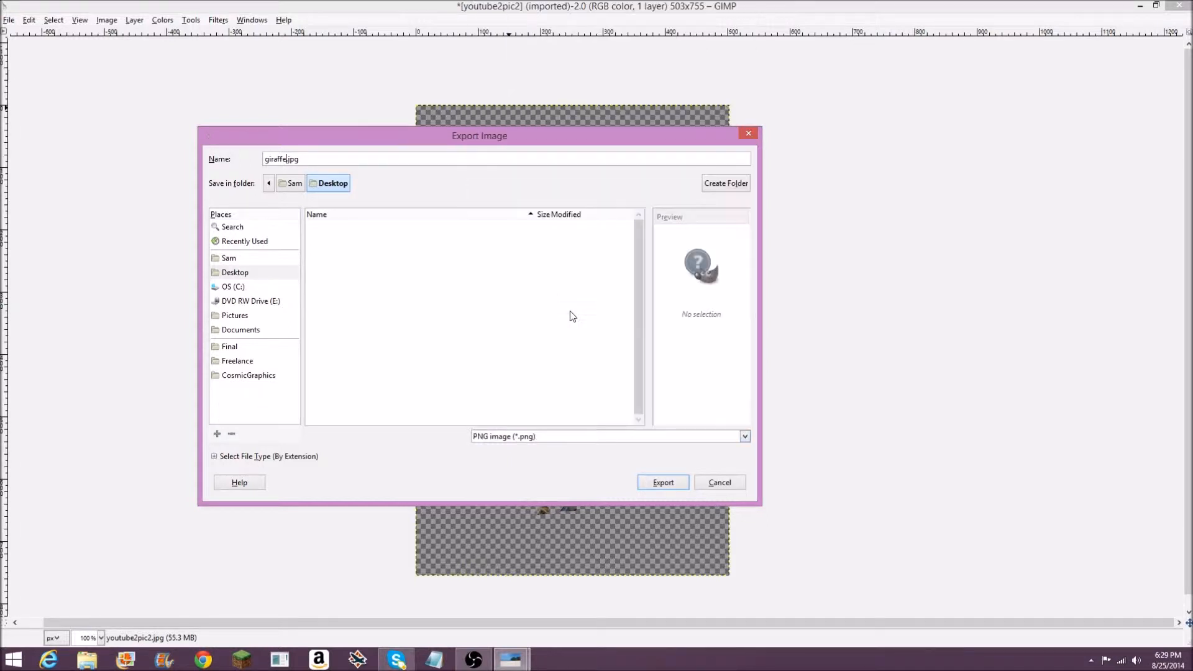
{"action": "mouse_move", "coordinate": [663, 482]}
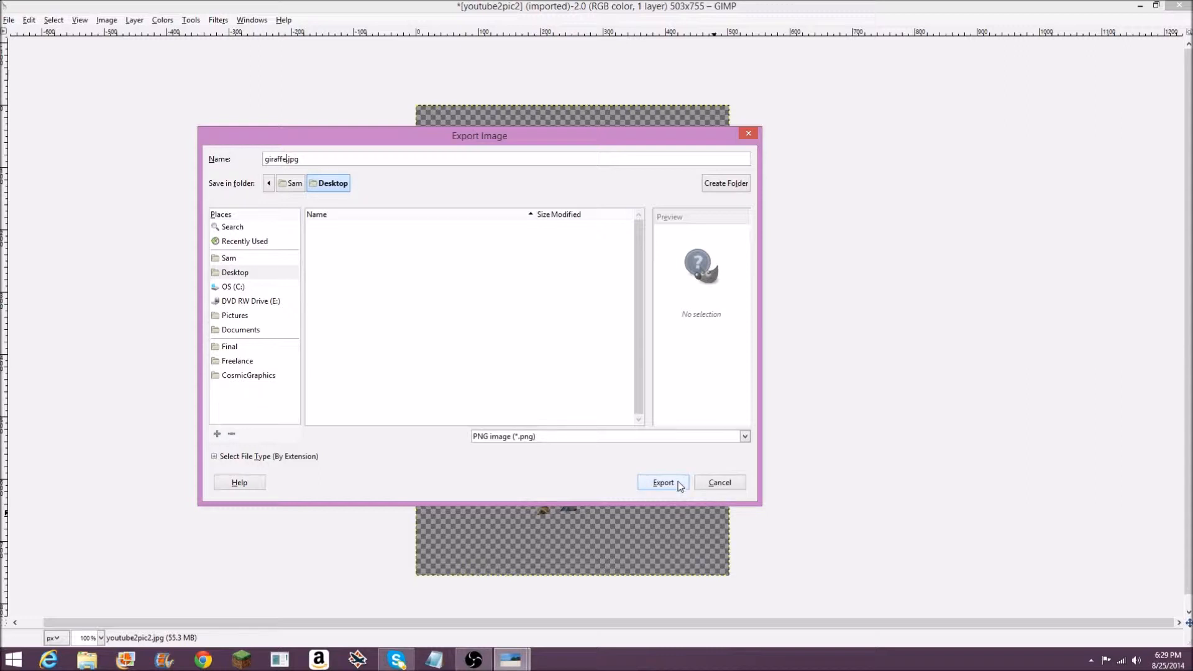
{"action": "mouse_move", "coordinate": [671, 491]}
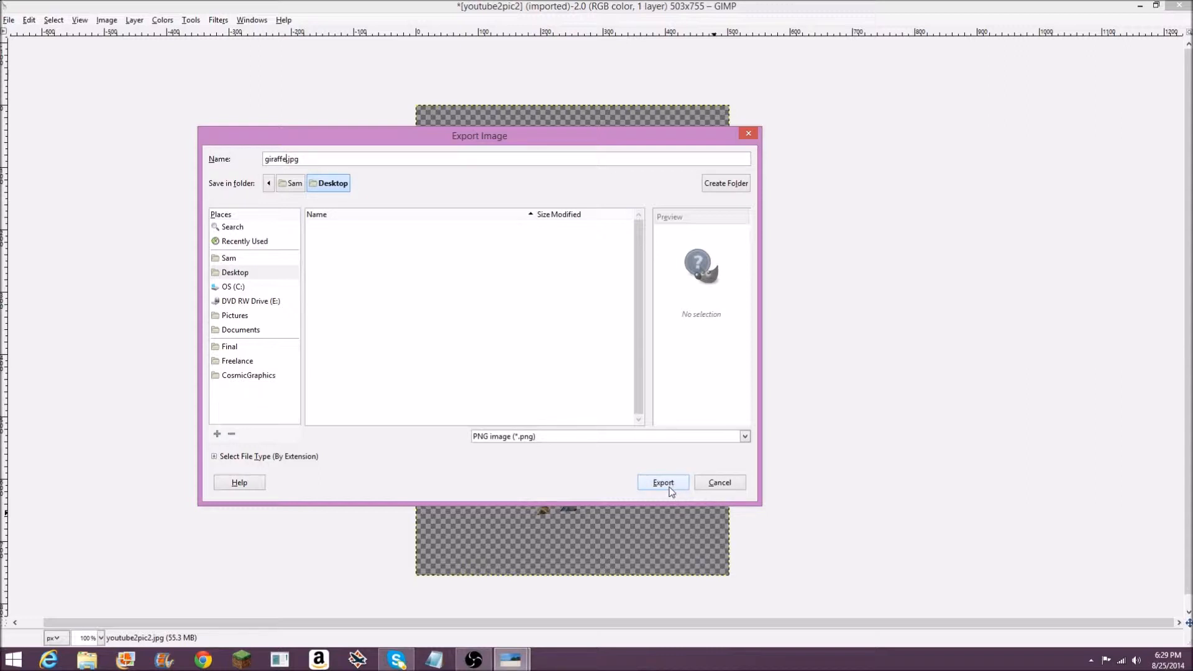
{"action": "key", "text": "BackSpace"}
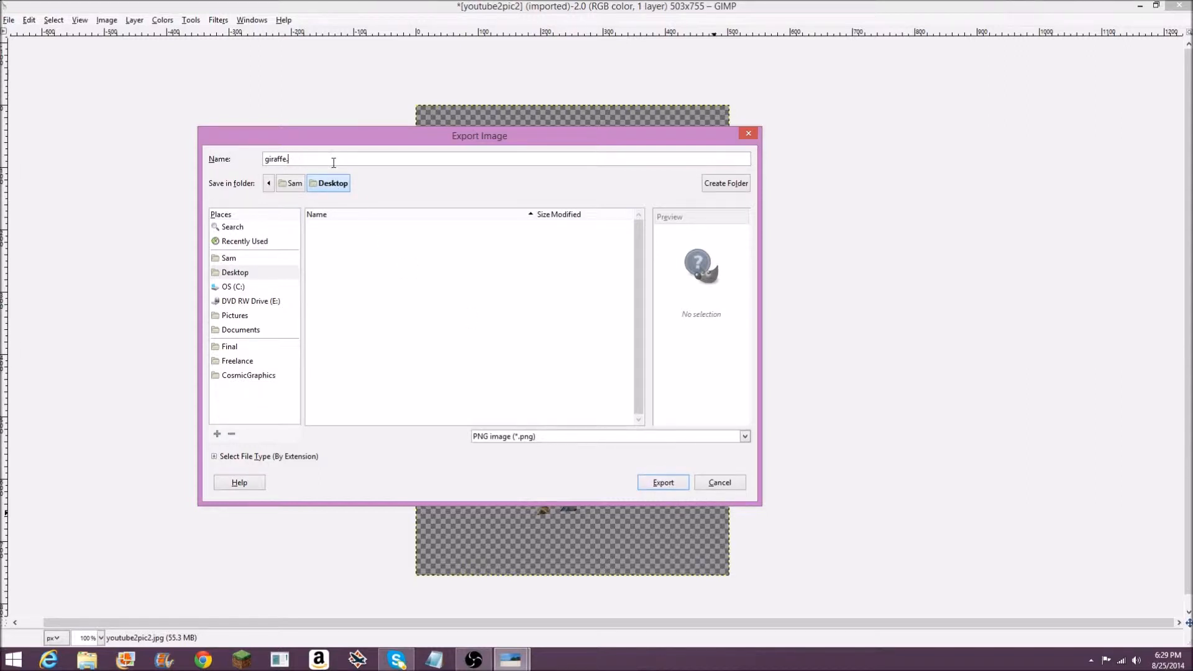
{"action": "type", "text": "png"}
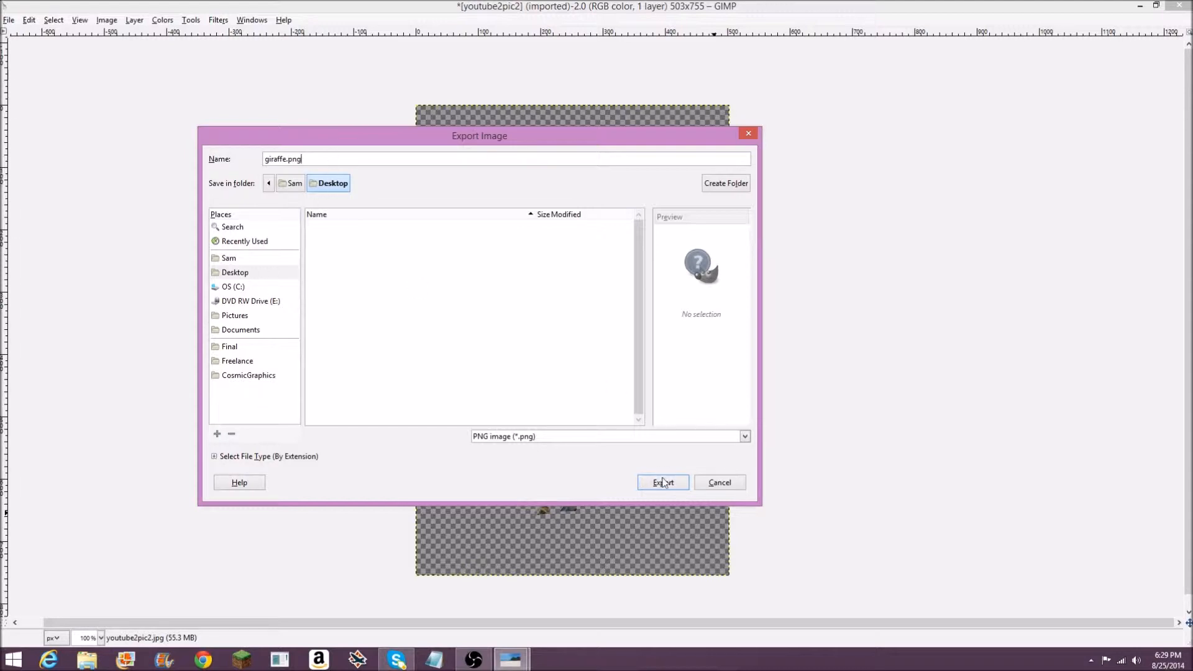
{"action": "left_click", "coordinate": [661, 482]}
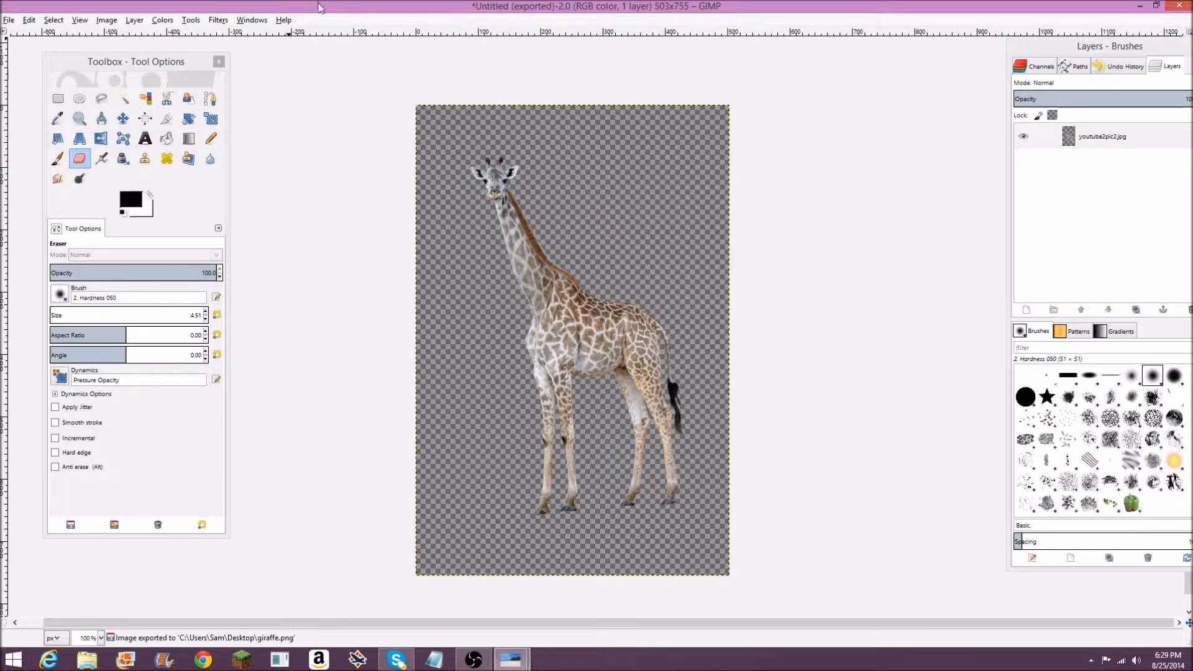
Step: Close the giraffe image, saving it as giraffe.xcf, and maximize the beach photo window
{"action": "left_click", "coordinate": [1183, 6]}
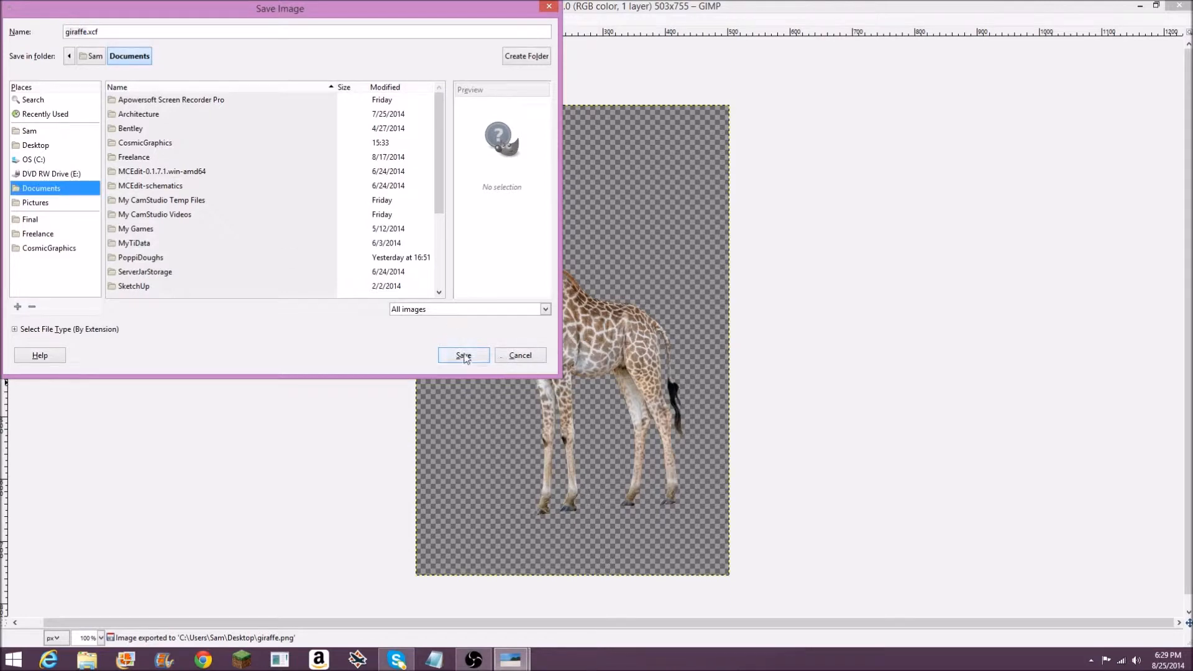
{"action": "left_click", "coordinate": [462, 356]}
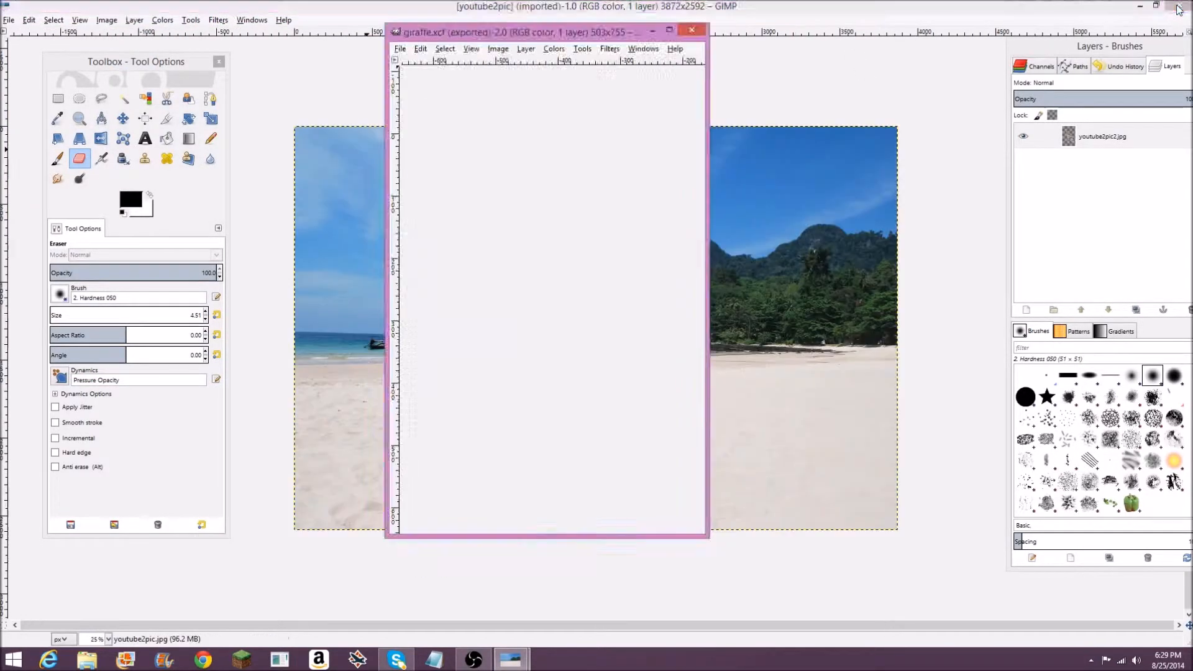
{"action": "left_click", "coordinate": [691, 31]}
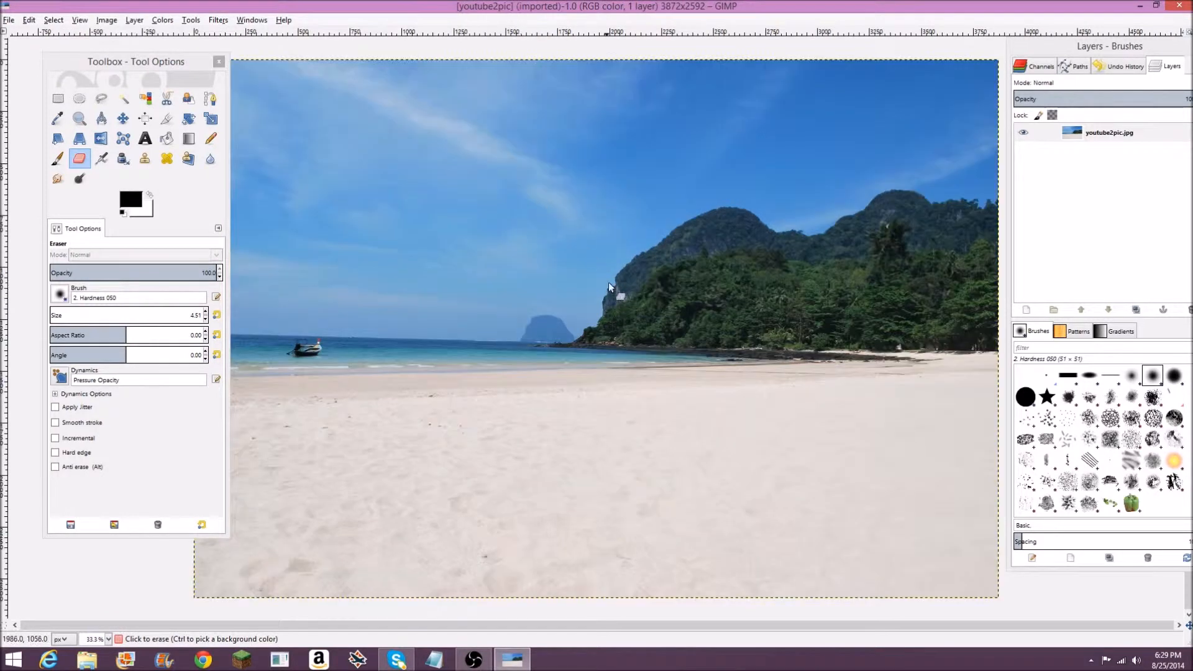
{"action": "left_click", "coordinate": [106, 20]}
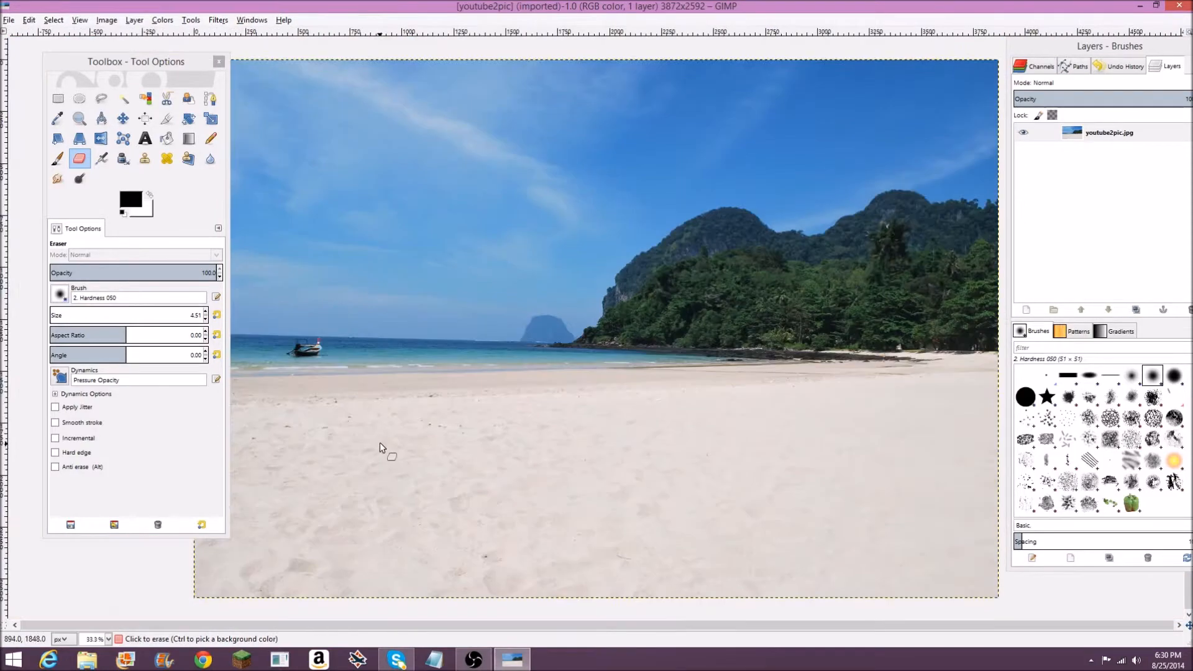
Step: Scale the beach photo from 3872×2592 to a width of 1500 (1500×1004 pixels)
{"action": "left_click", "coordinate": [106, 20]}
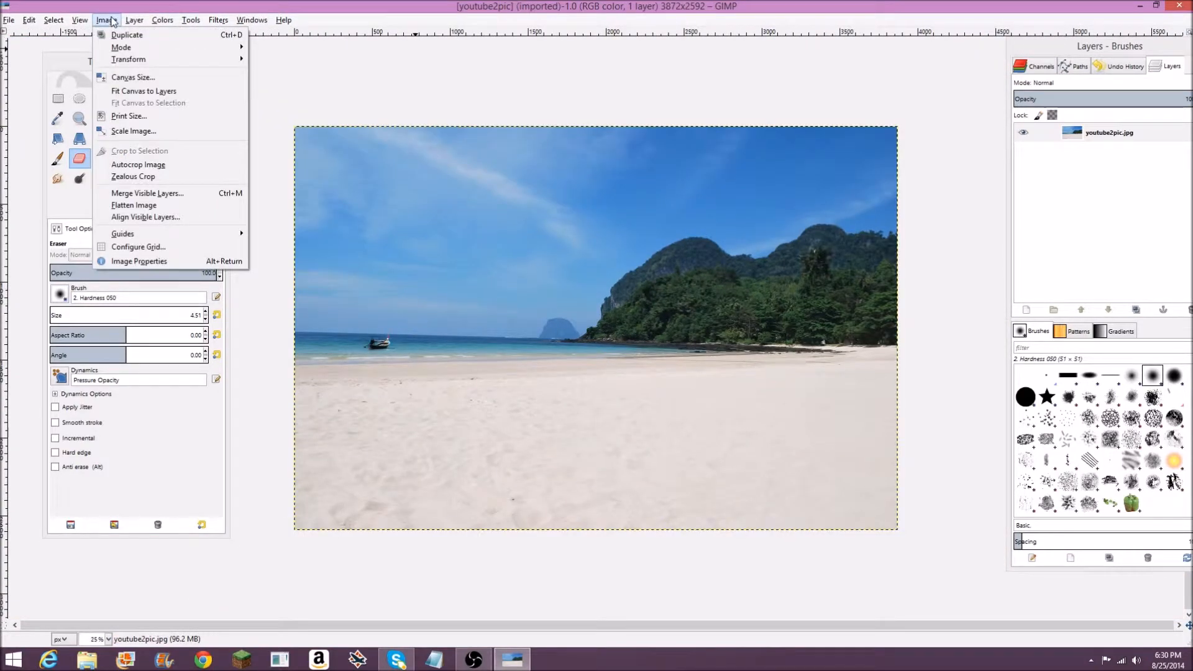
{"action": "left_click", "coordinate": [133, 130]}
{"action": "type", "text": "3649"}
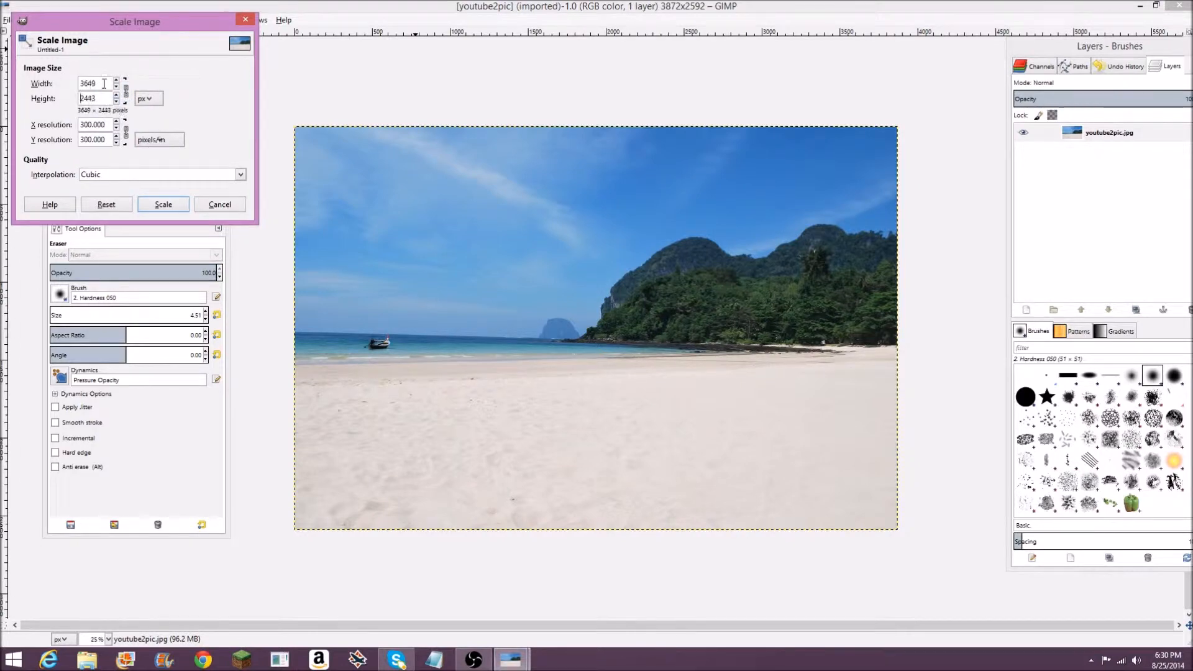
{"action": "triple_click", "coordinate": [91, 83]}
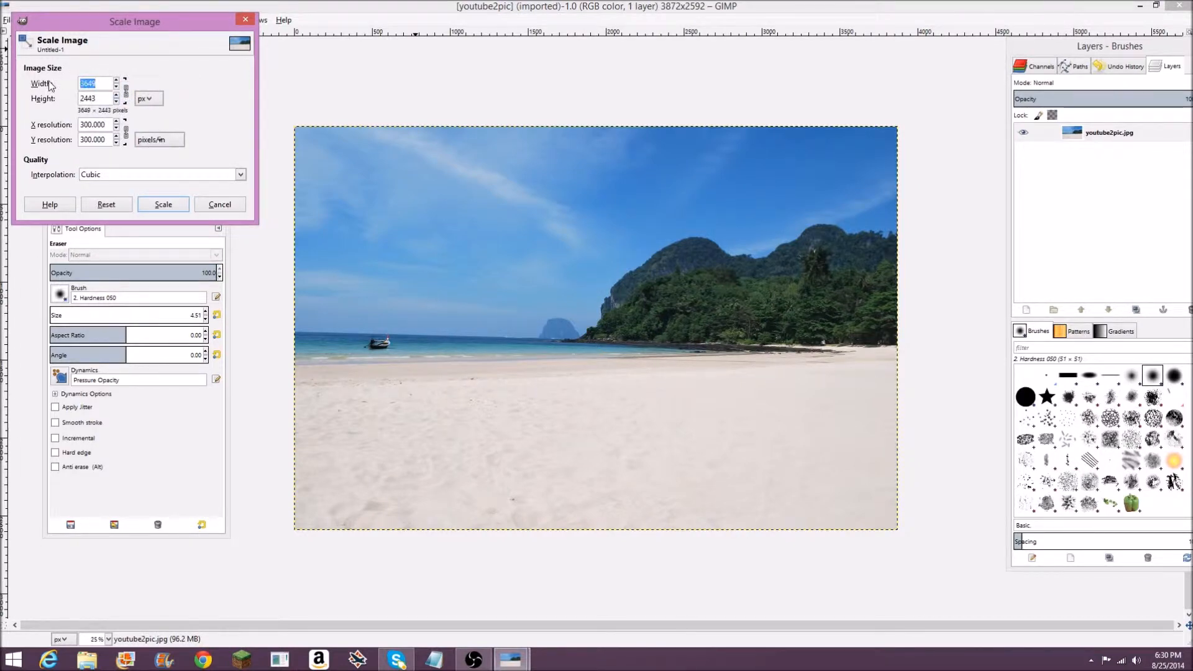
{"action": "type", "text": "1500"}
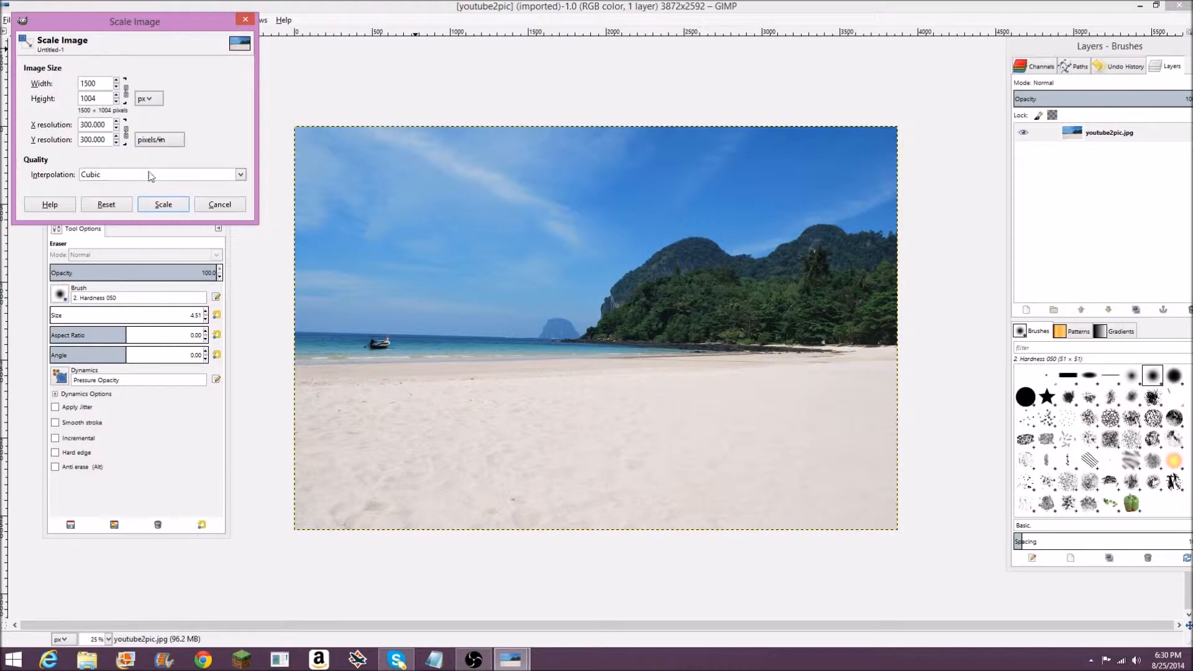
{"action": "left_click", "coordinate": [162, 203]}
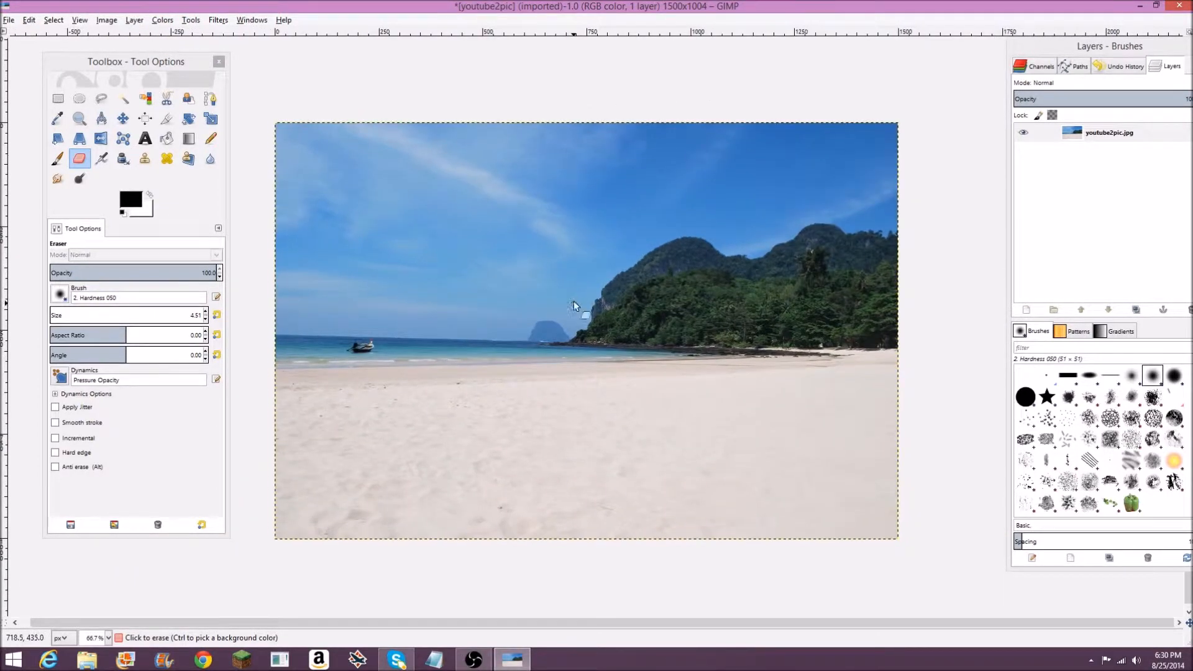
{"action": "left_click", "coordinate": [129, 61]}
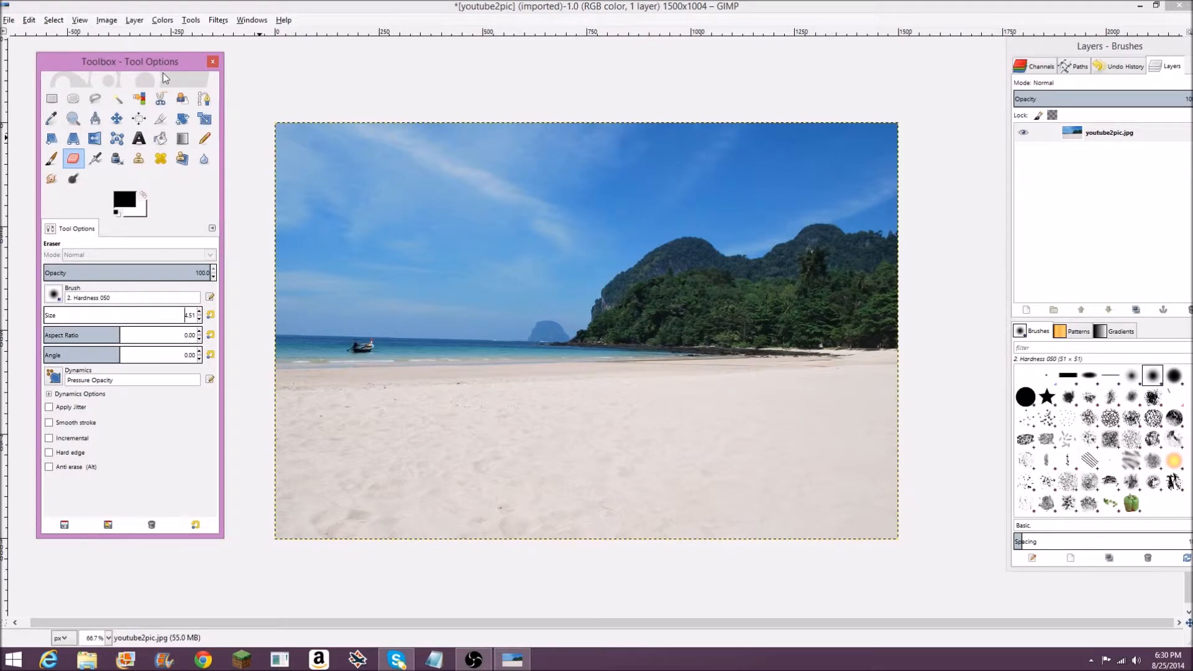
Step: Open giraffe.png from the Desktop as a new layer and pick the Move tool
{"action": "left_click", "coordinate": [8, 20]}
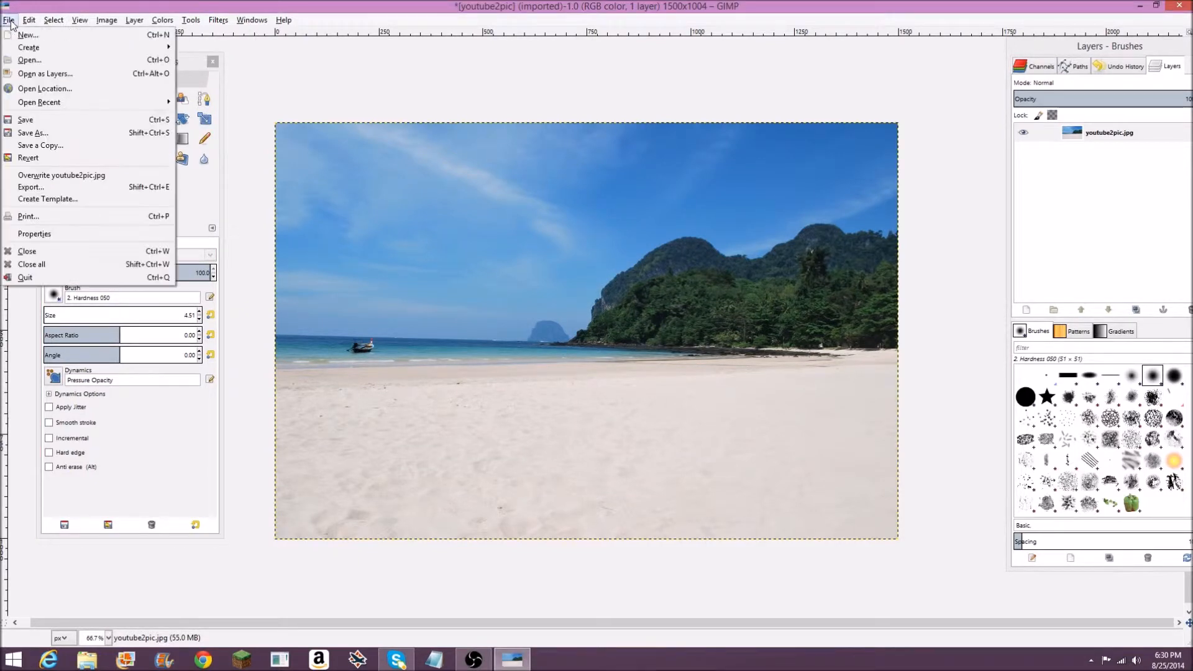
{"action": "left_click", "coordinate": [29, 61]}
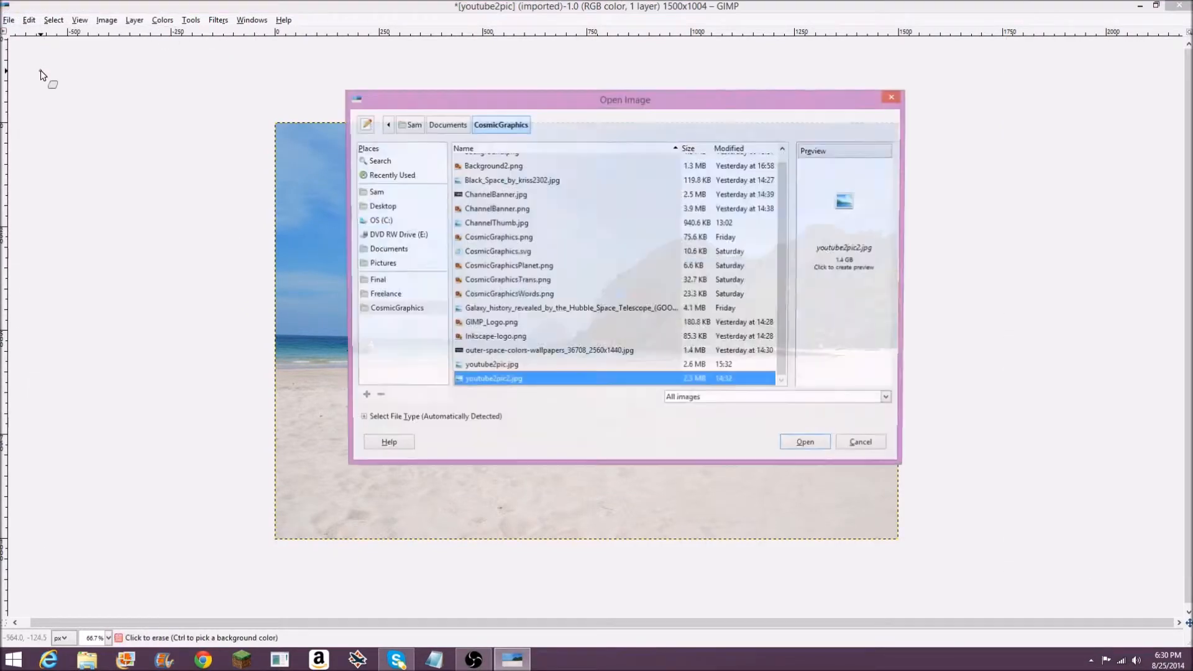
{"action": "left_click", "coordinate": [380, 206]}
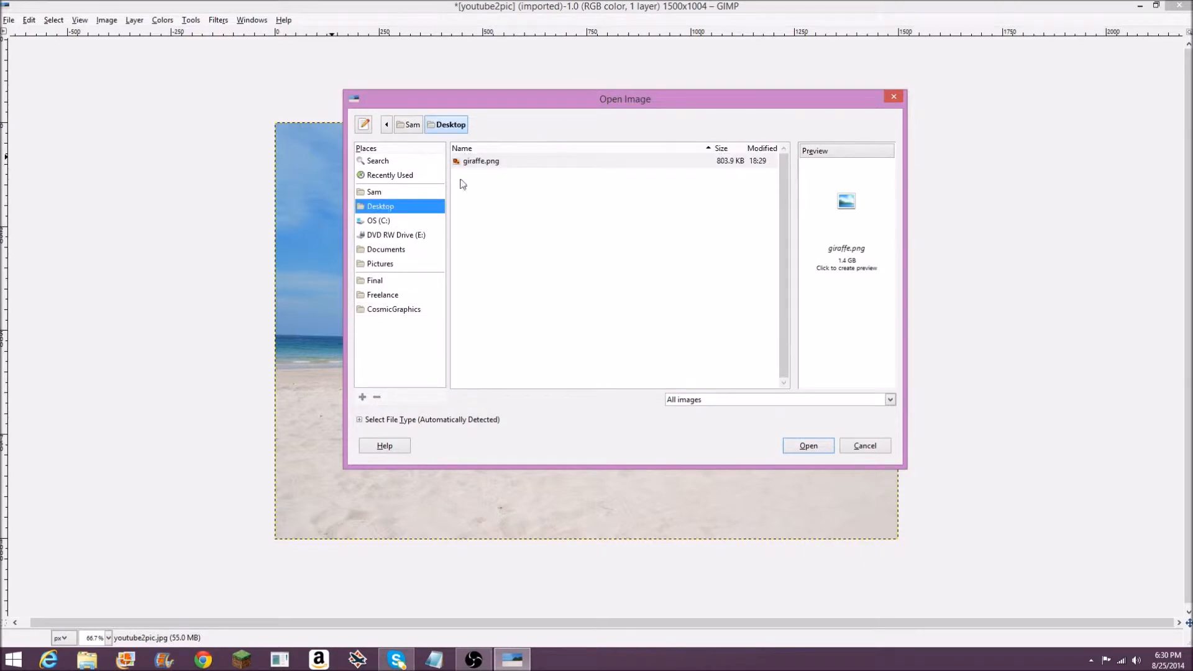
{"action": "left_click", "coordinate": [481, 160]}
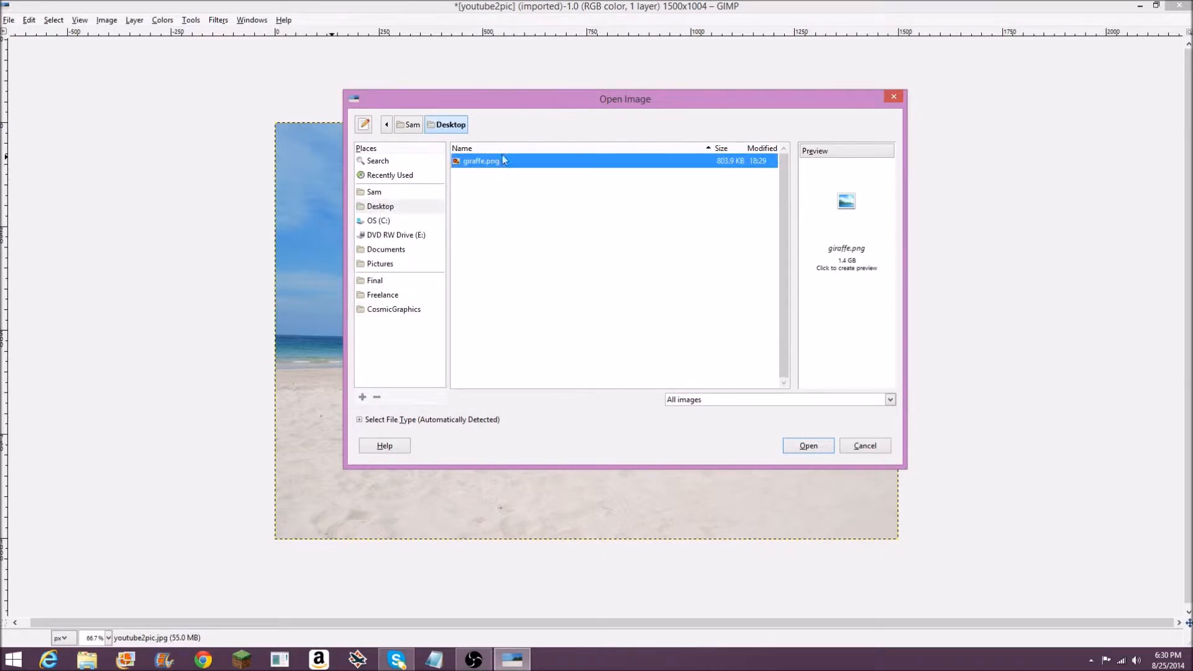
{"action": "left_click", "coordinate": [807, 445]}
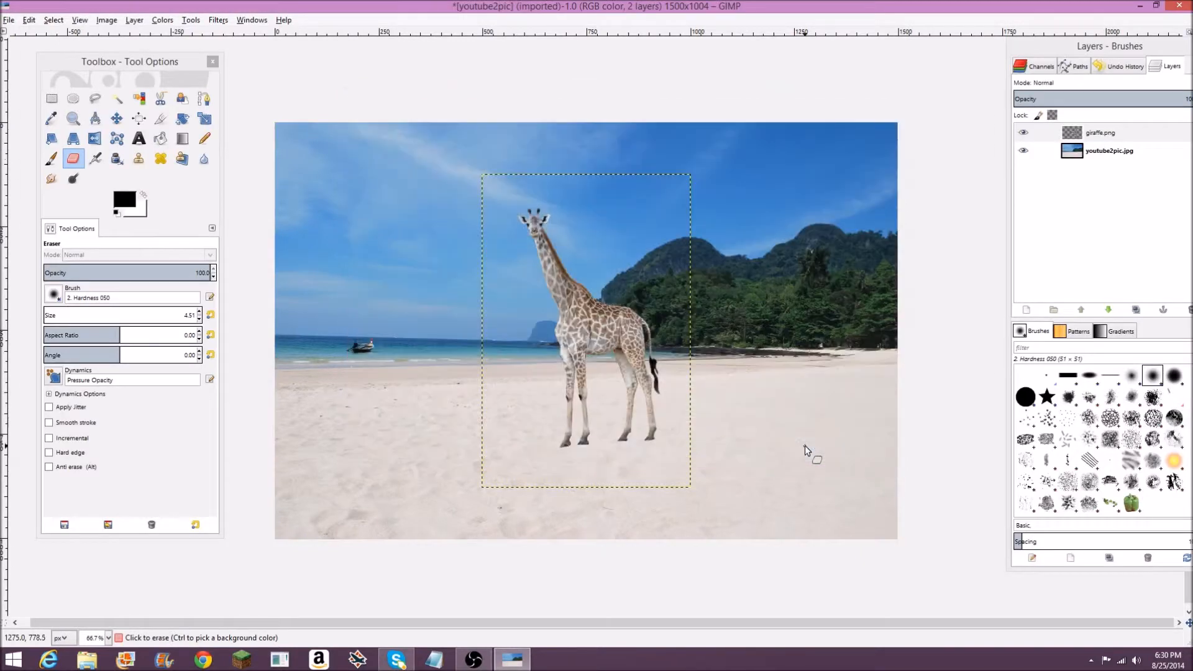
{"action": "mouse_move", "coordinate": [116, 118]}
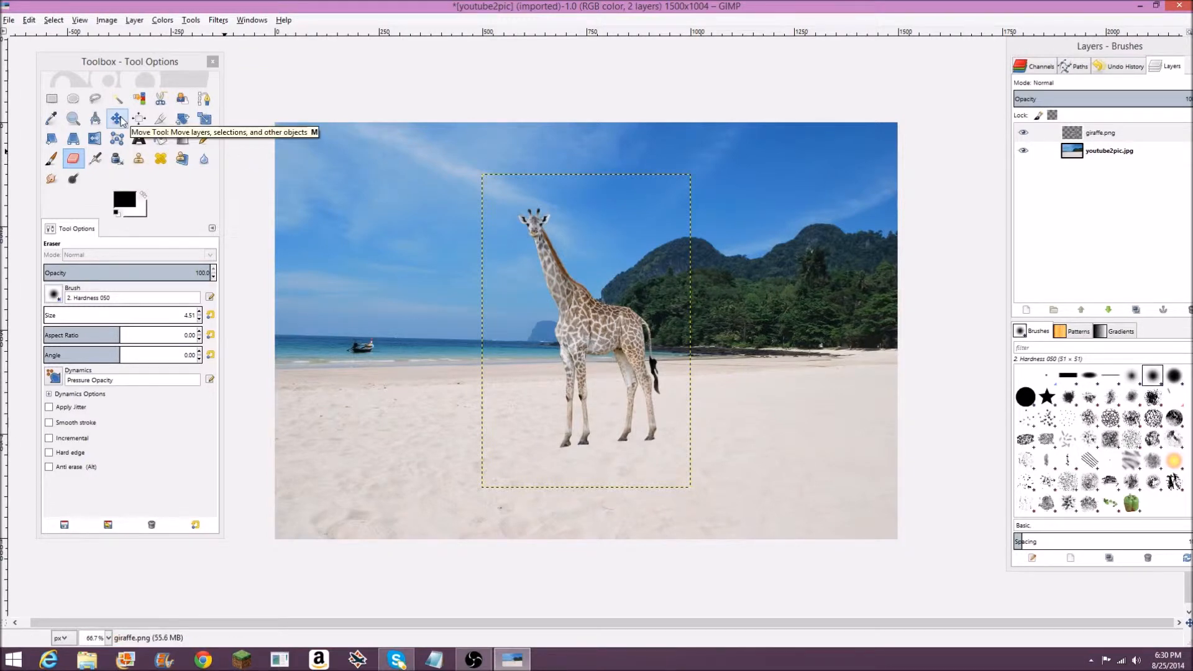
{"action": "left_click", "coordinate": [118, 118]}
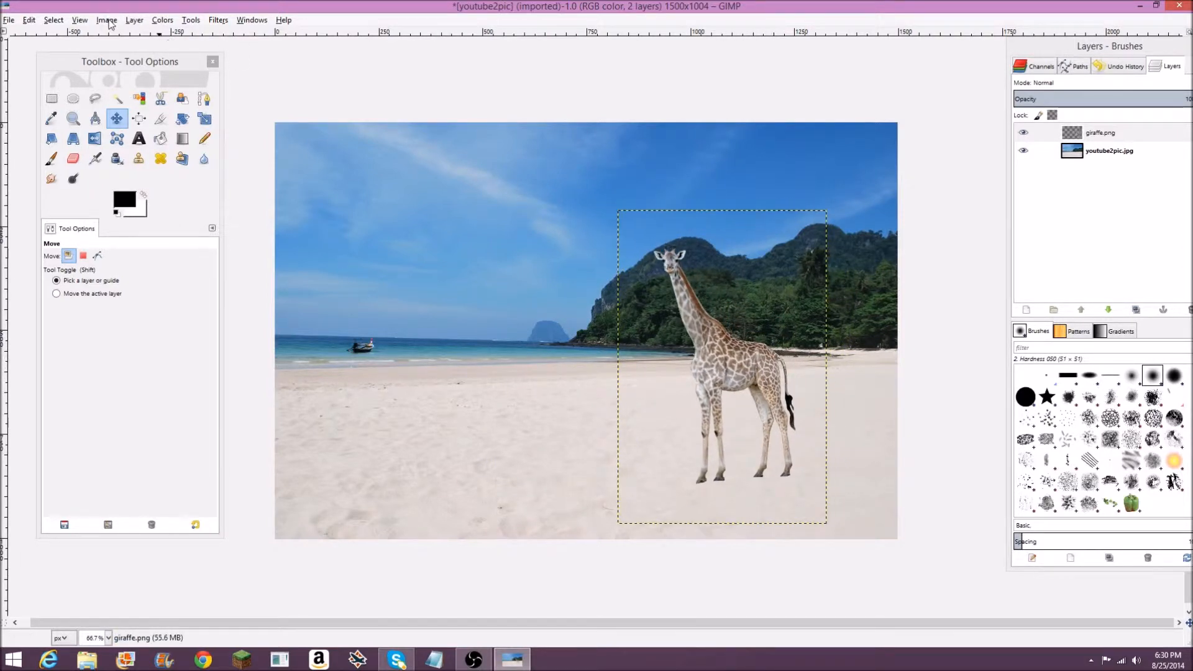
Step: Scale the giraffe layer from 503×755 down to 338×507 pixels
{"action": "left_click", "coordinate": [134, 20]}
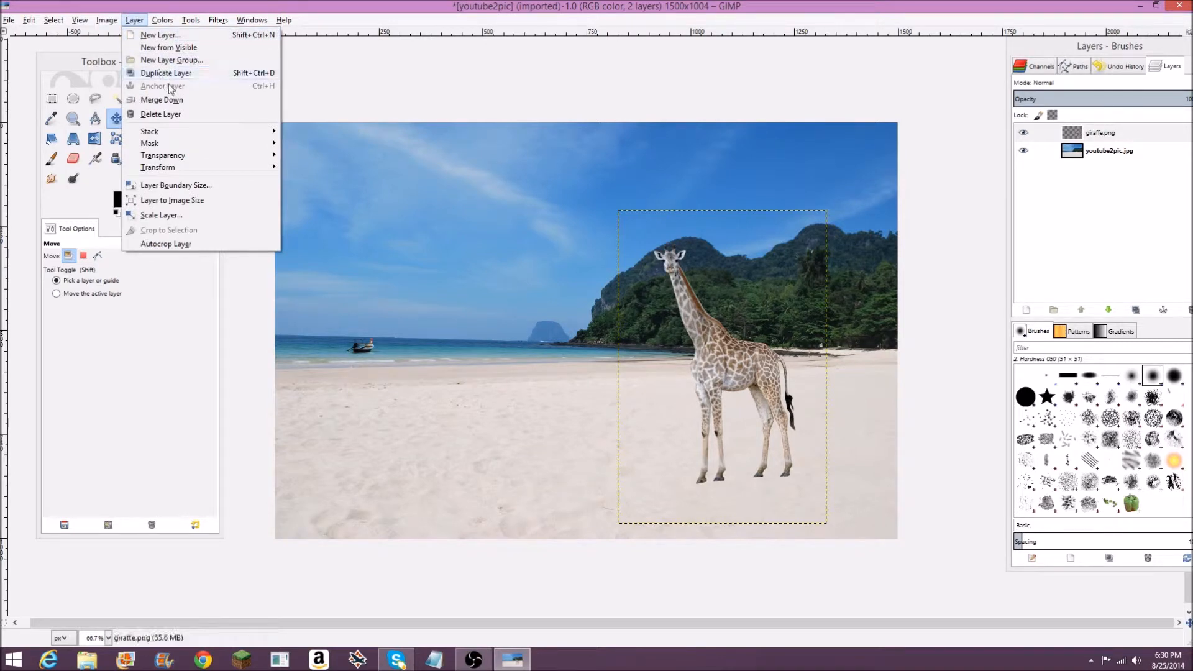
{"action": "left_click", "coordinate": [161, 215]}
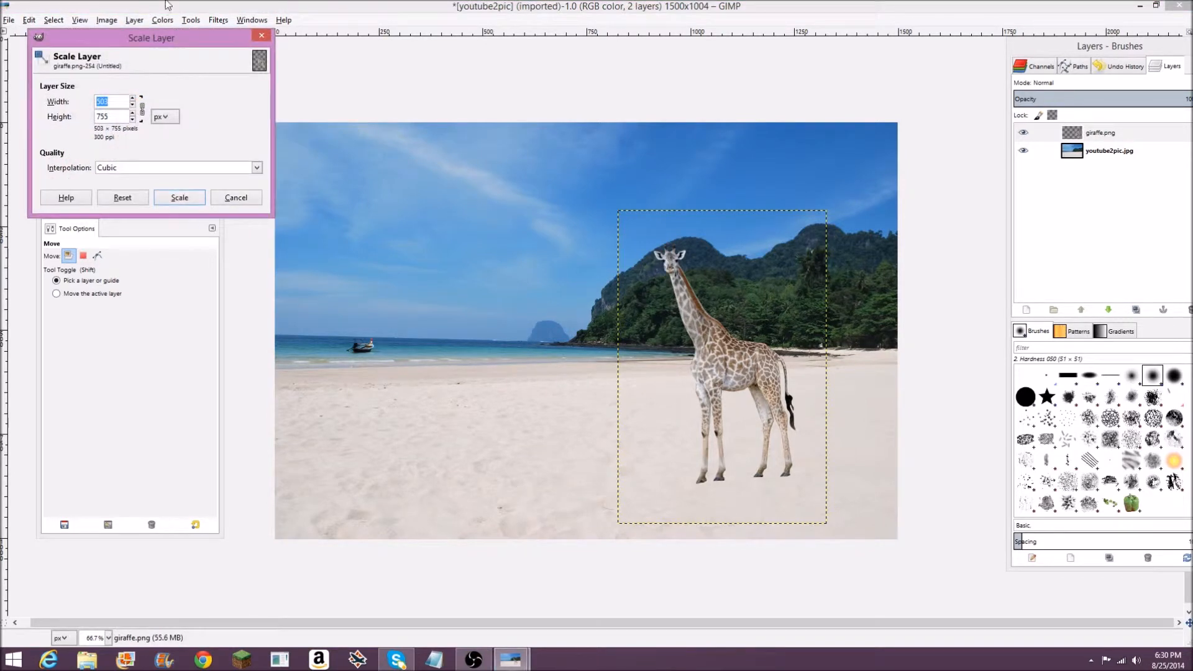
{"action": "left_click_drag", "start_coordinate": [150, 38], "coordinate": [234, 65]}
{"action": "type", "text": "338"}
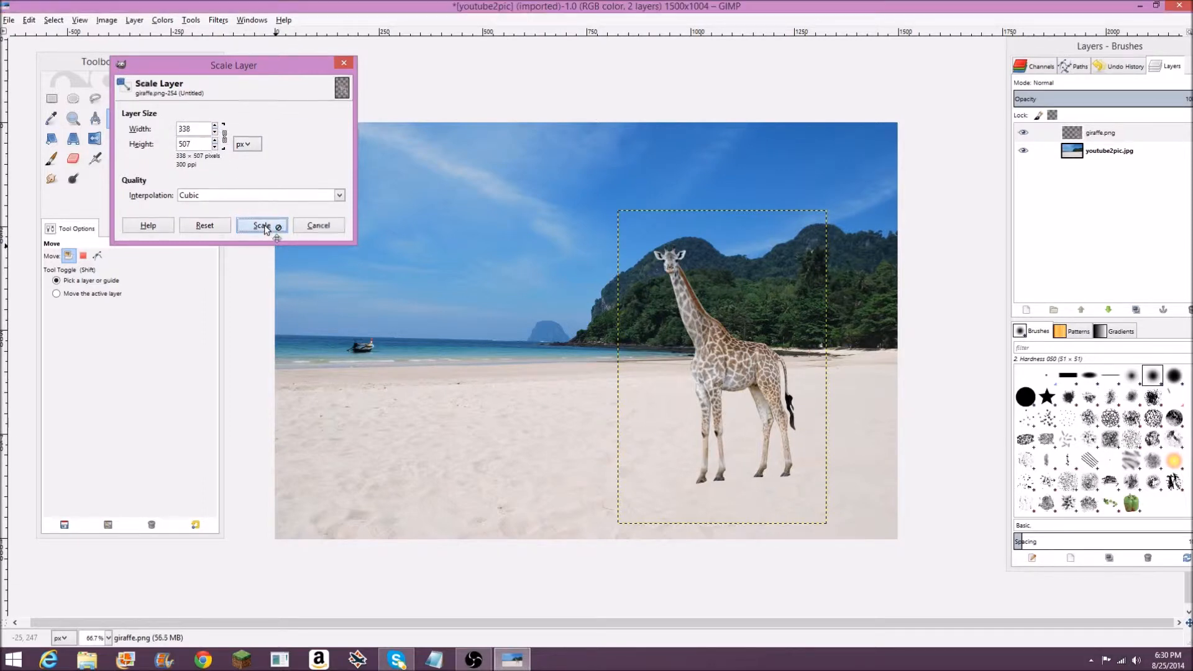
{"action": "left_click", "coordinate": [261, 225]}
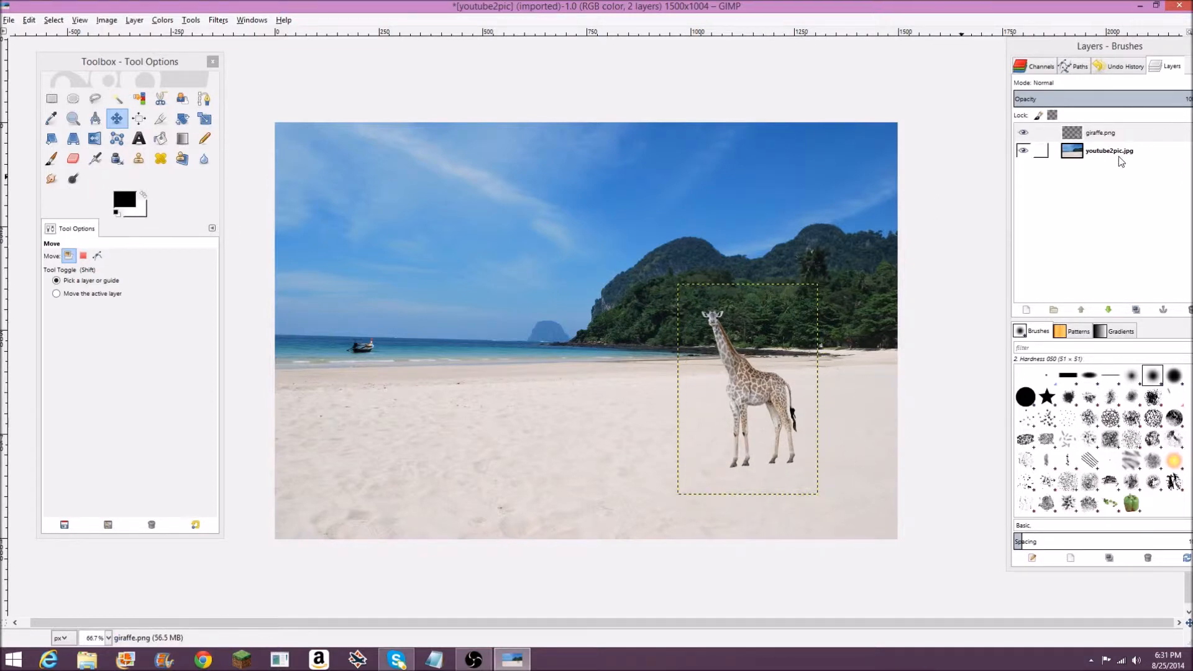
Step: Make the beach photo layer youtube2pic.jpg the active layer
{"action": "left_click", "coordinate": [1108, 149]}
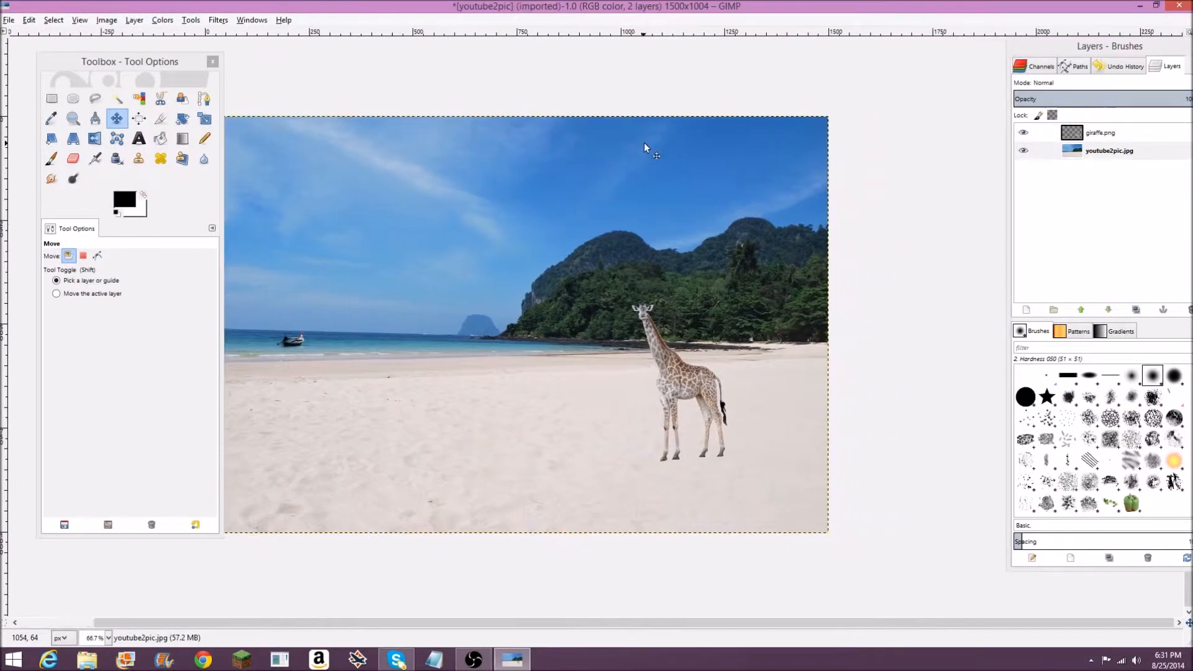
{"action": "mouse_move", "coordinate": [701, 280]}
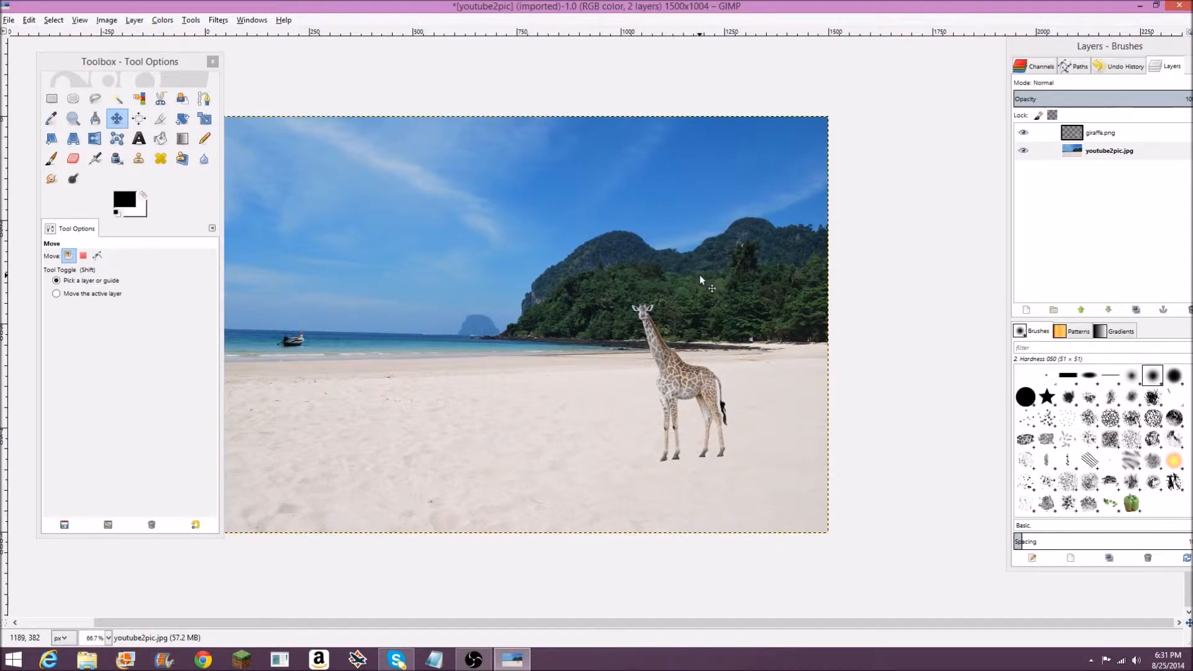
{"action": "mouse_move", "coordinate": [738, 253]}
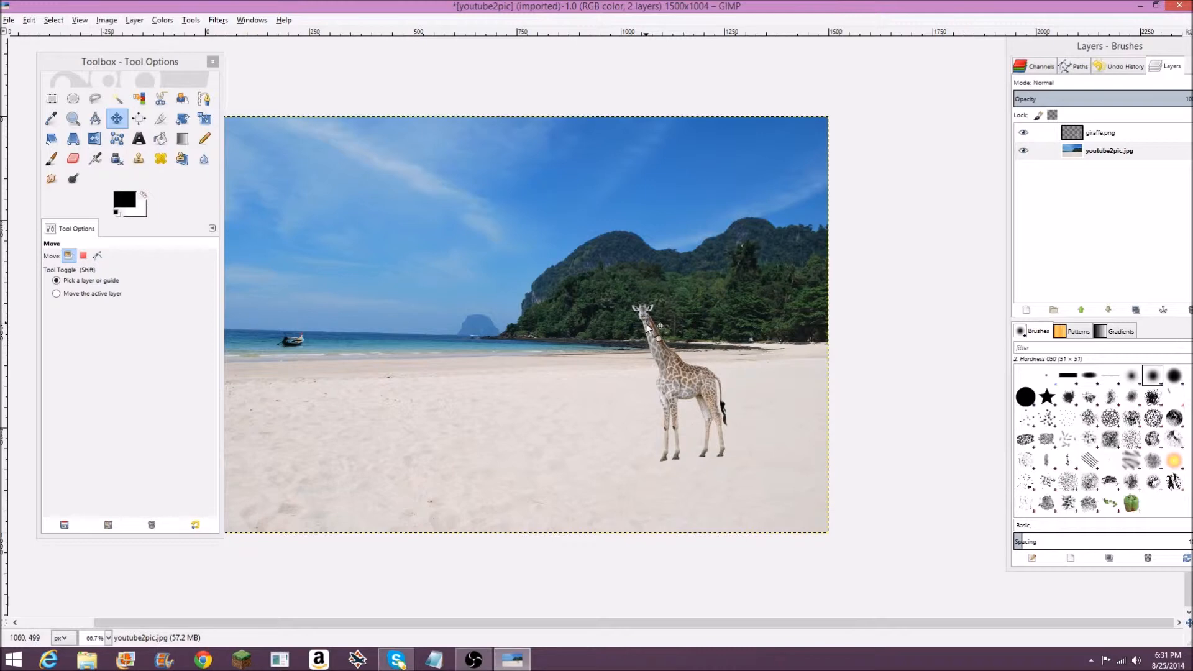
{"action": "mouse_move", "coordinate": [658, 331]}
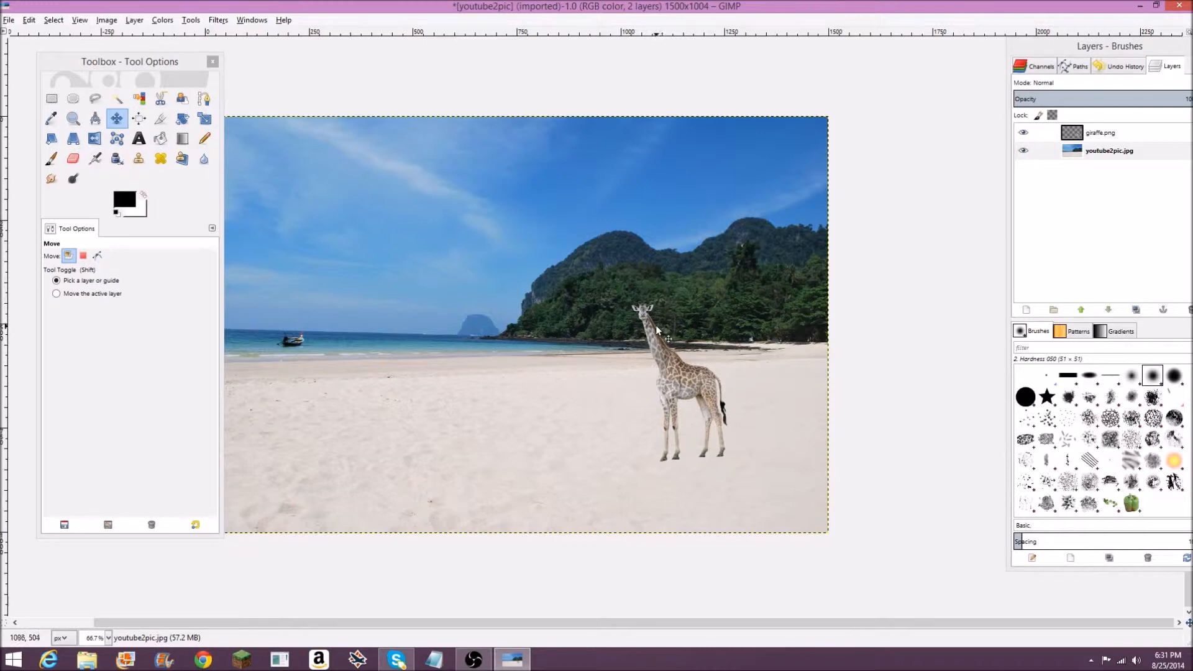
{"action": "mouse_move", "coordinate": [661, 301]}
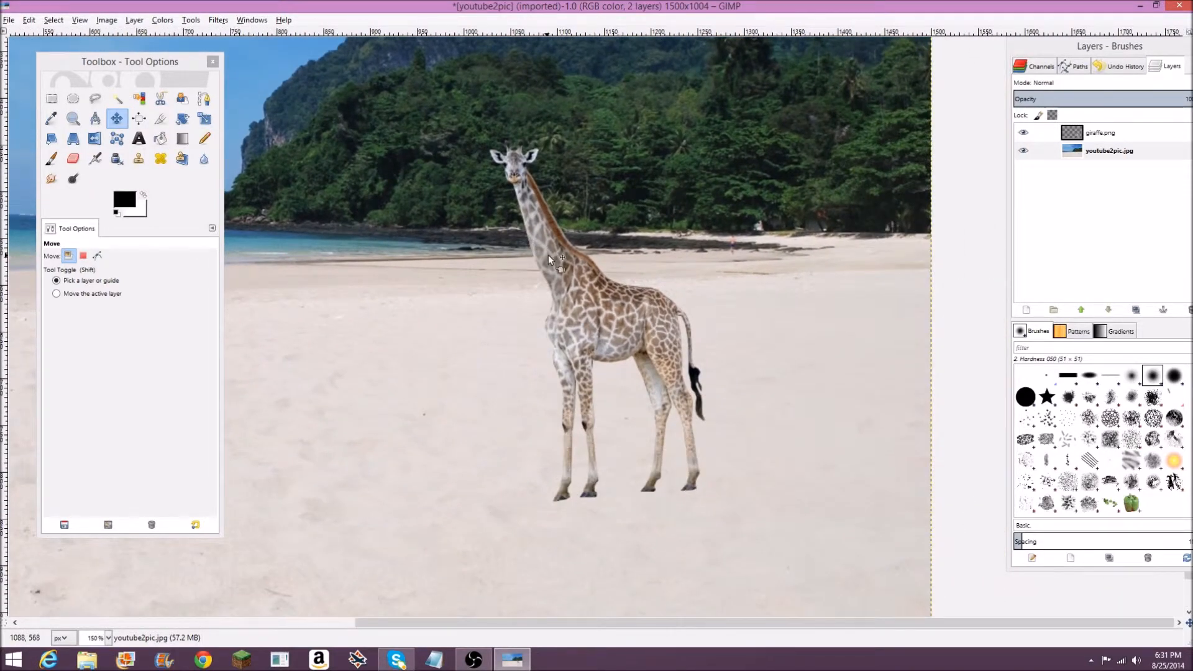
{"action": "mouse_move", "coordinate": [650, 277]}
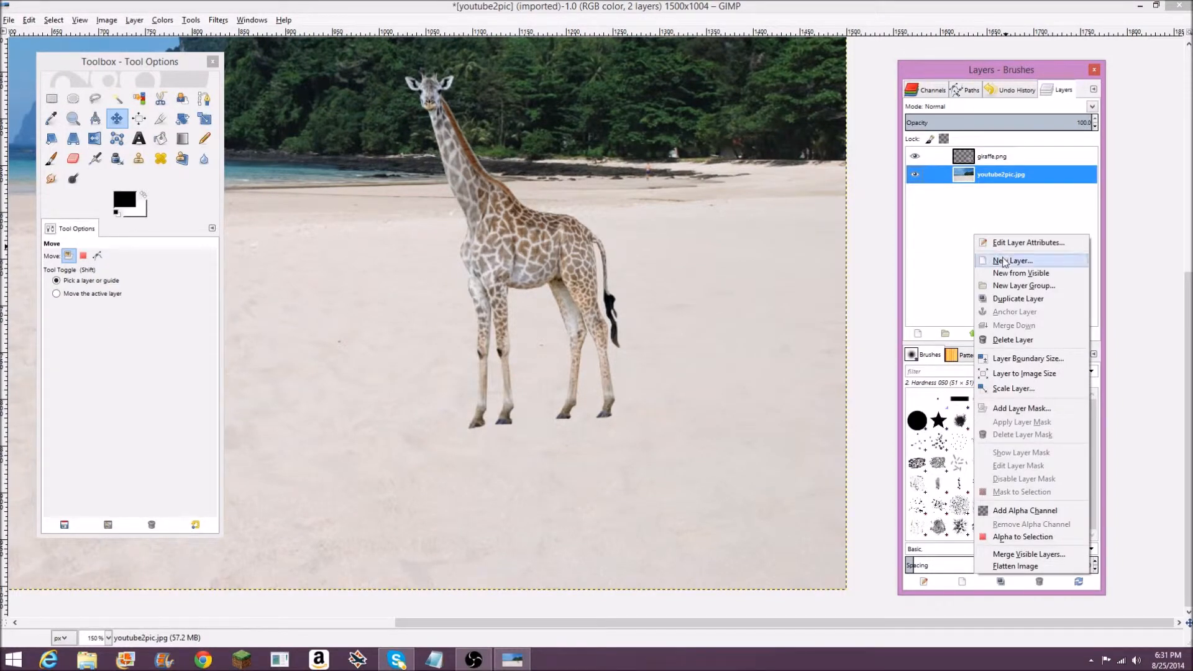
Step: Create a transparency-filled layer named Shadow and make it the active layer
{"action": "left_click", "coordinate": [1011, 260]}
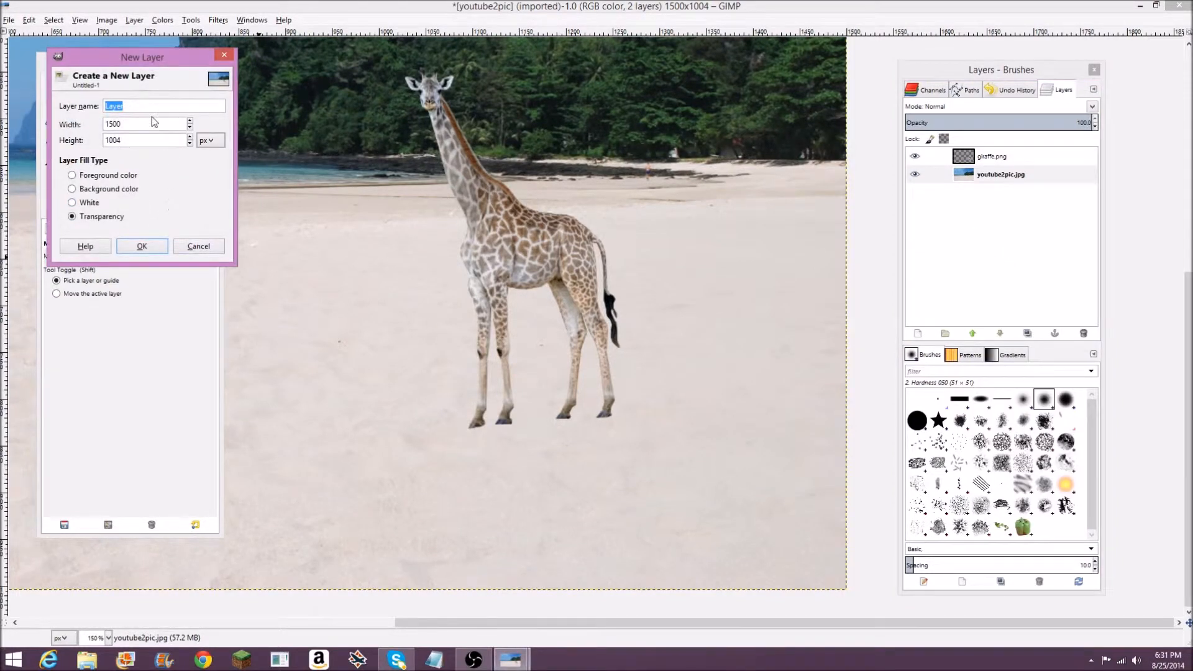
{"action": "type", "text": "Shadow"}
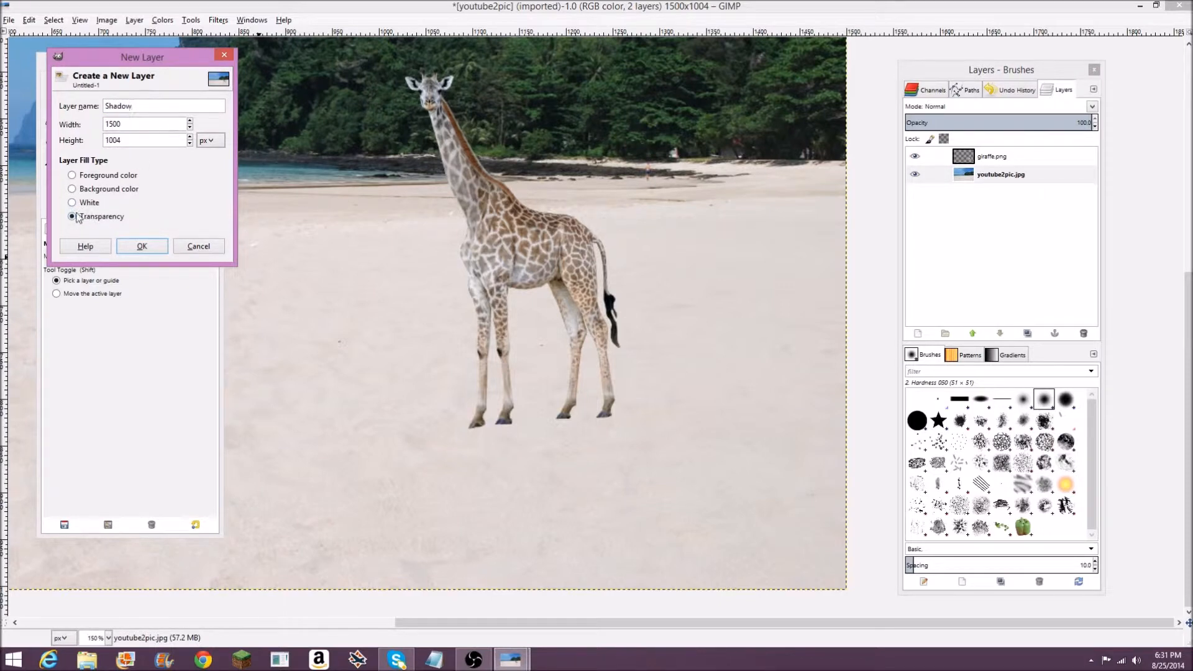
{"action": "left_click", "coordinate": [141, 246]}
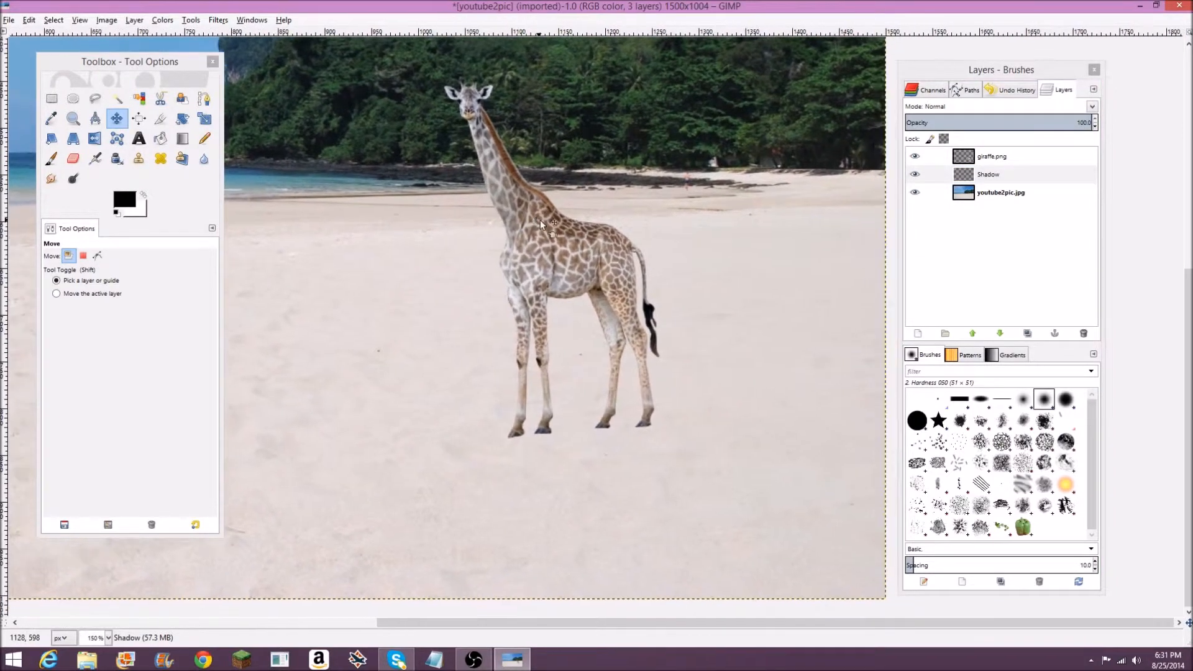
{"action": "left_click", "coordinate": [989, 174]}
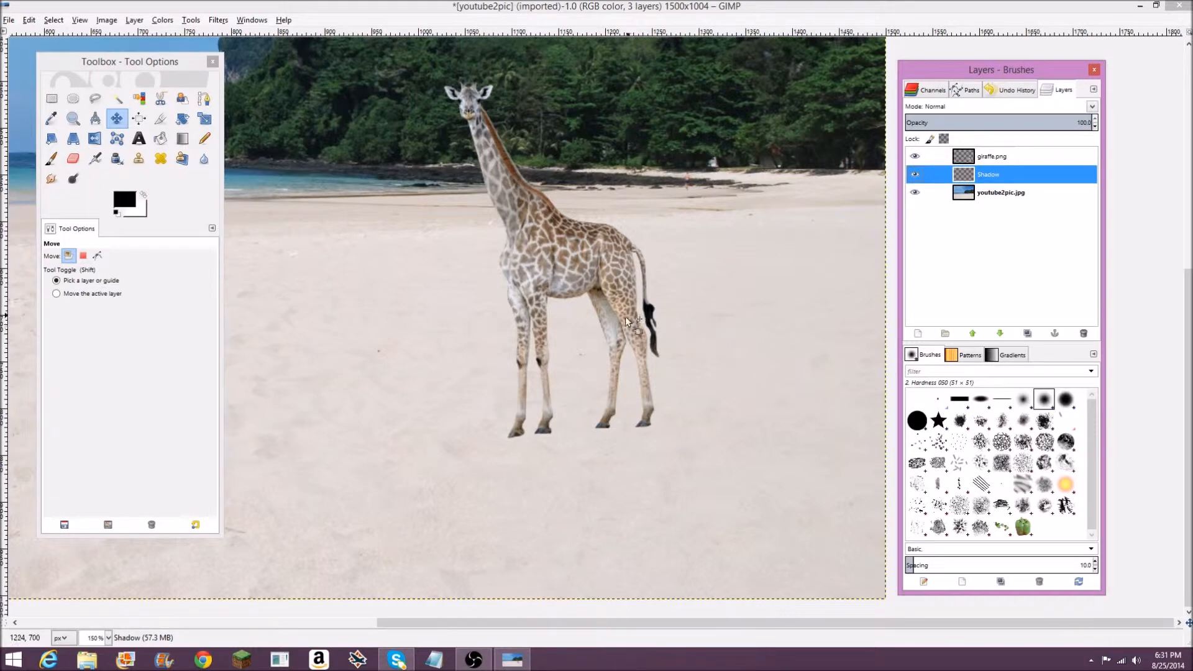
{"action": "left_click", "coordinate": [992, 156]}
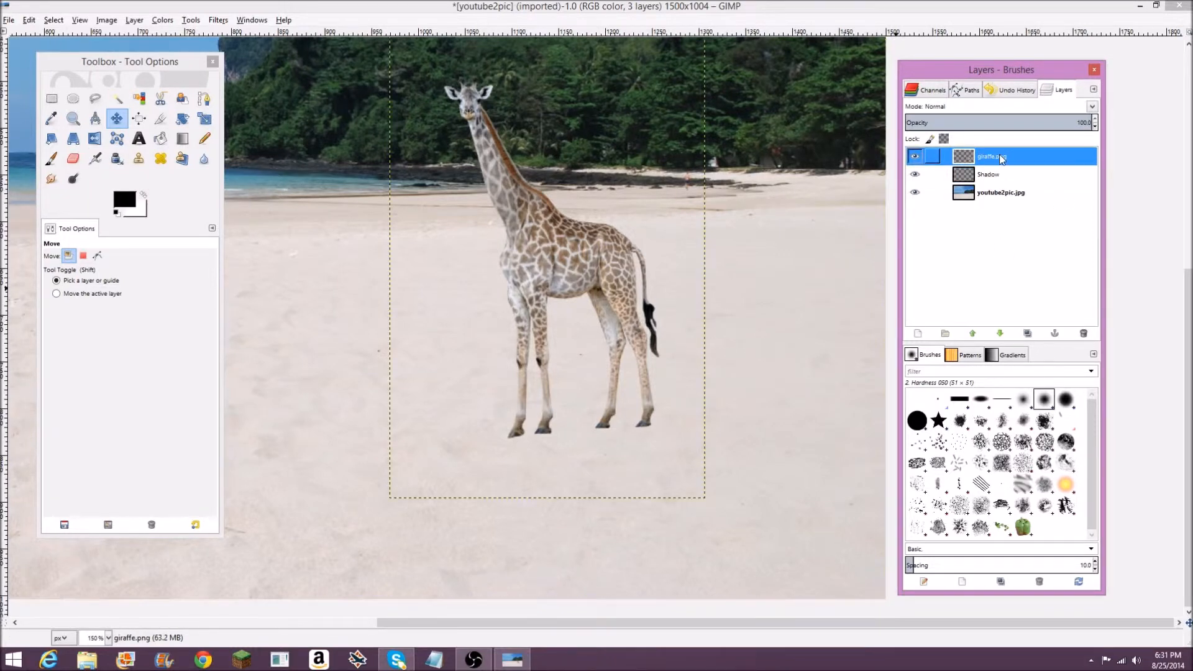
{"action": "mouse_move", "coordinate": [1008, 160]}
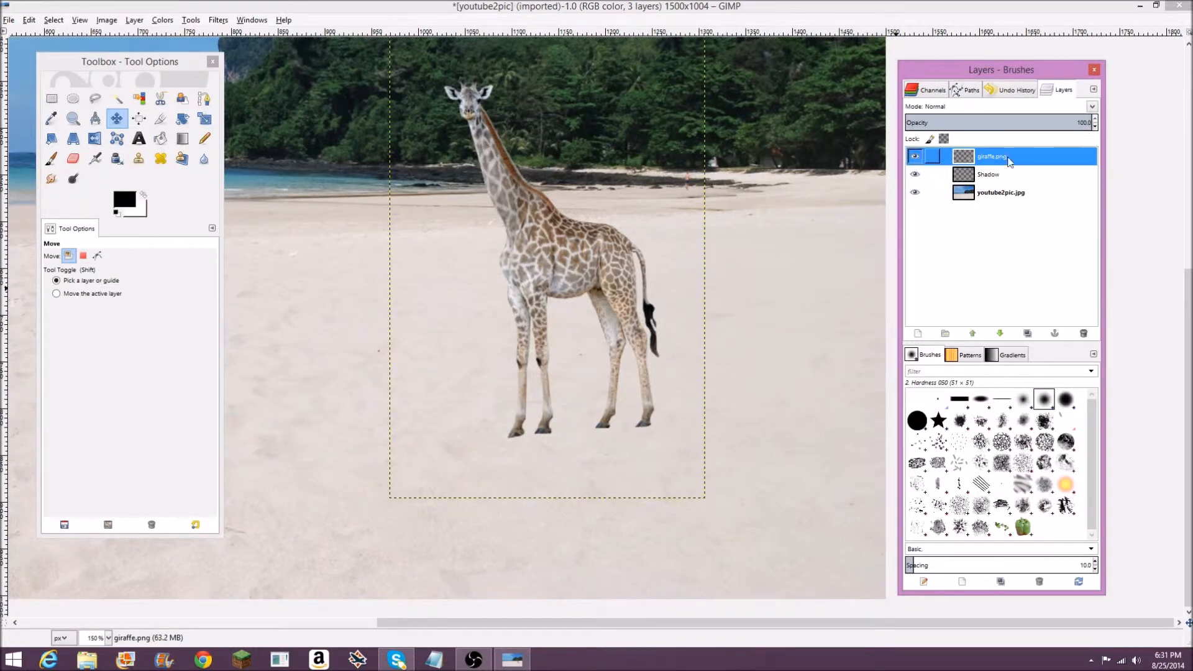
{"action": "left_click", "coordinate": [1000, 192]}
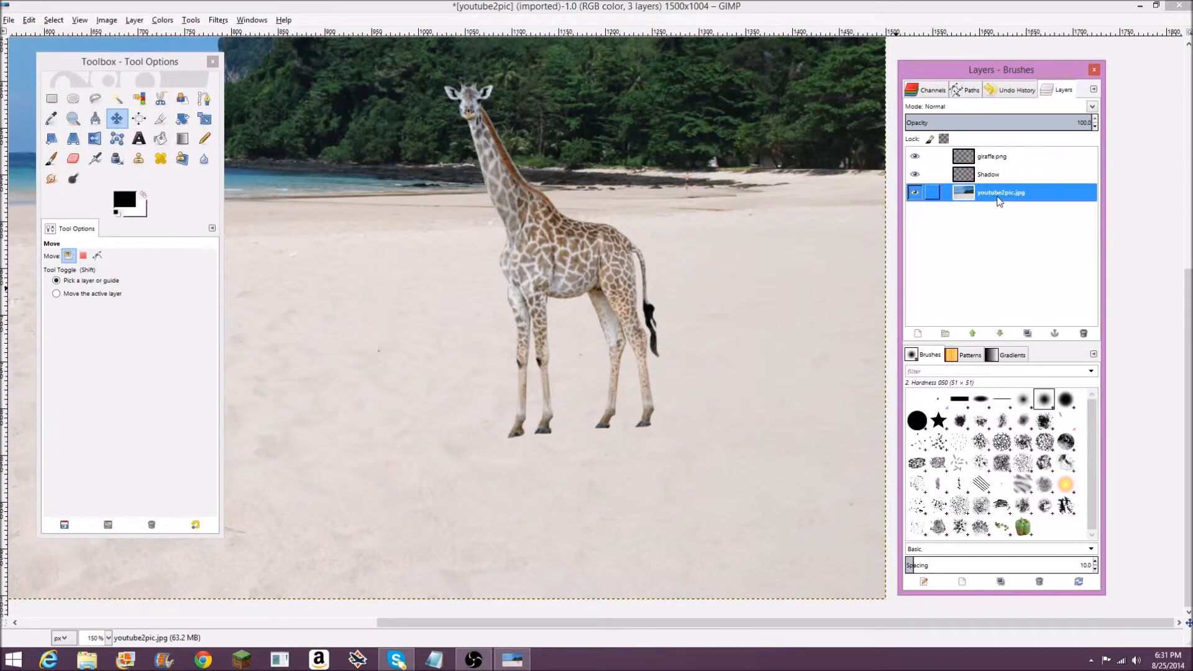
{"action": "left_click", "coordinate": [989, 174]}
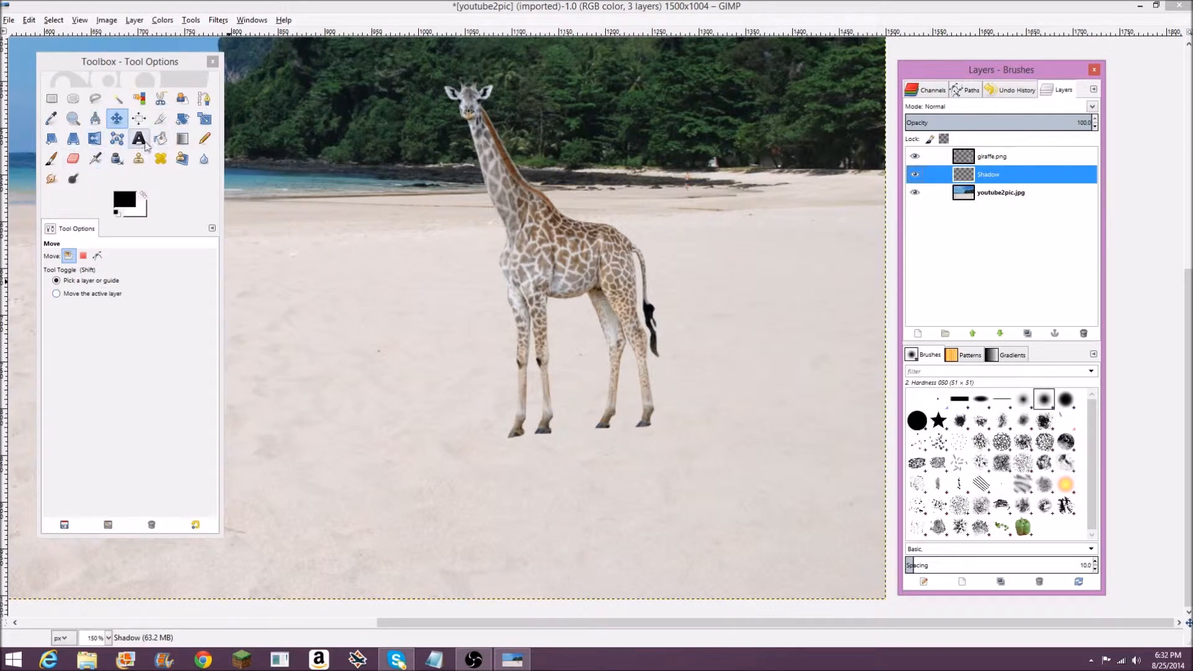
Step: Pick the soft Paintbrush at size 8.18 and set the foreground colour to black
{"action": "left_click", "coordinate": [204, 138]}
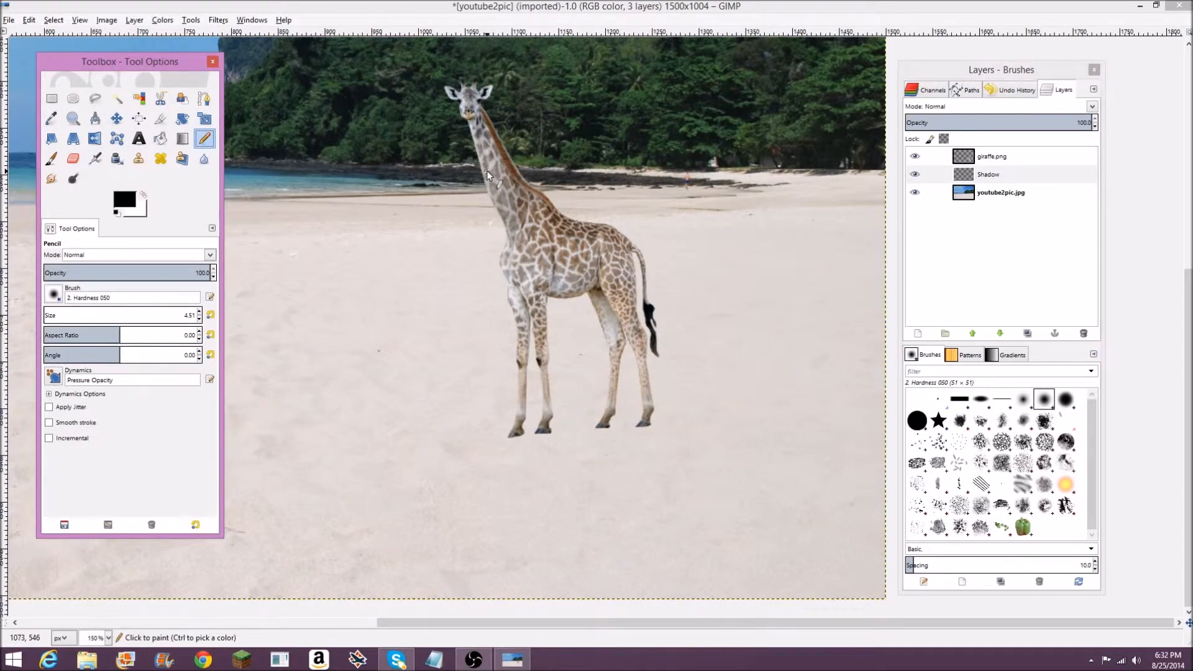
{"action": "left_click", "coordinate": [51, 159]}
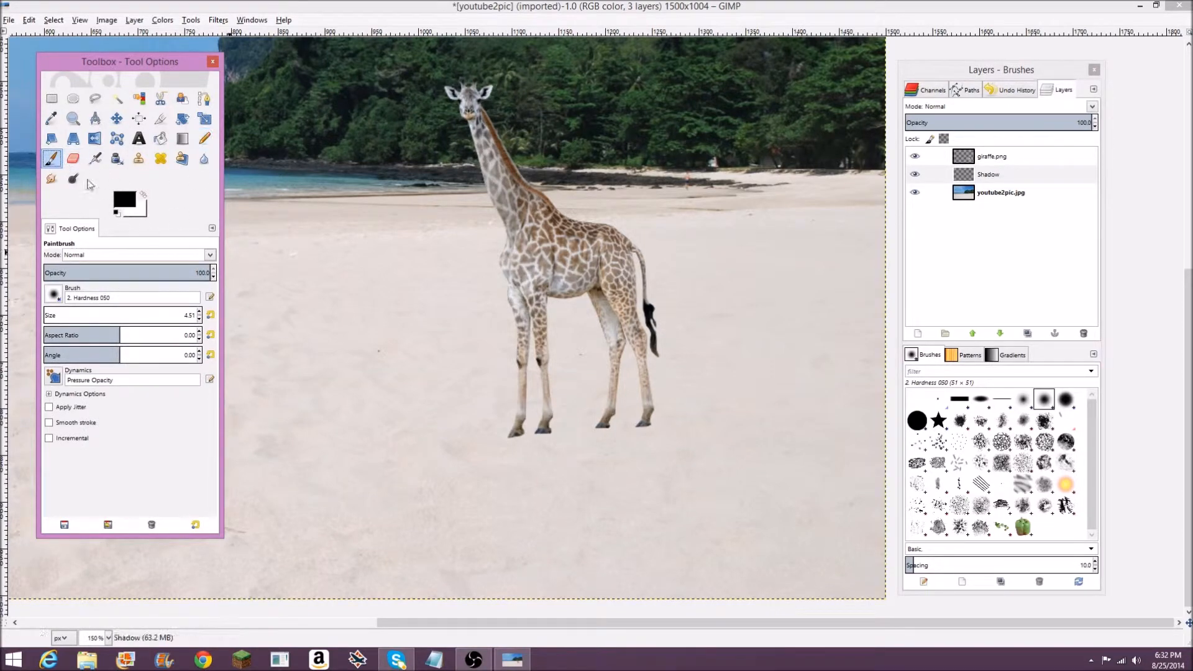
{"action": "mouse_move", "coordinate": [52, 159]}
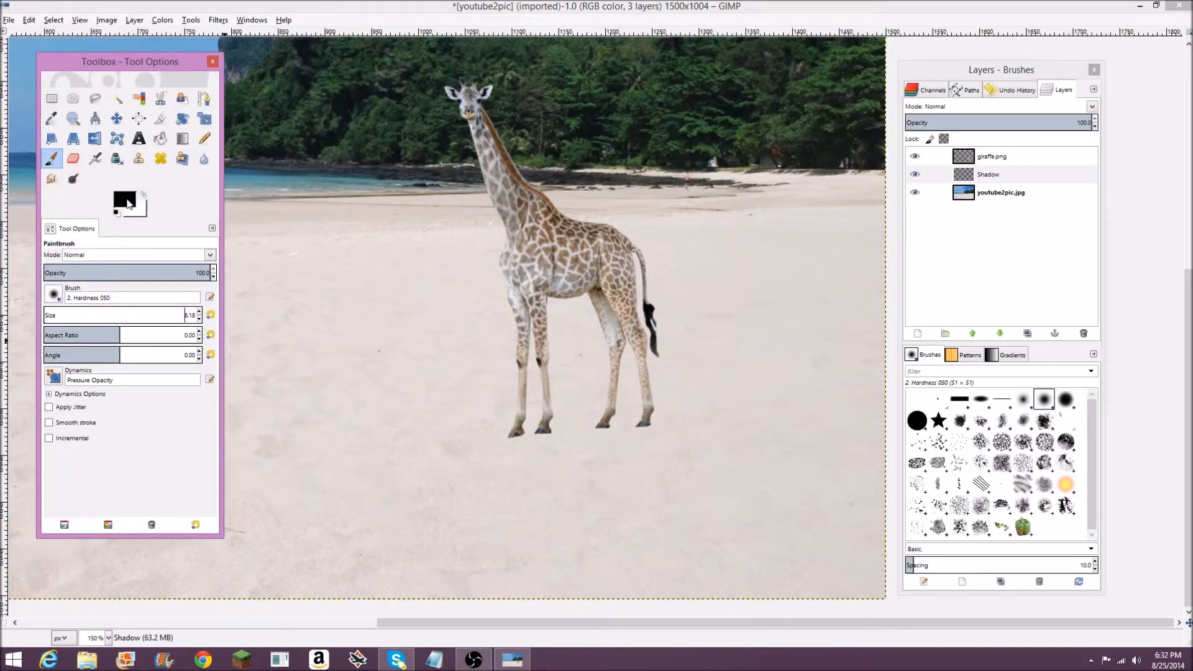
{"action": "left_click", "coordinate": [124, 200]}
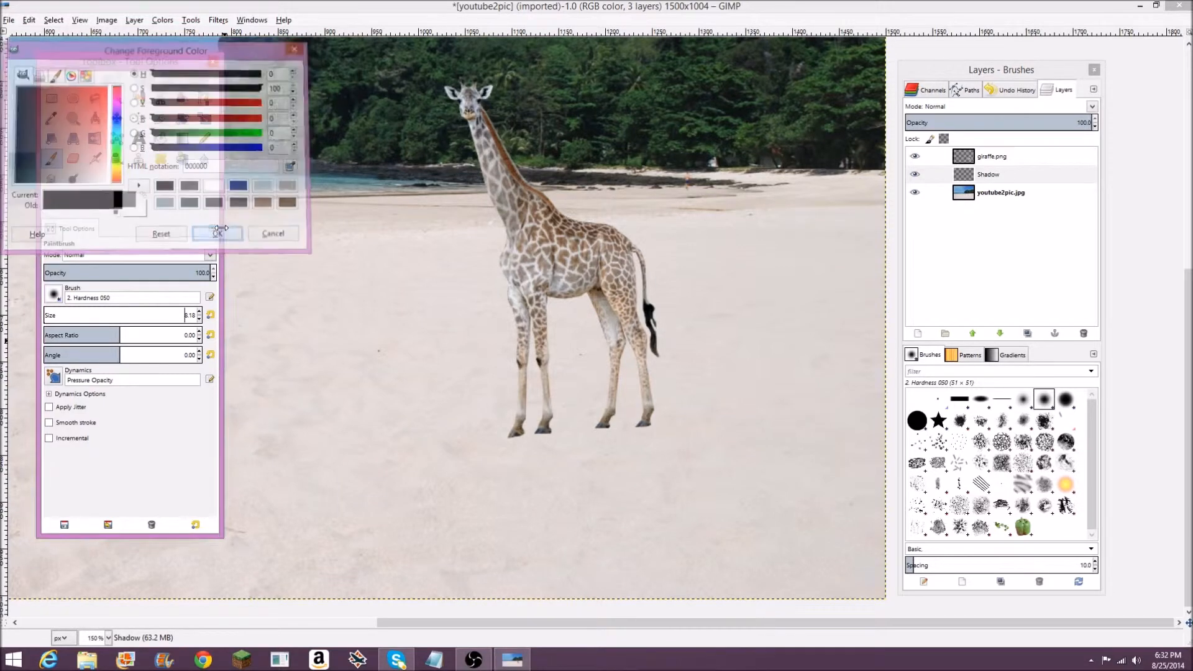
{"action": "left_click", "coordinate": [218, 233]}
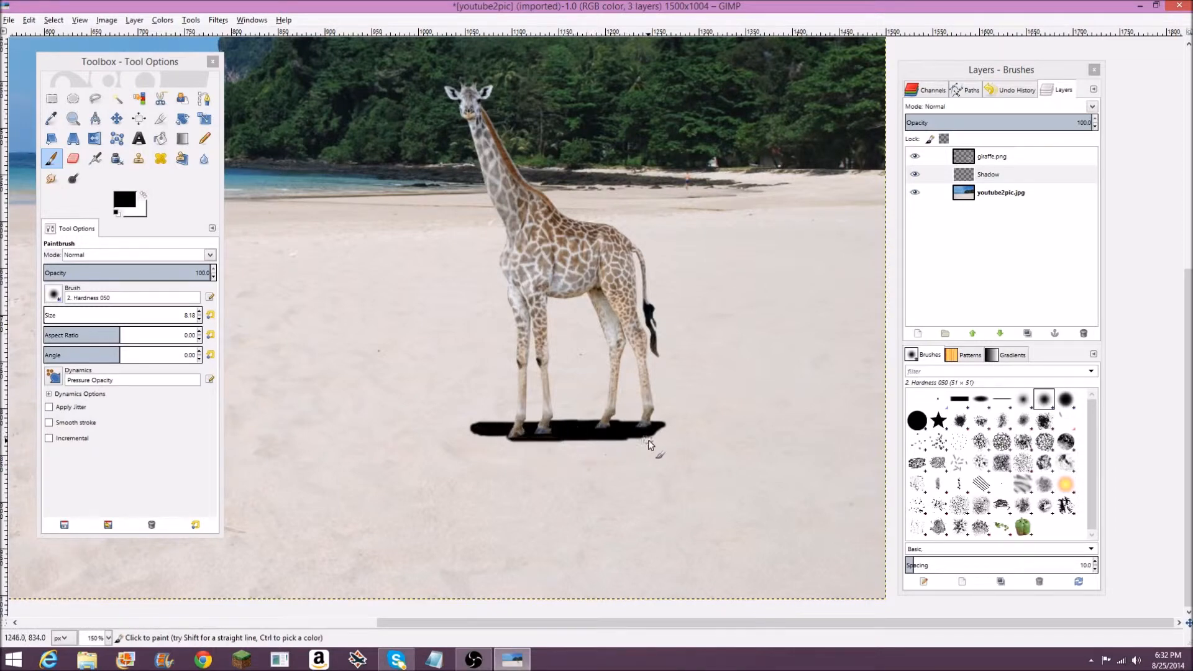
{"action": "mouse_move", "coordinate": [709, 219]}
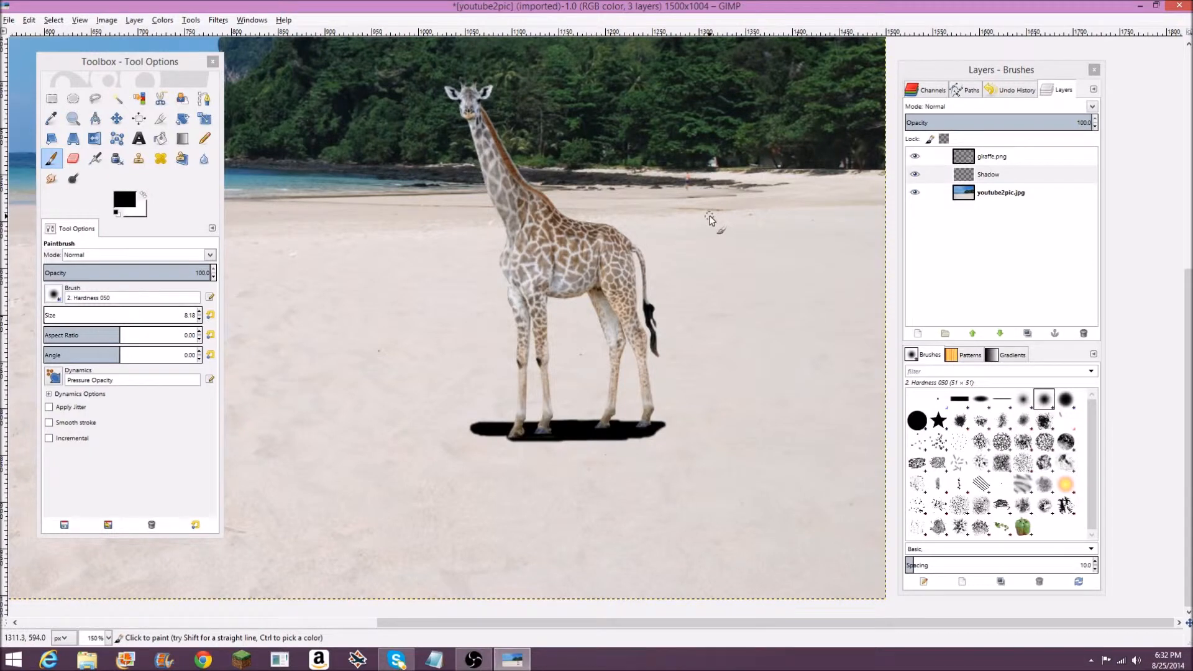
{"action": "mouse_move", "coordinate": [481, 434]}
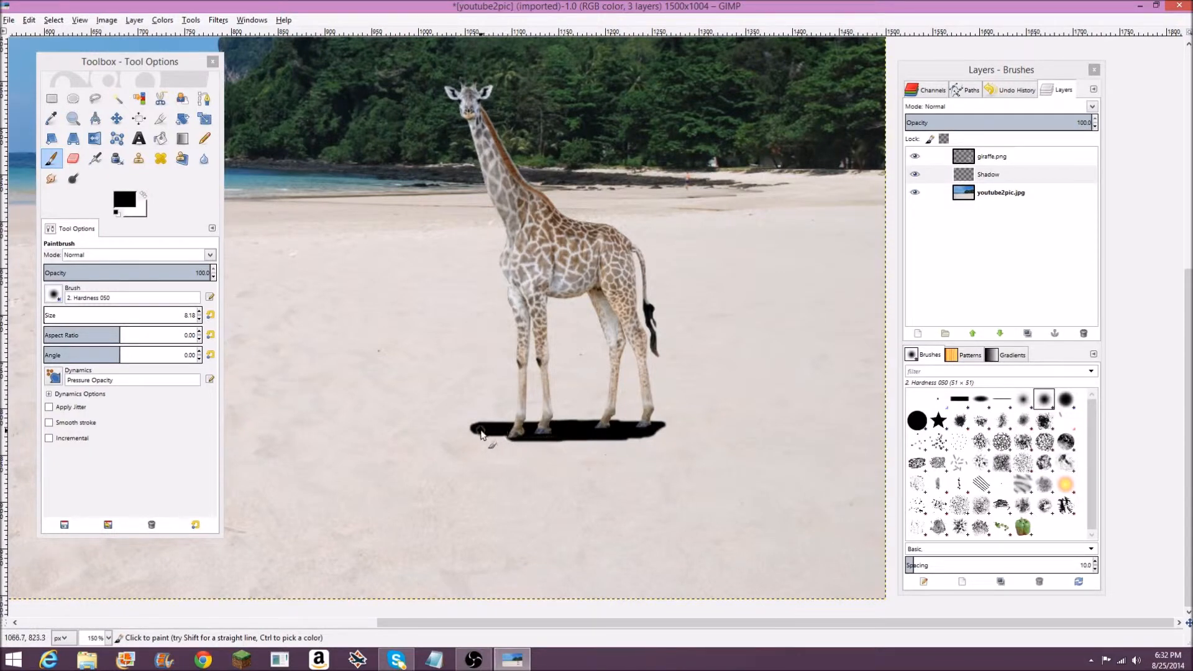
{"action": "mouse_move", "coordinate": [624, 440]}
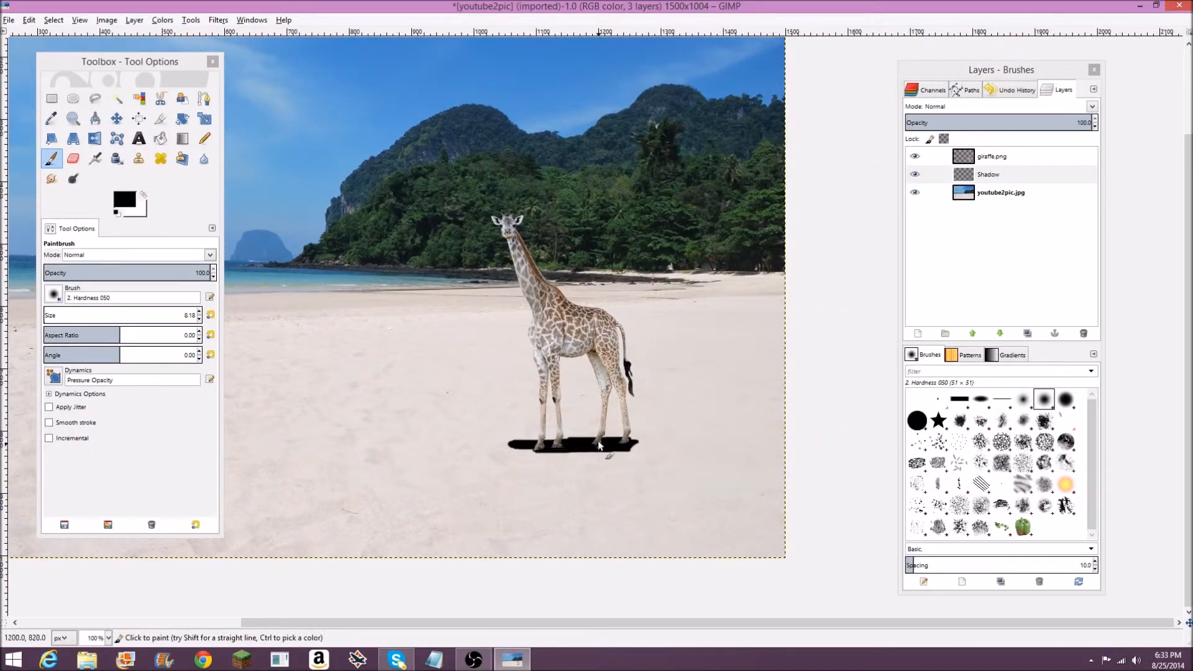
Step: Lower the Shadow layer's opacity to 26% so the shadow reads faint grey
{"action": "left_click", "coordinate": [996, 174]}
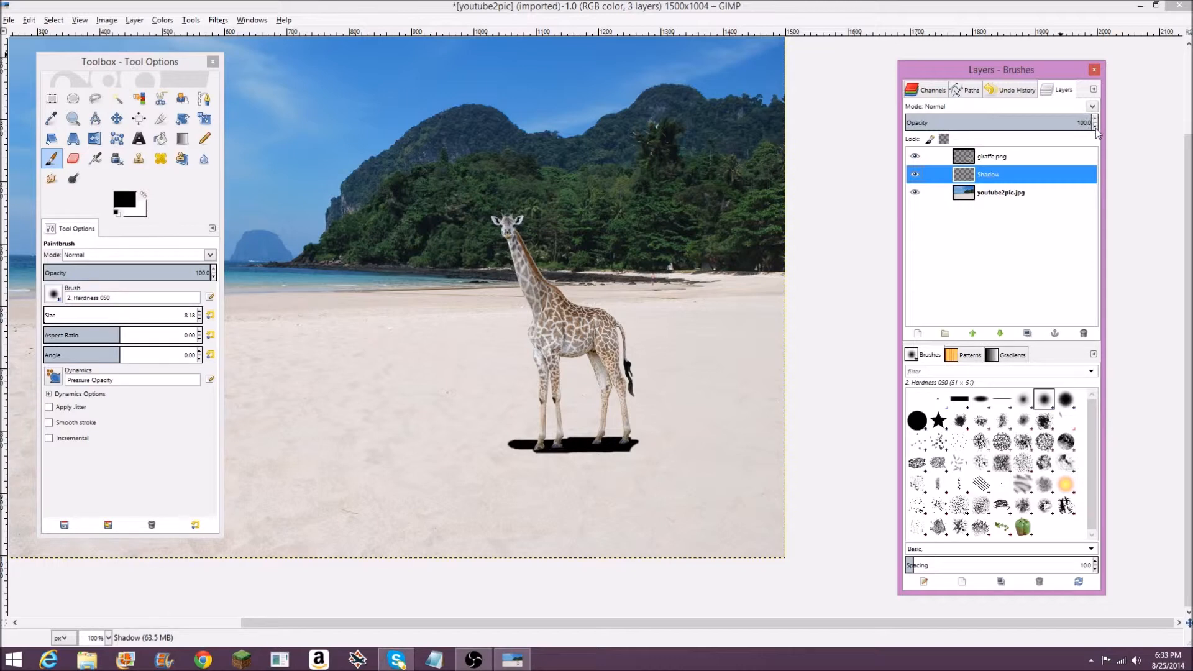
{"action": "mouse_move", "coordinate": [637, 480]}
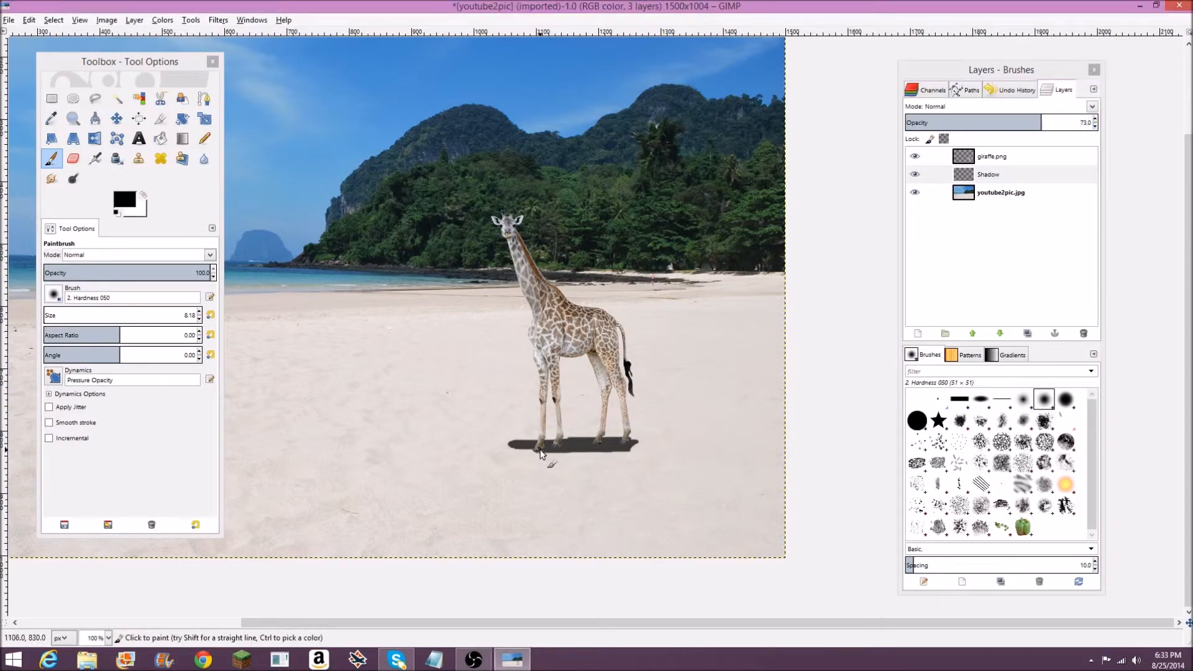
{"action": "left_click", "coordinate": [1088, 123]}
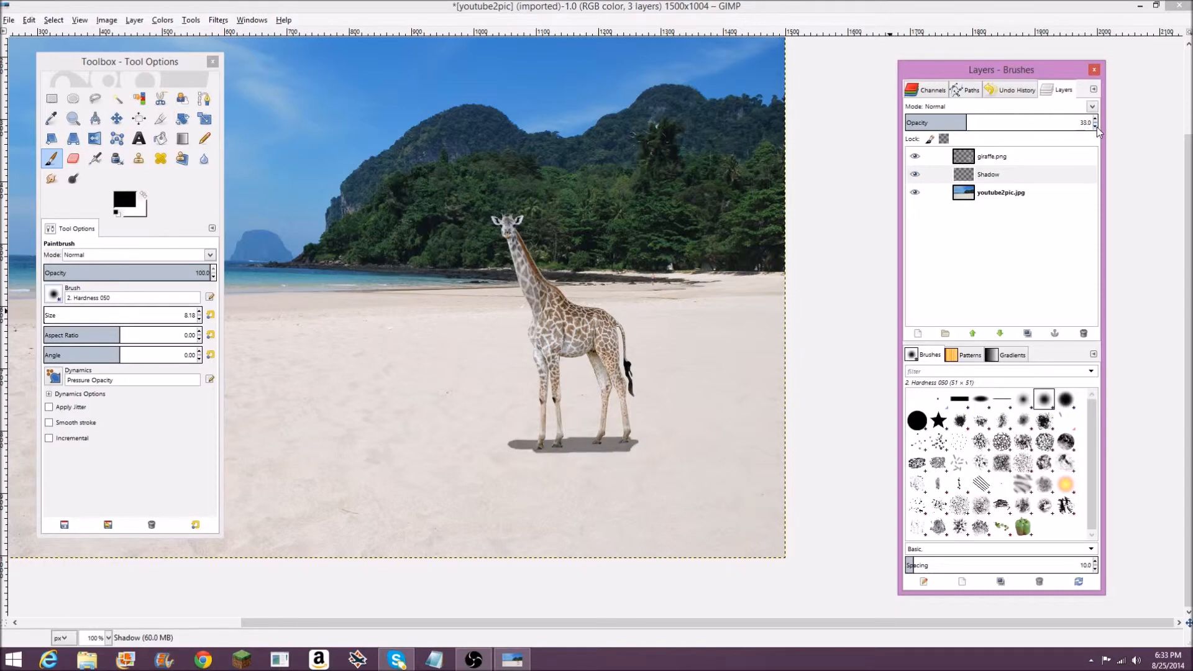
{"action": "left_click", "coordinate": [1094, 123]}
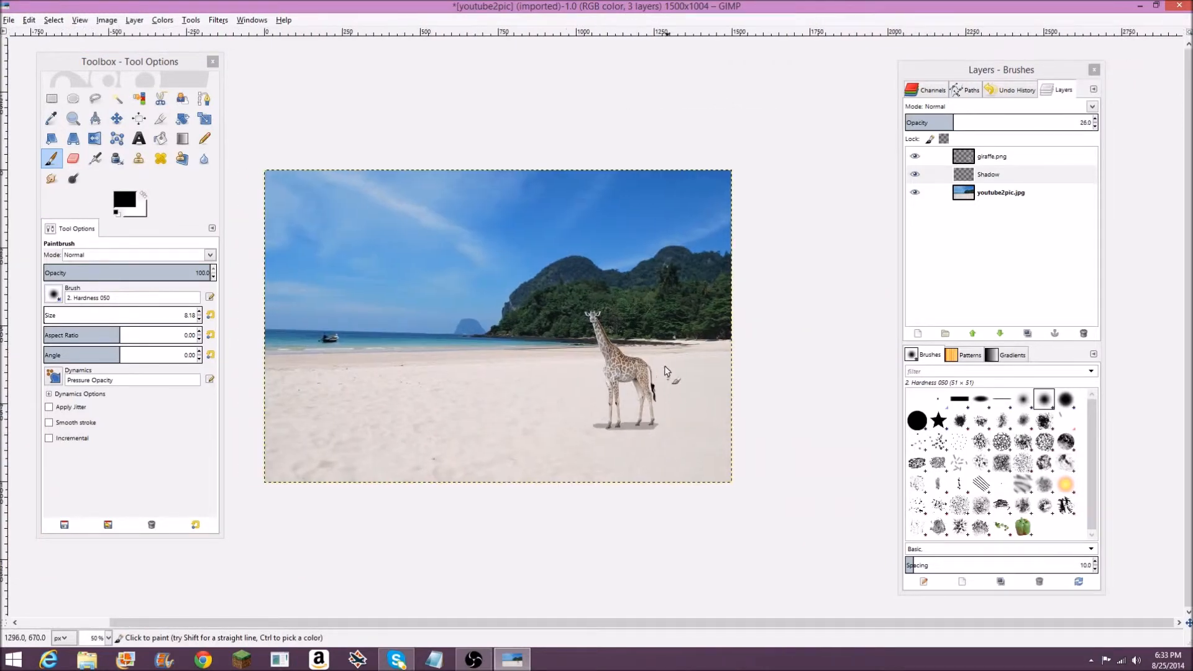
Step: With the Move tool, shift the giraffe up and the shadow under its feet, then select giraffe.png
{"action": "left_click", "coordinate": [116, 118]}
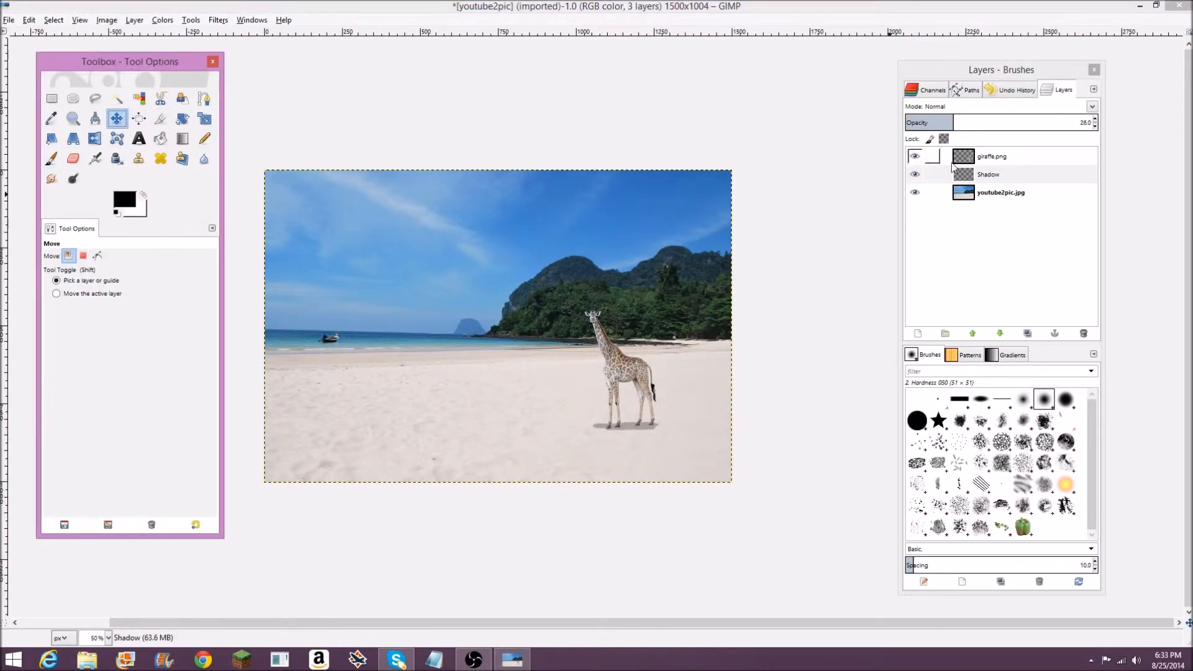
{"action": "left_click", "coordinate": [620, 372]}
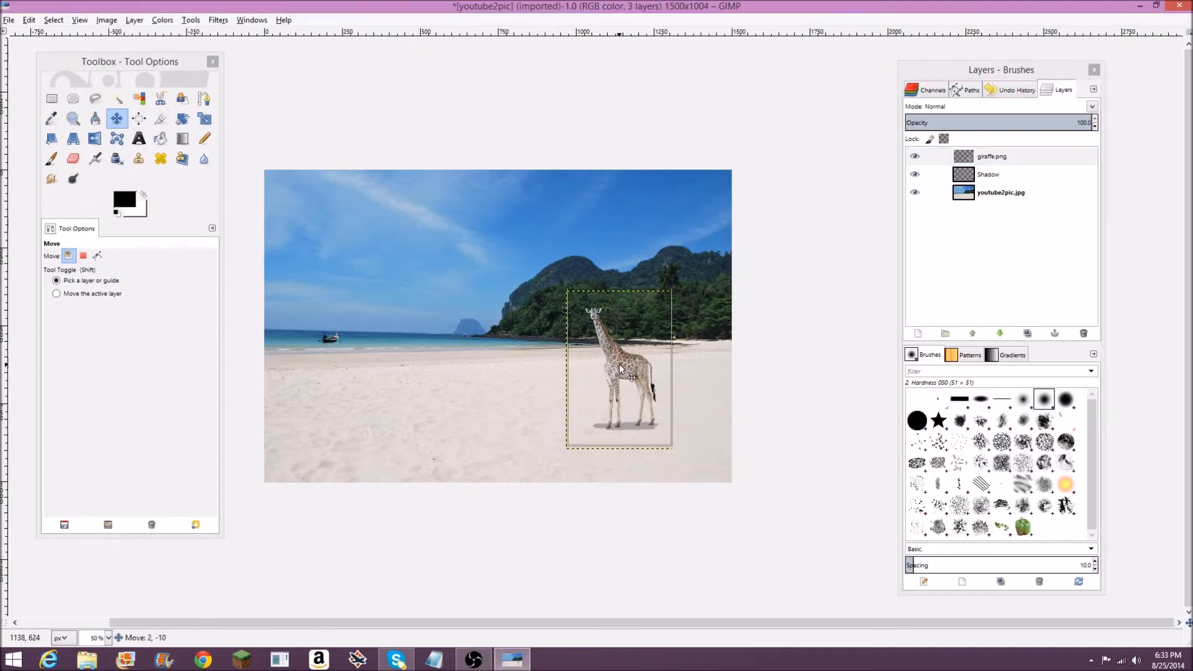
{"action": "left_click", "coordinate": [987, 174]}
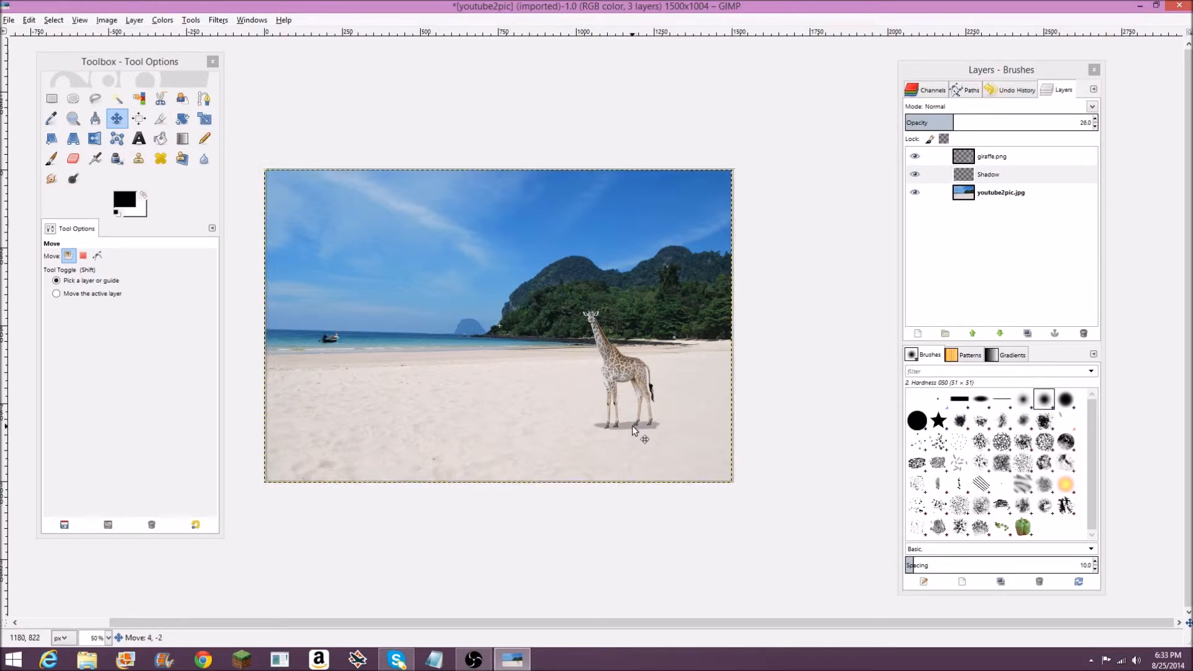
{"action": "left_click", "coordinate": [1000, 192]}
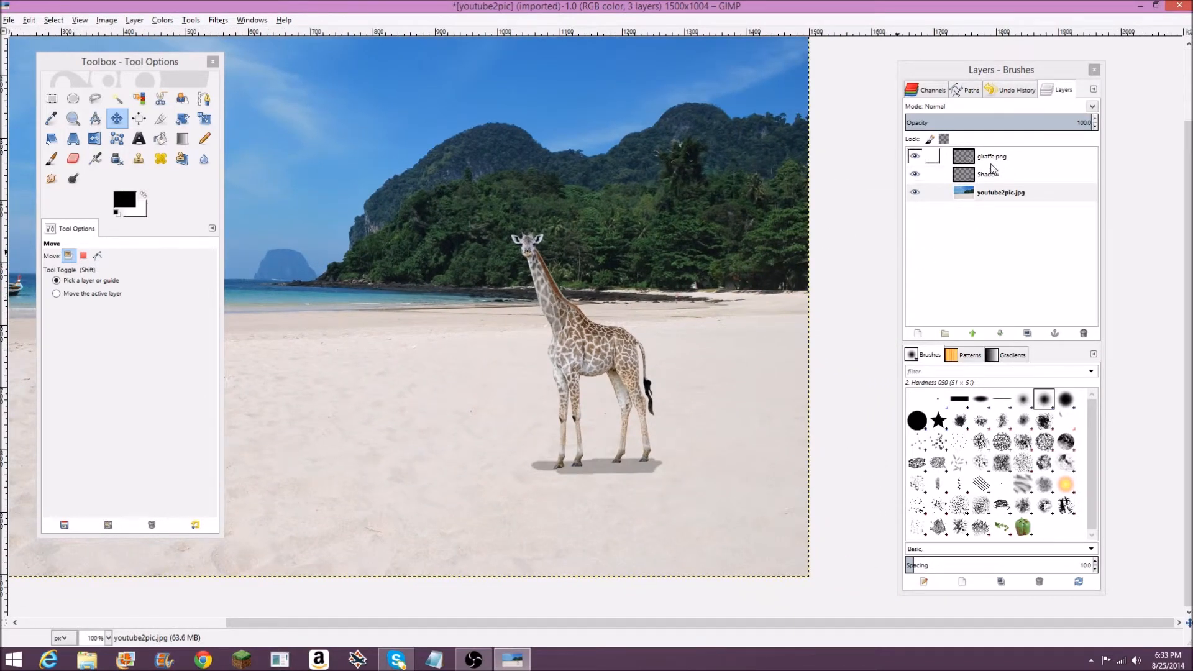
{"action": "left_click", "coordinate": [991, 155]}
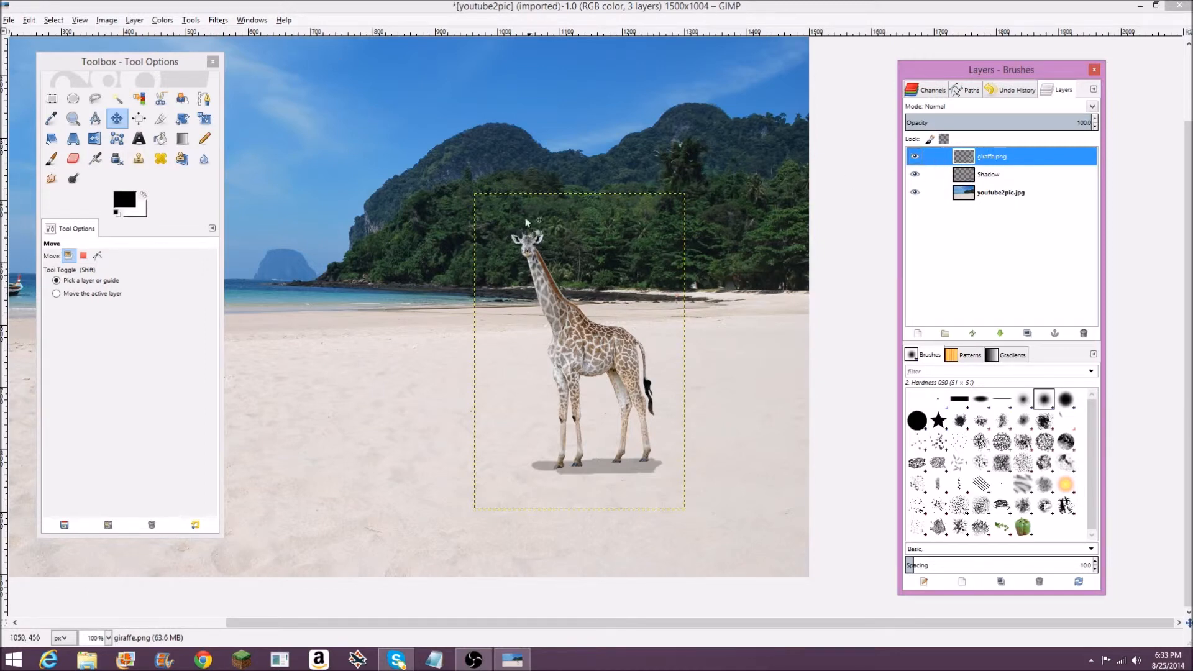
Step: Apply Brightness-Contrast to the giraffe layer with brightness -17 and contrast 6
{"action": "left_click", "coordinate": [191, 20]}
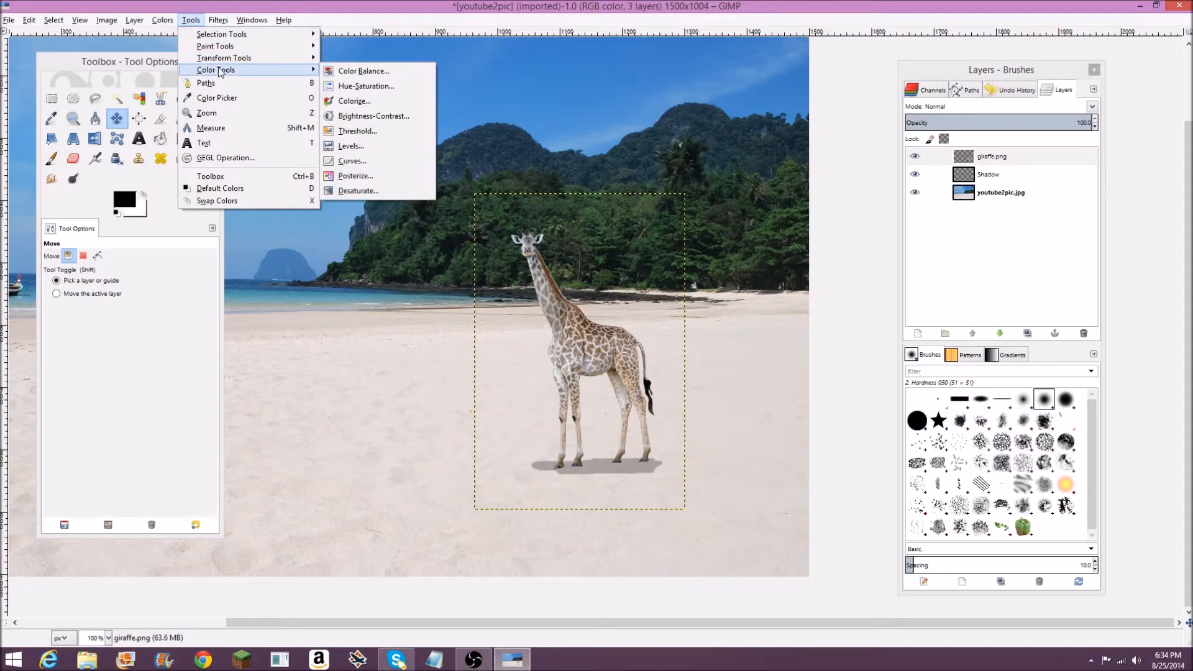
{"action": "mouse_move", "coordinate": [365, 85]}
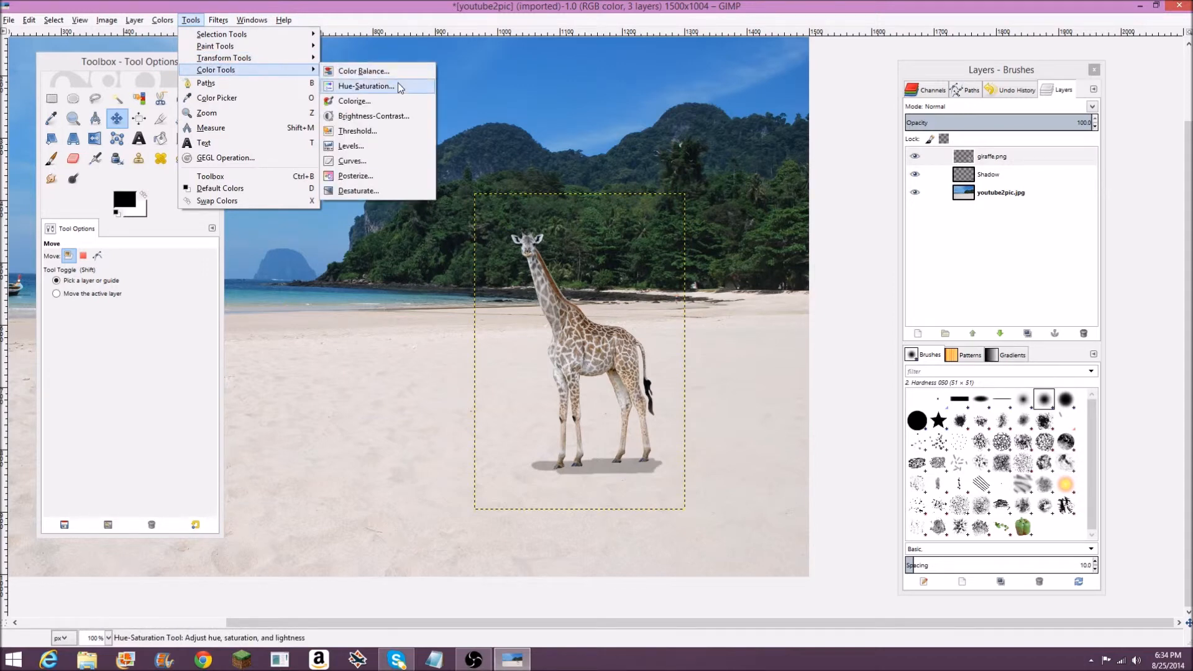
{"action": "left_click", "coordinate": [374, 115]}
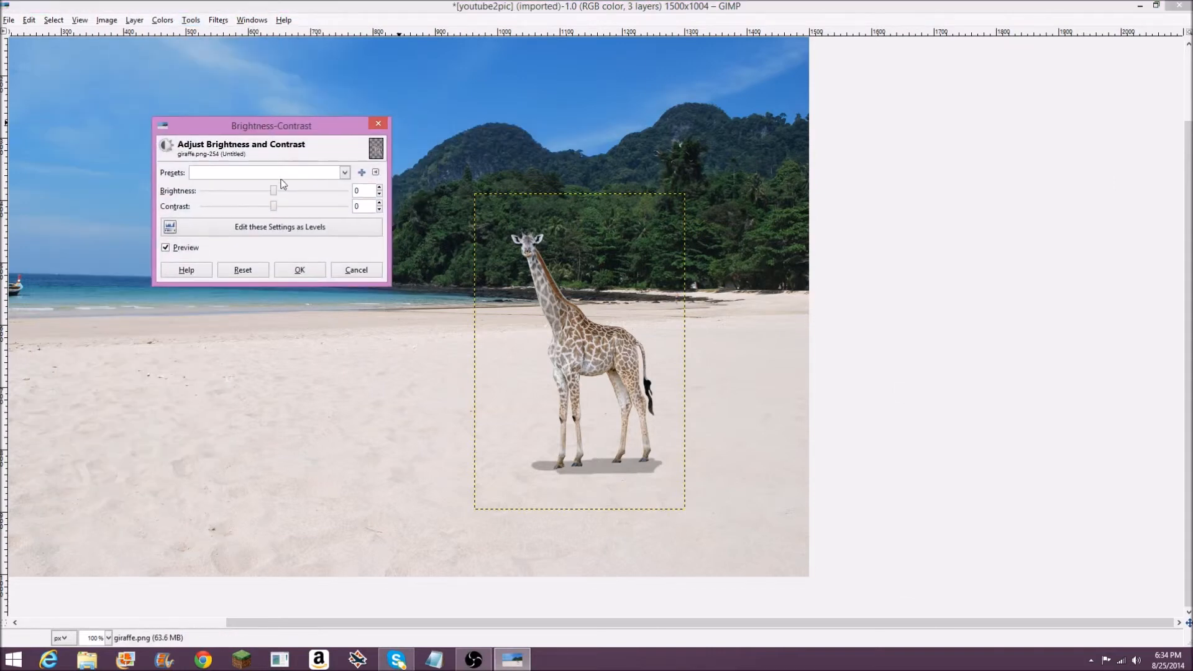
{"action": "left_click_drag", "start_coordinate": [274, 190], "coordinate": [346, 190]}
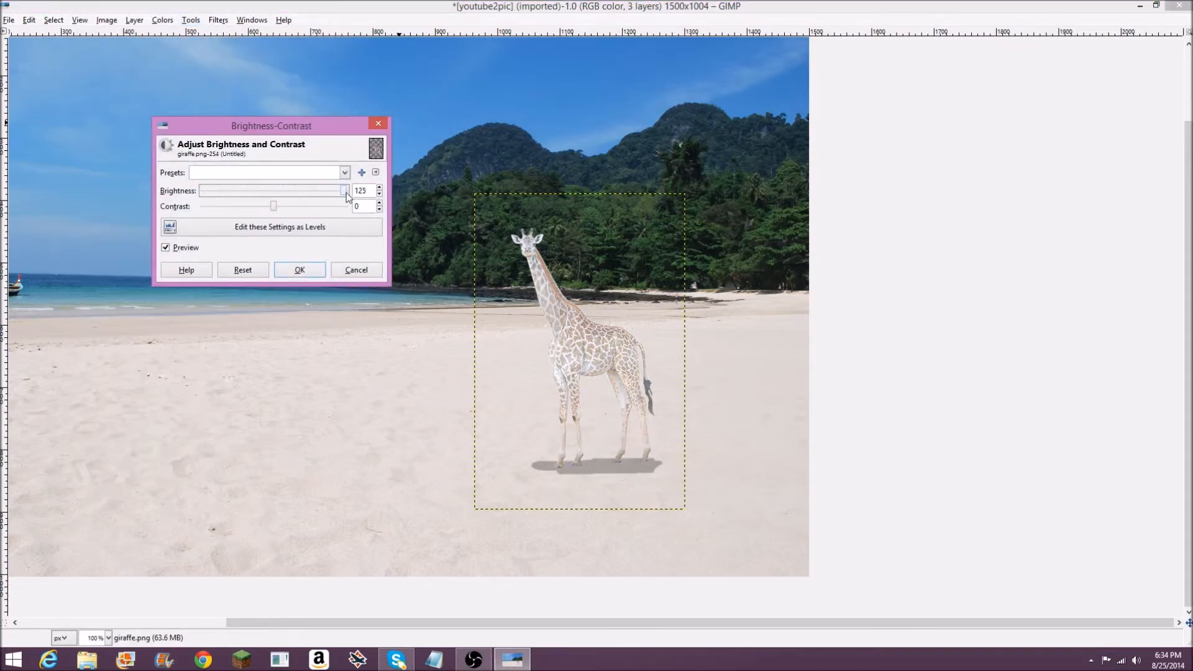
{"action": "left_click_drag", "start_coordinate": [346, 190], "coordinate": [254, 190]}
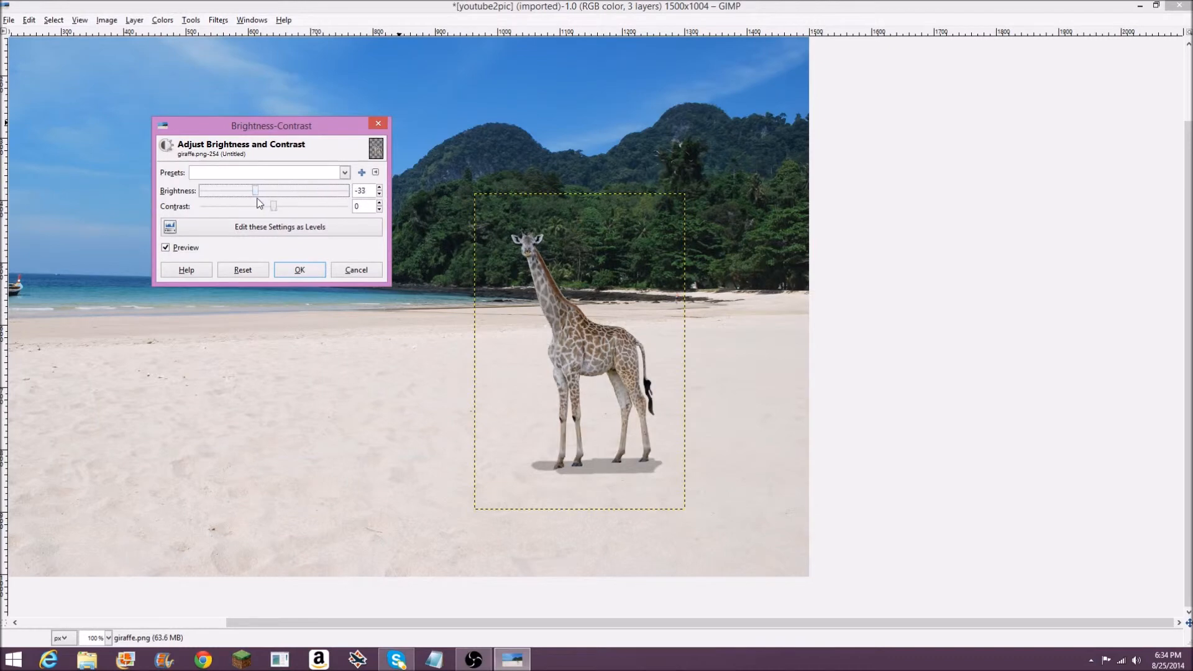
{"action": "left_click_drag", "start_coordinate": [255, 190], "coordinate": [266, 190]}
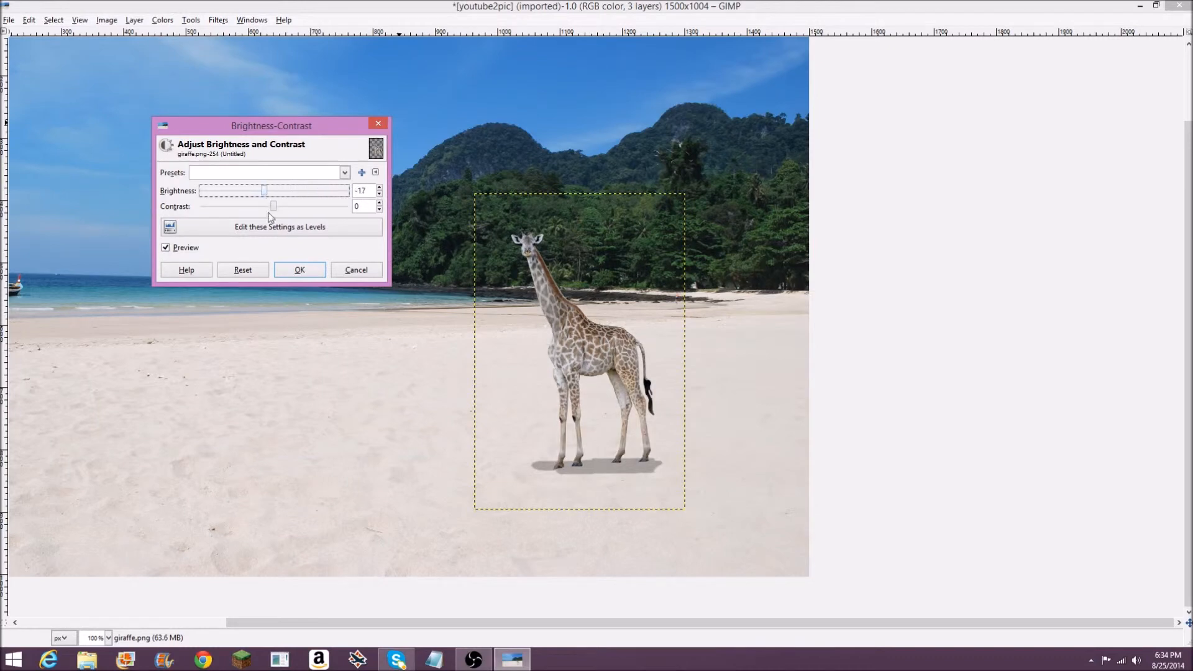
{"action": "left_click_drag", "start_coordinate": [274, 206], "coordinate": [278, 206]}
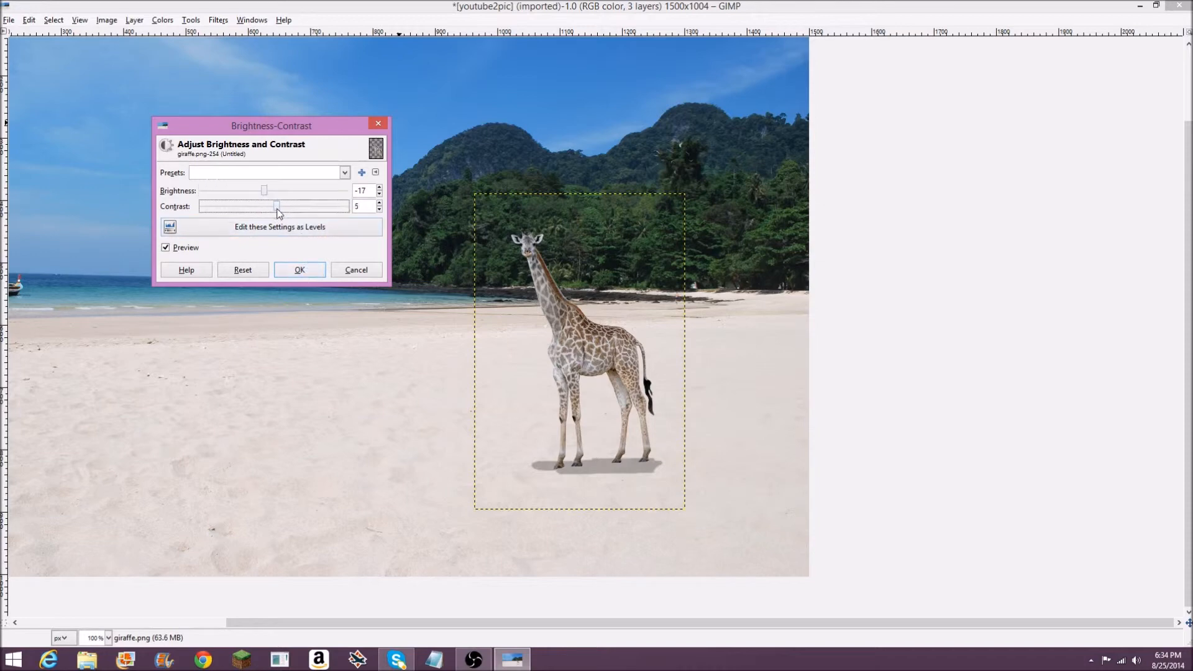
{"action": "left_click_drag", "start_coordinate": [276, 207], "coordinate": [285, 207]}
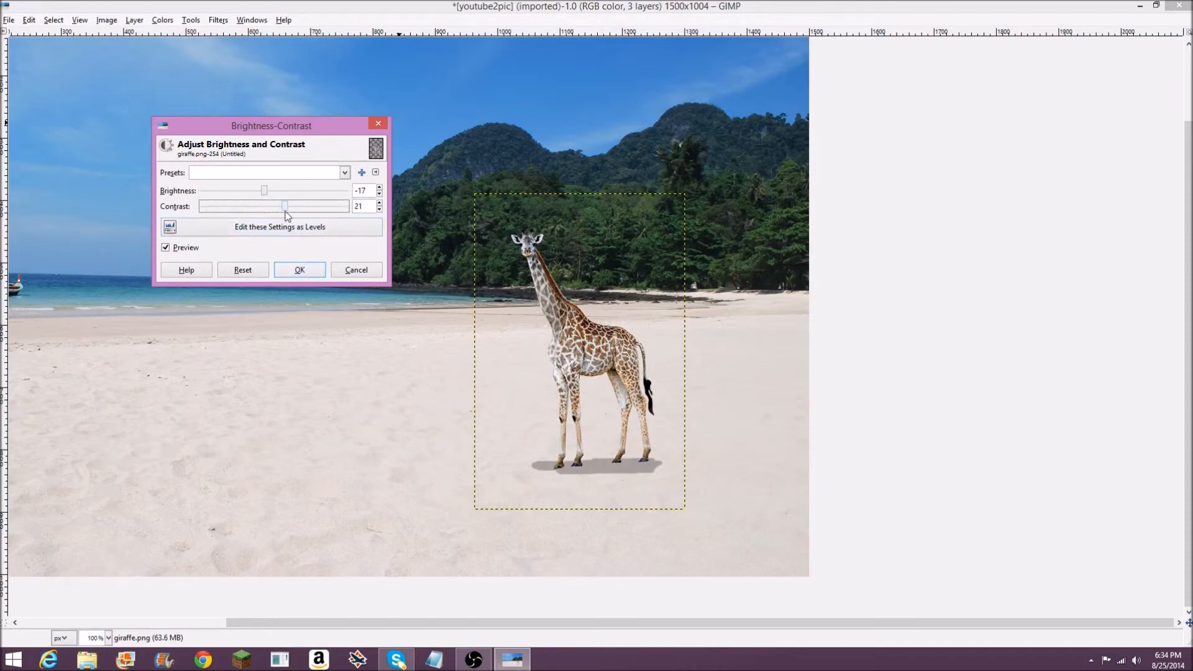
{"action": "left_click_drag", "start_coordinate": [285, 206], "coordinate": [276, 206]}
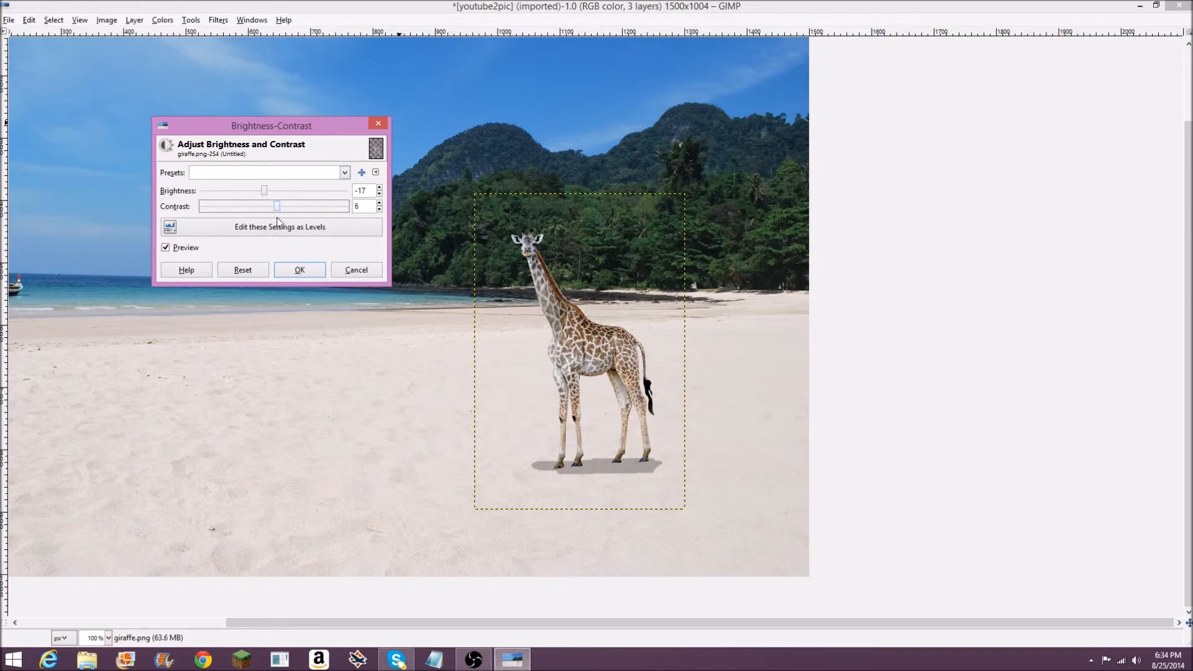
{"action": "left_click", "coordinate": [299, 269]}
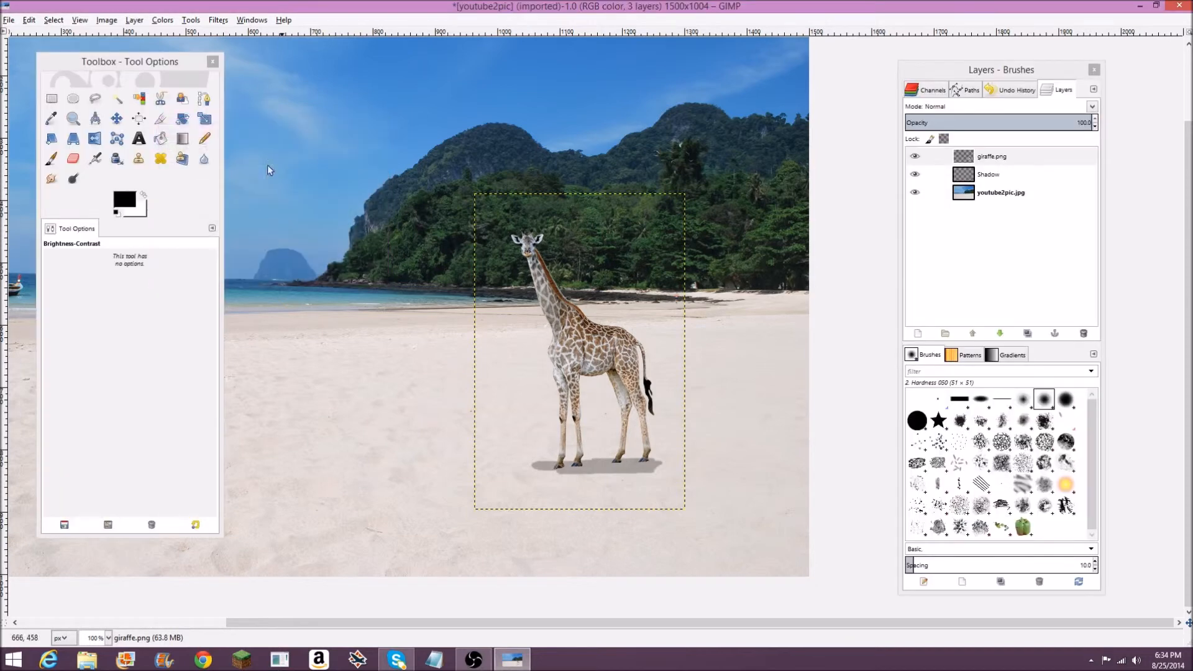
{"action": "left_click", "coordinate": [190, 20]}
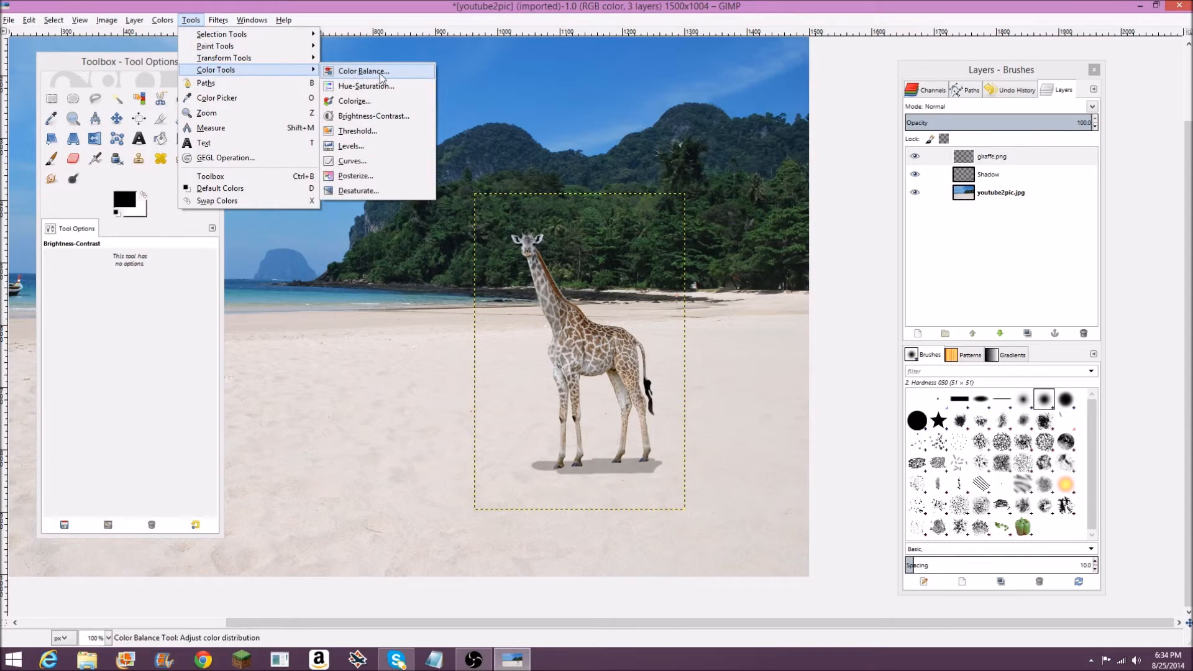
Step: Apply Color Balance with midtones Cyan-Red 3 and Green 0, then select the beach layer
{"action": "left_click", "coordinate": [363, 71]}
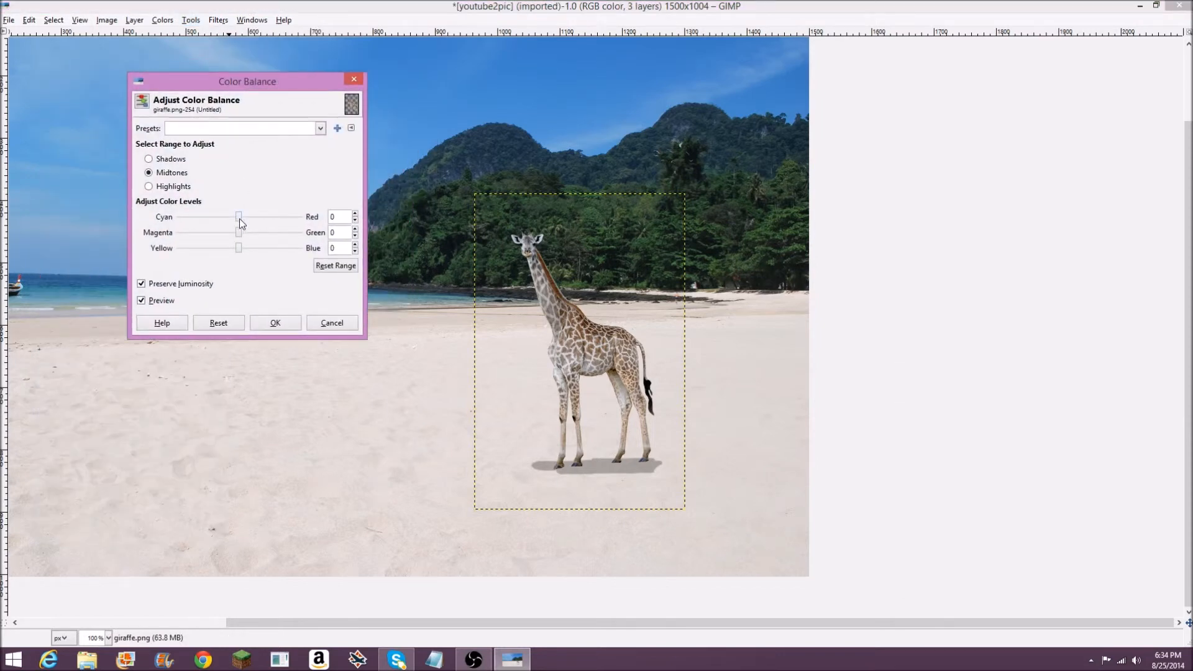
{"action": "left_click_drag", "start_coordinate": [225, 217], "coordinate": [243, 217]}
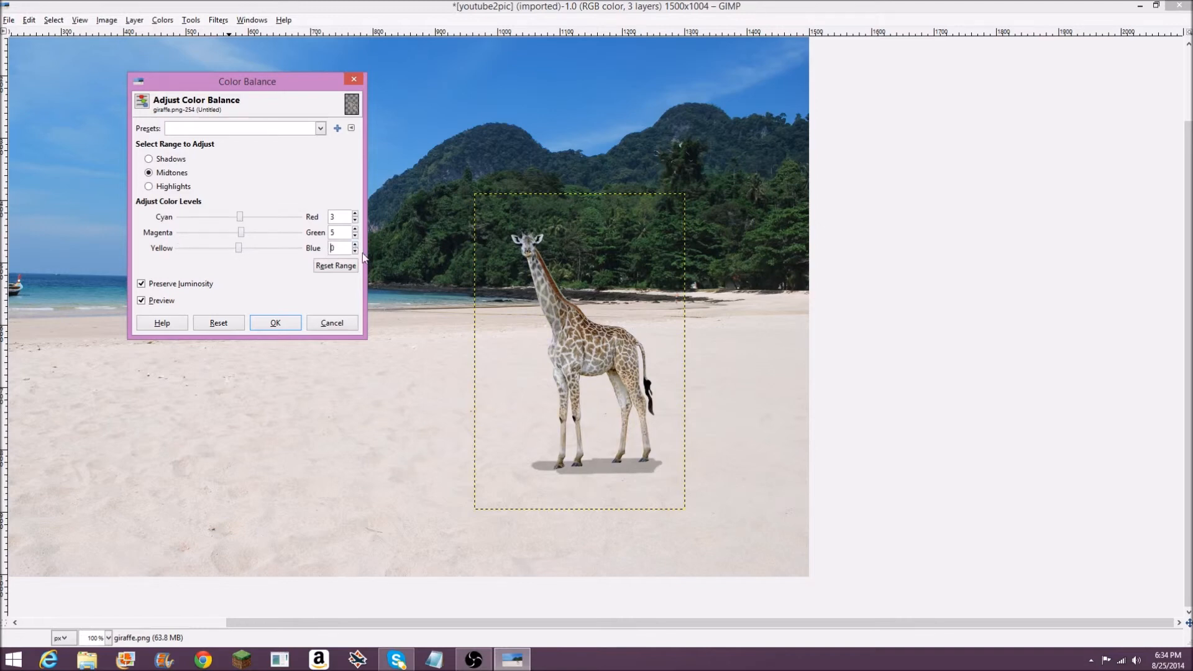
{"action": "left_click", "coordinate": [355, 235]}
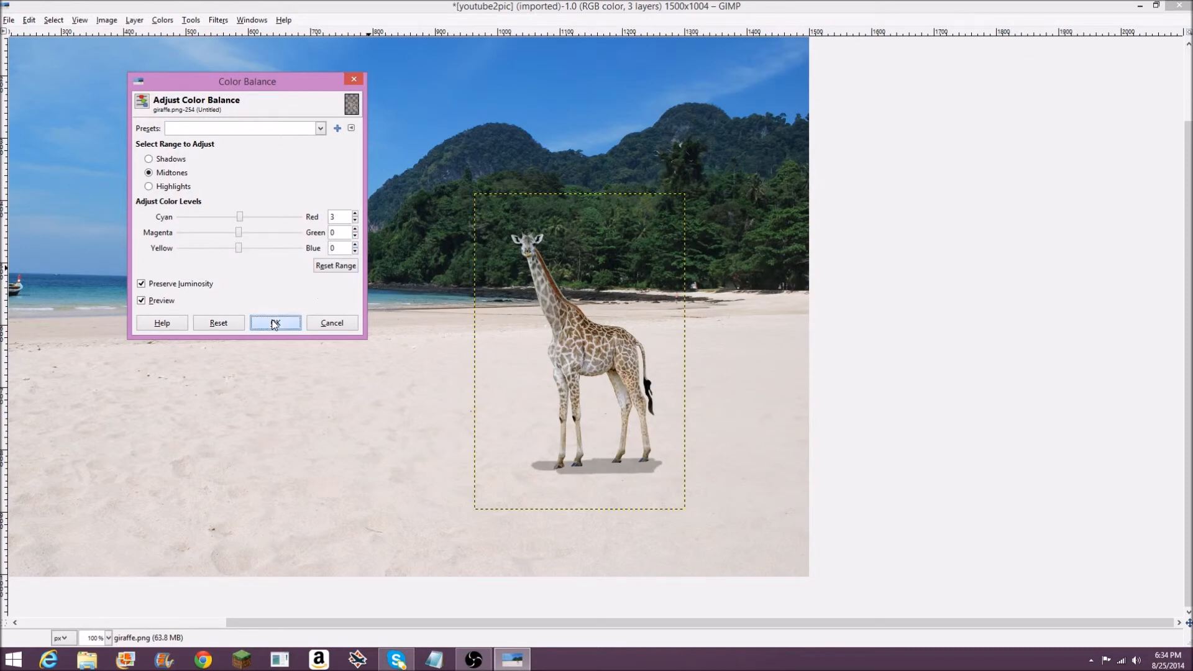
{"action": "left_click", "coordinate": [275, 323]}
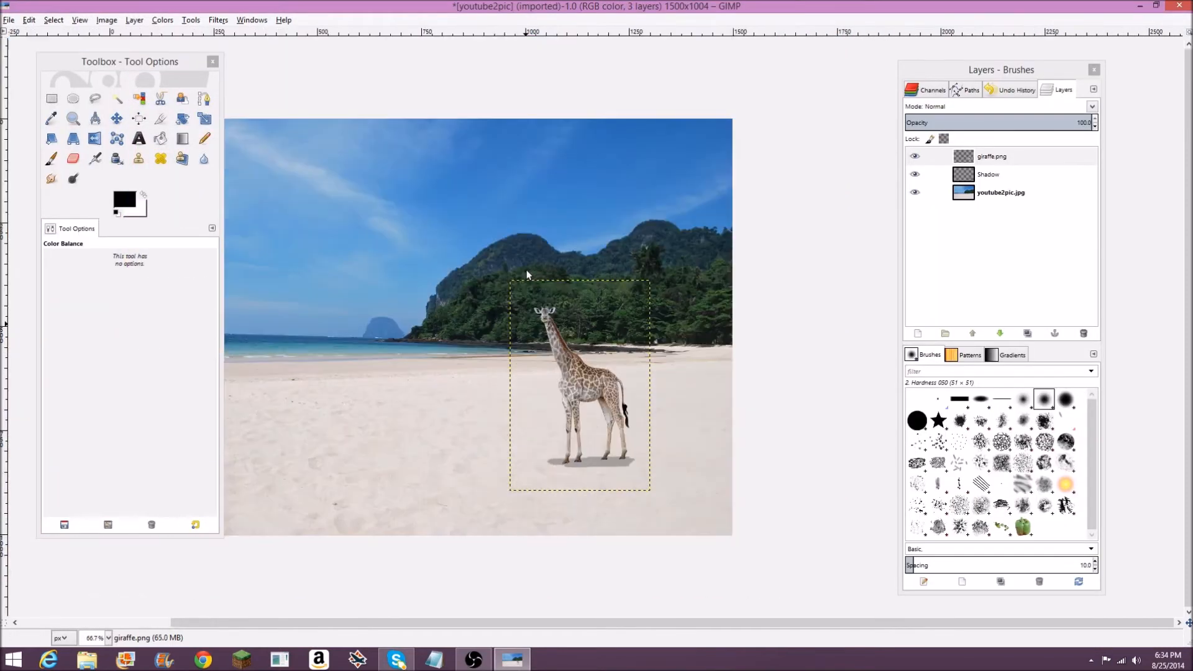
{"action": "left_click", "coordinate": [1000, 192]}
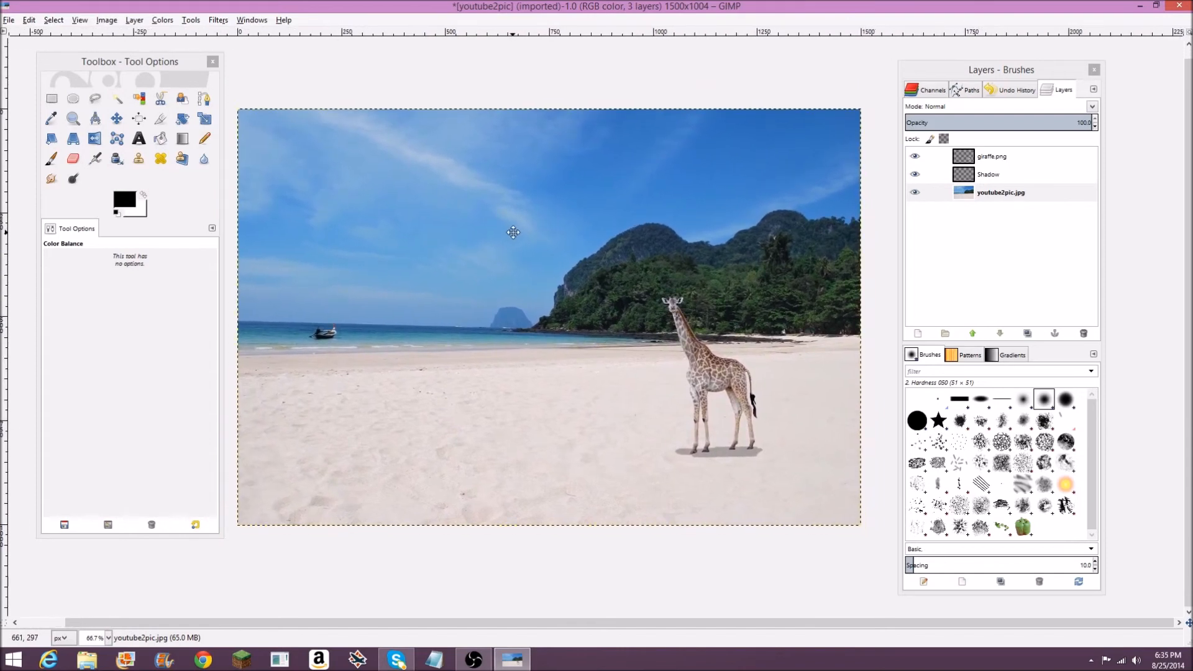
{"action": "left_click", "coordinate": [9, 20]}
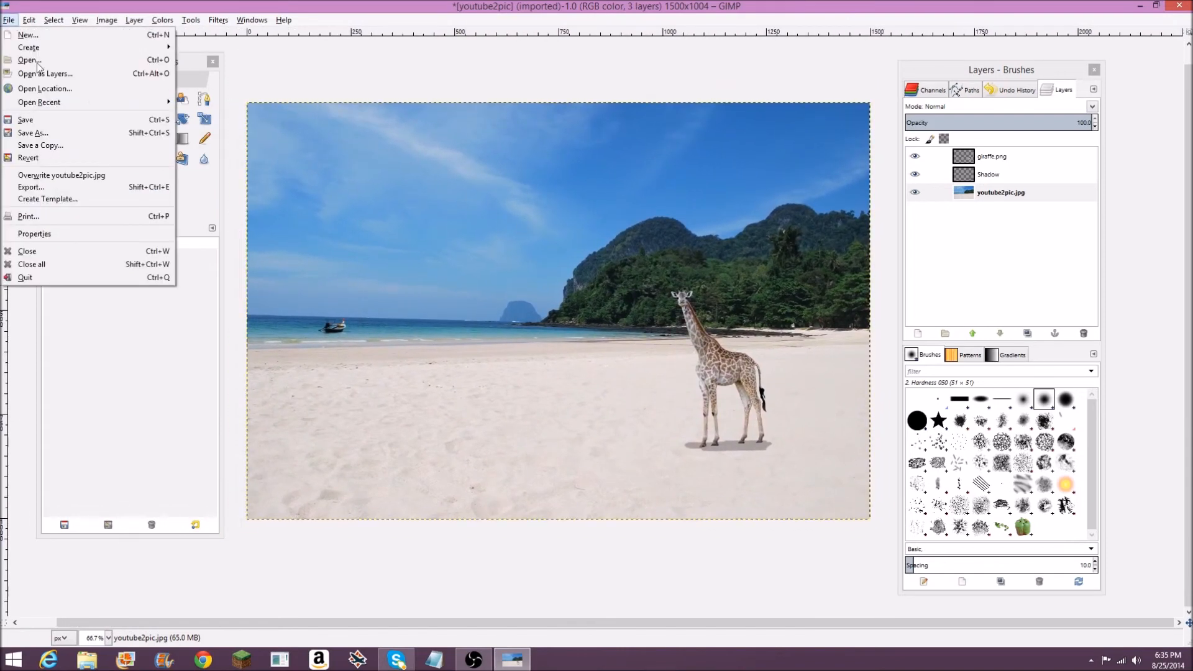
{"action": "mouse_move", "coordinate": [295, 52]}
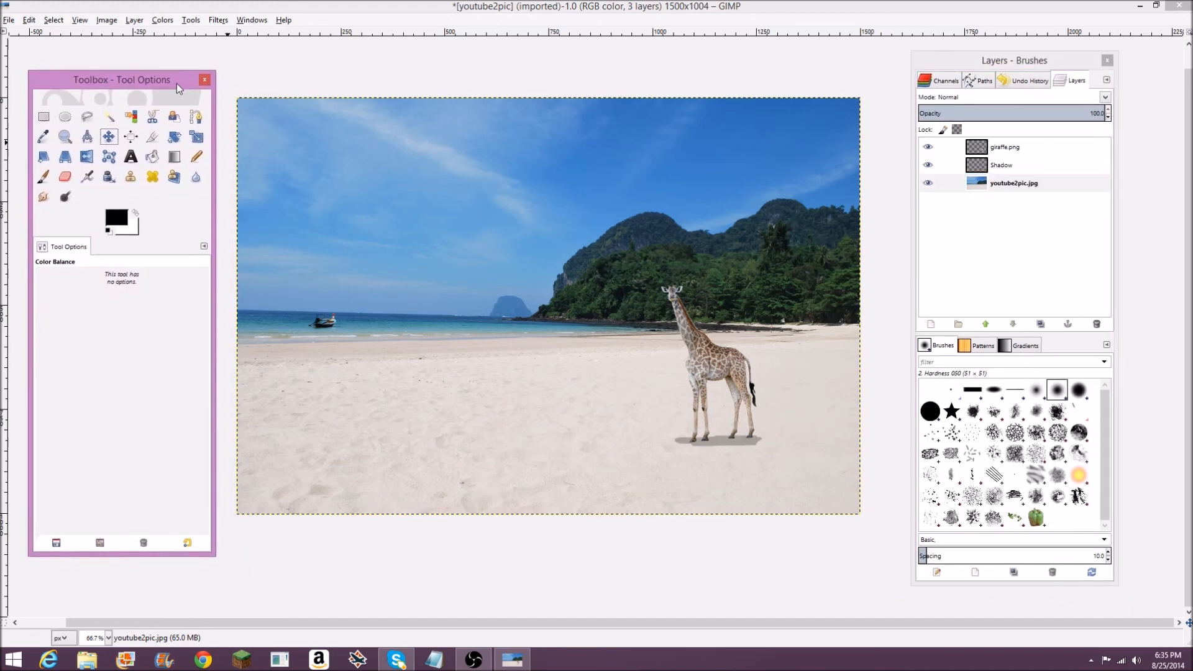
{"action": "mouse_move", "coordinate": [424, 360]}
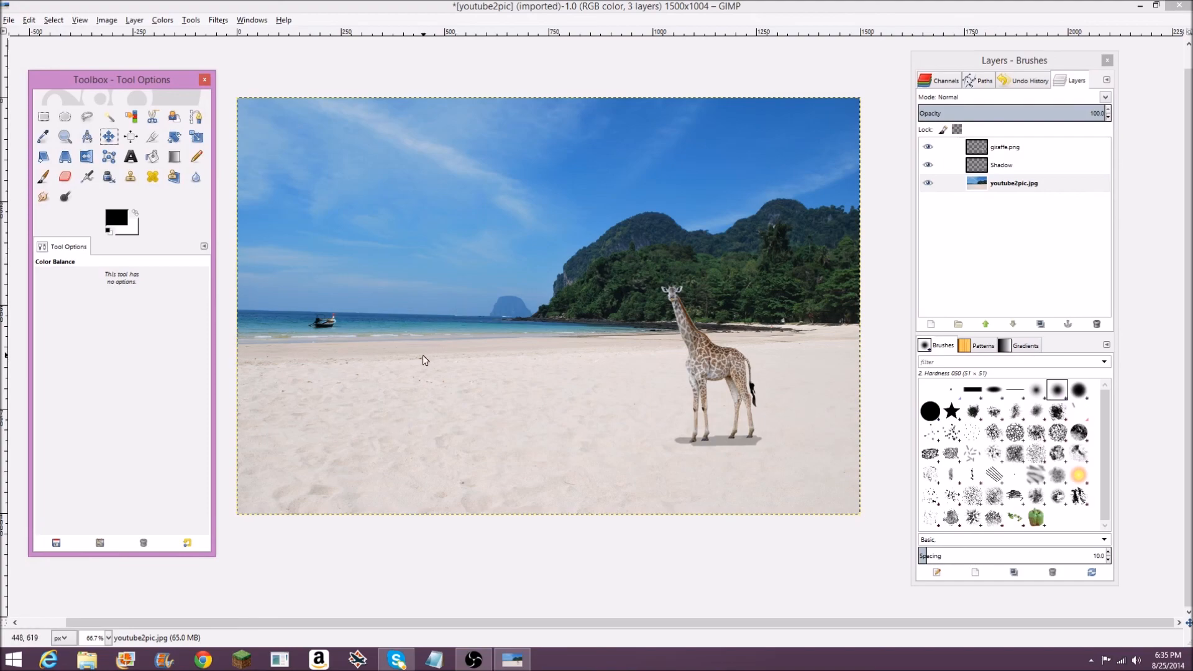